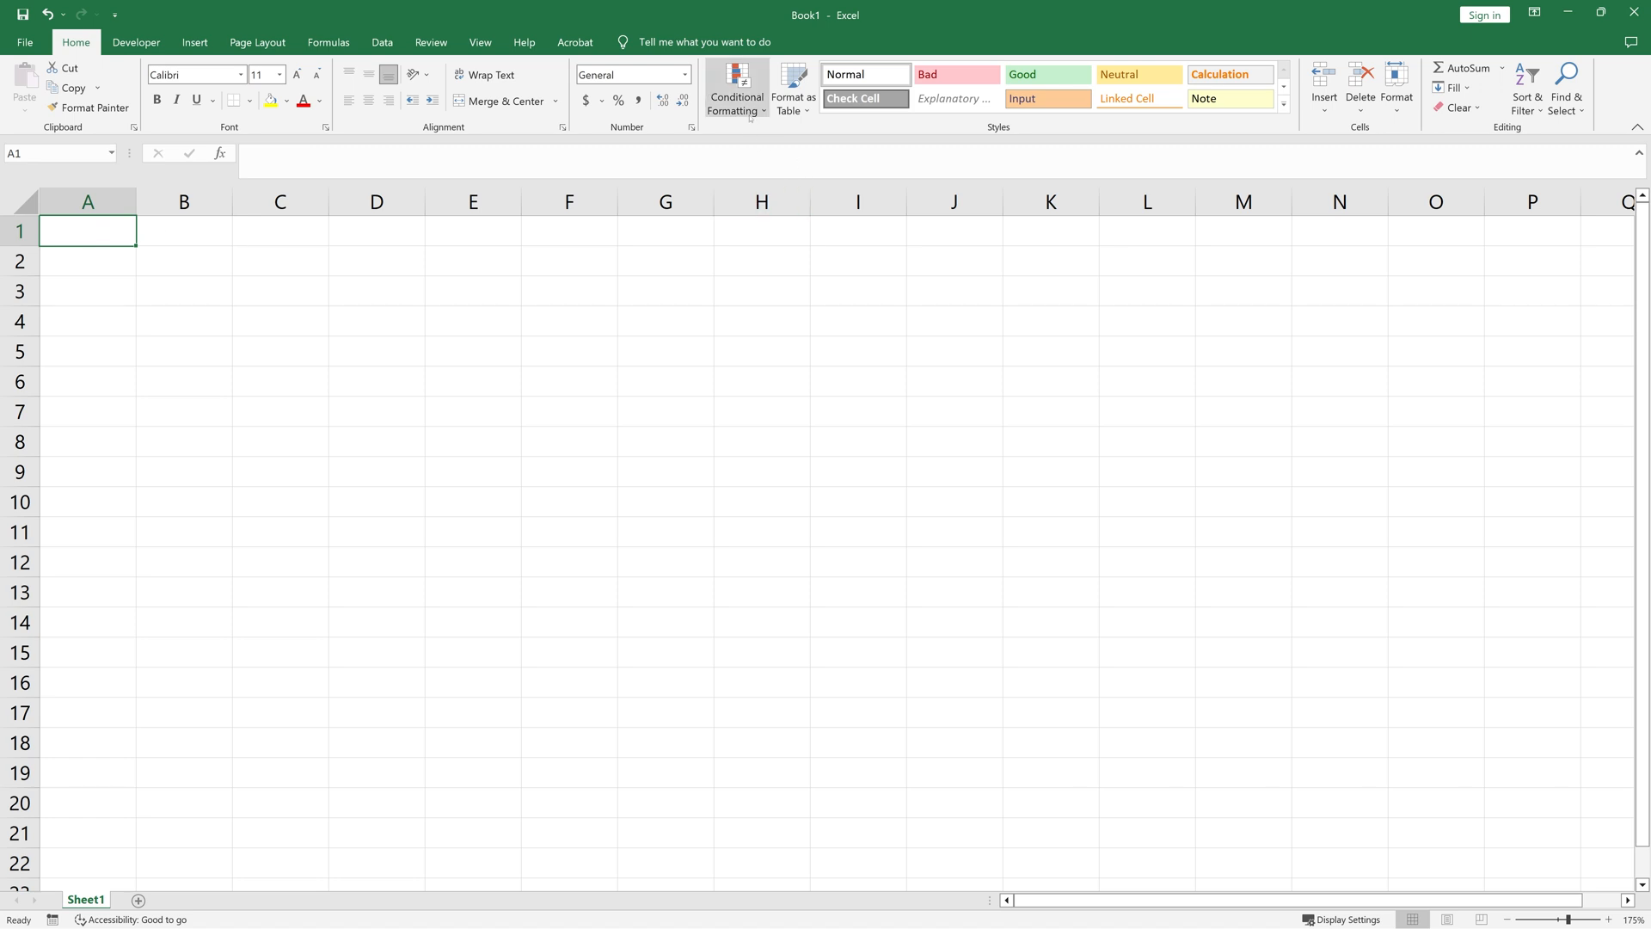
- Start a new 'Use a formula' conditional formatting rule from Manage Rules
click(736, 89)
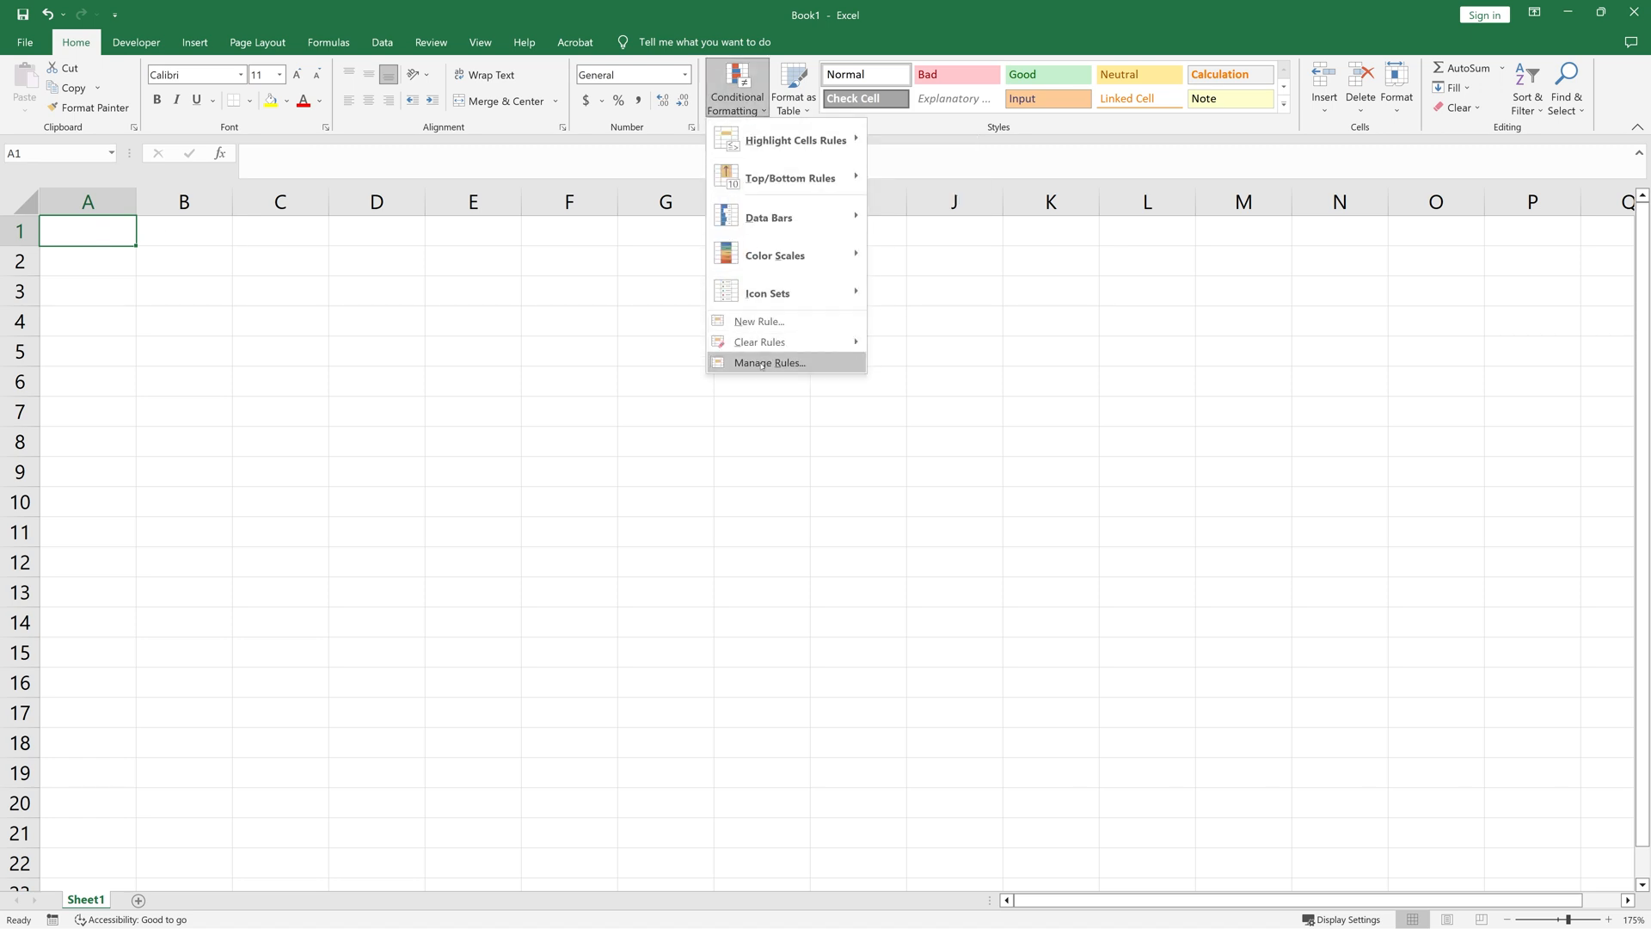
click(769, 362)
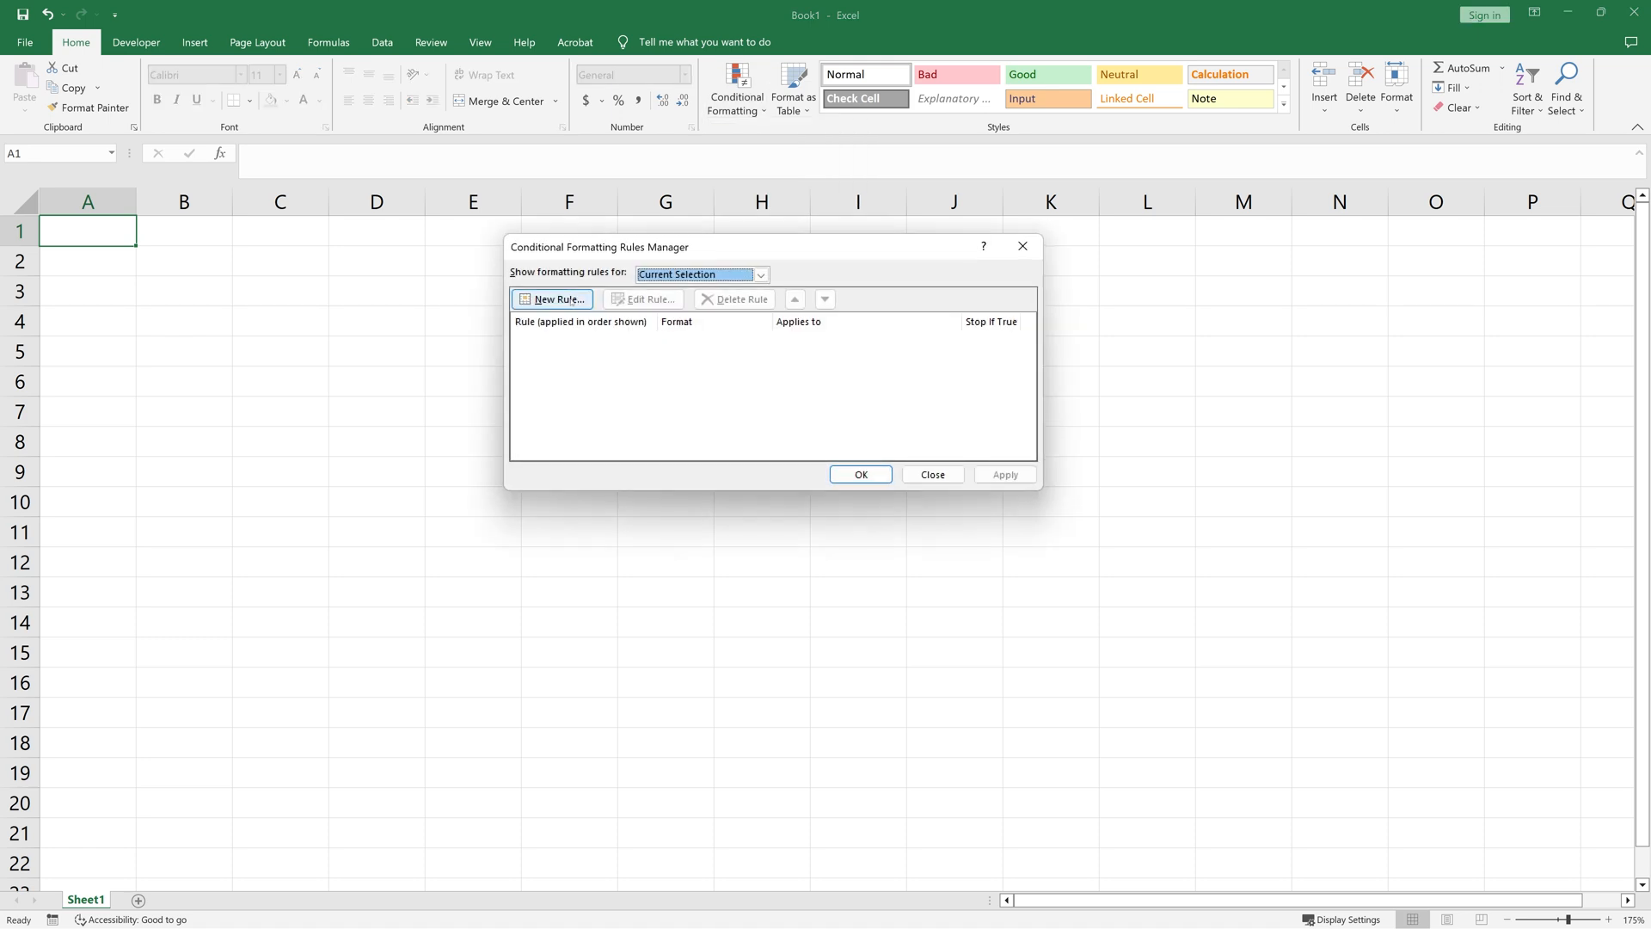
click(552, 299)
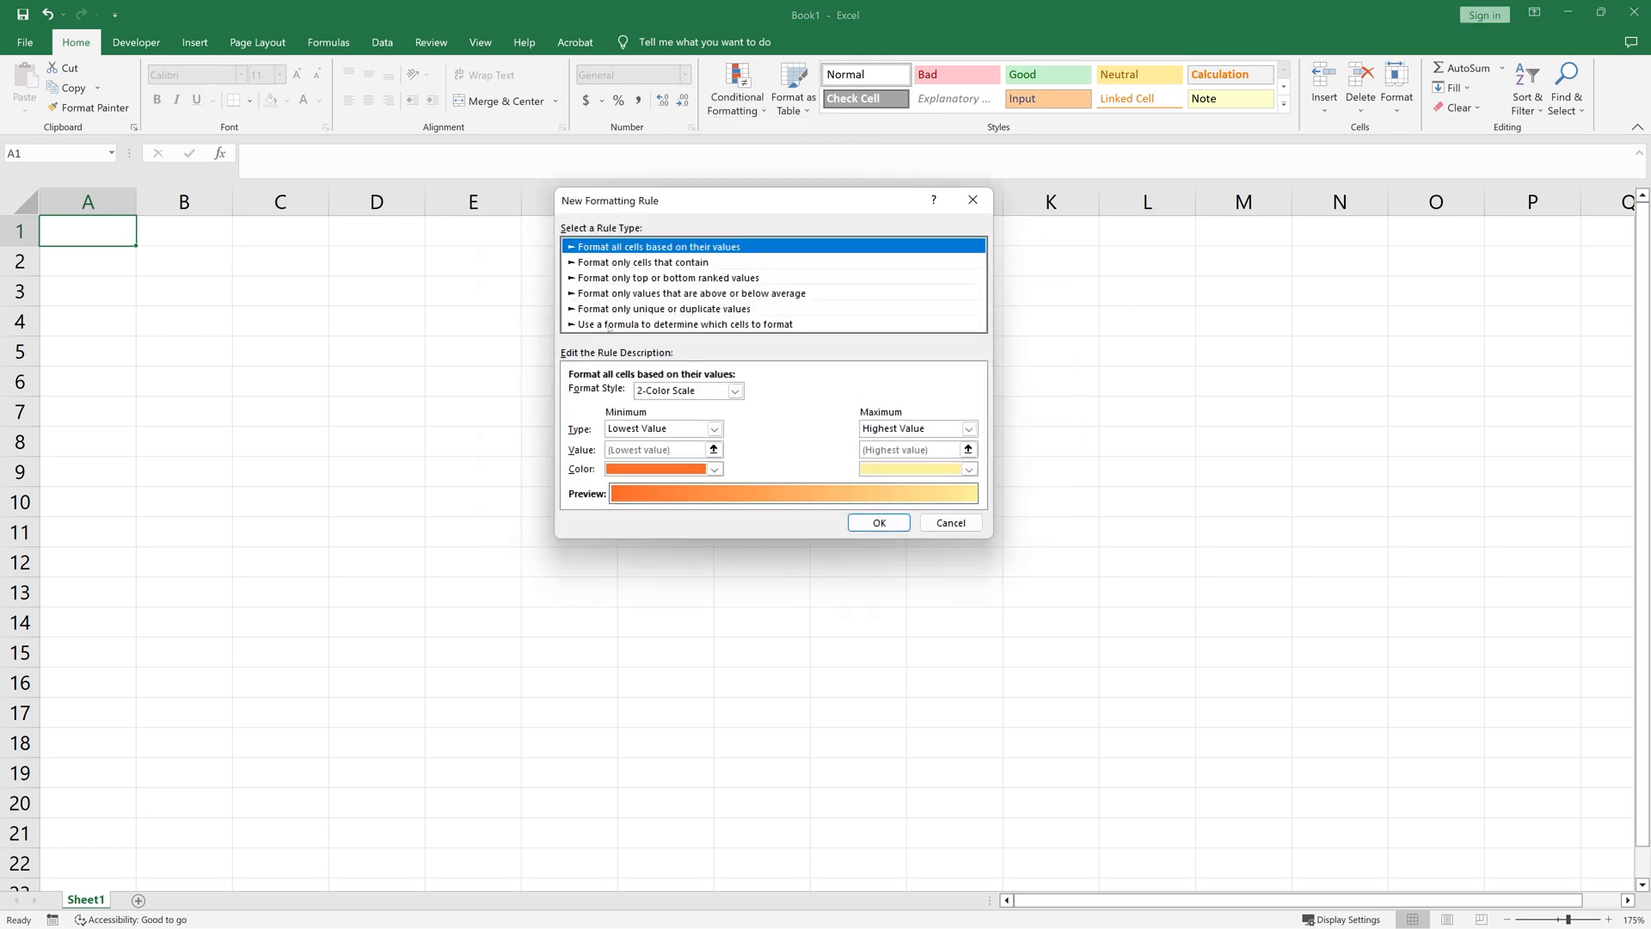
click(685, 323)
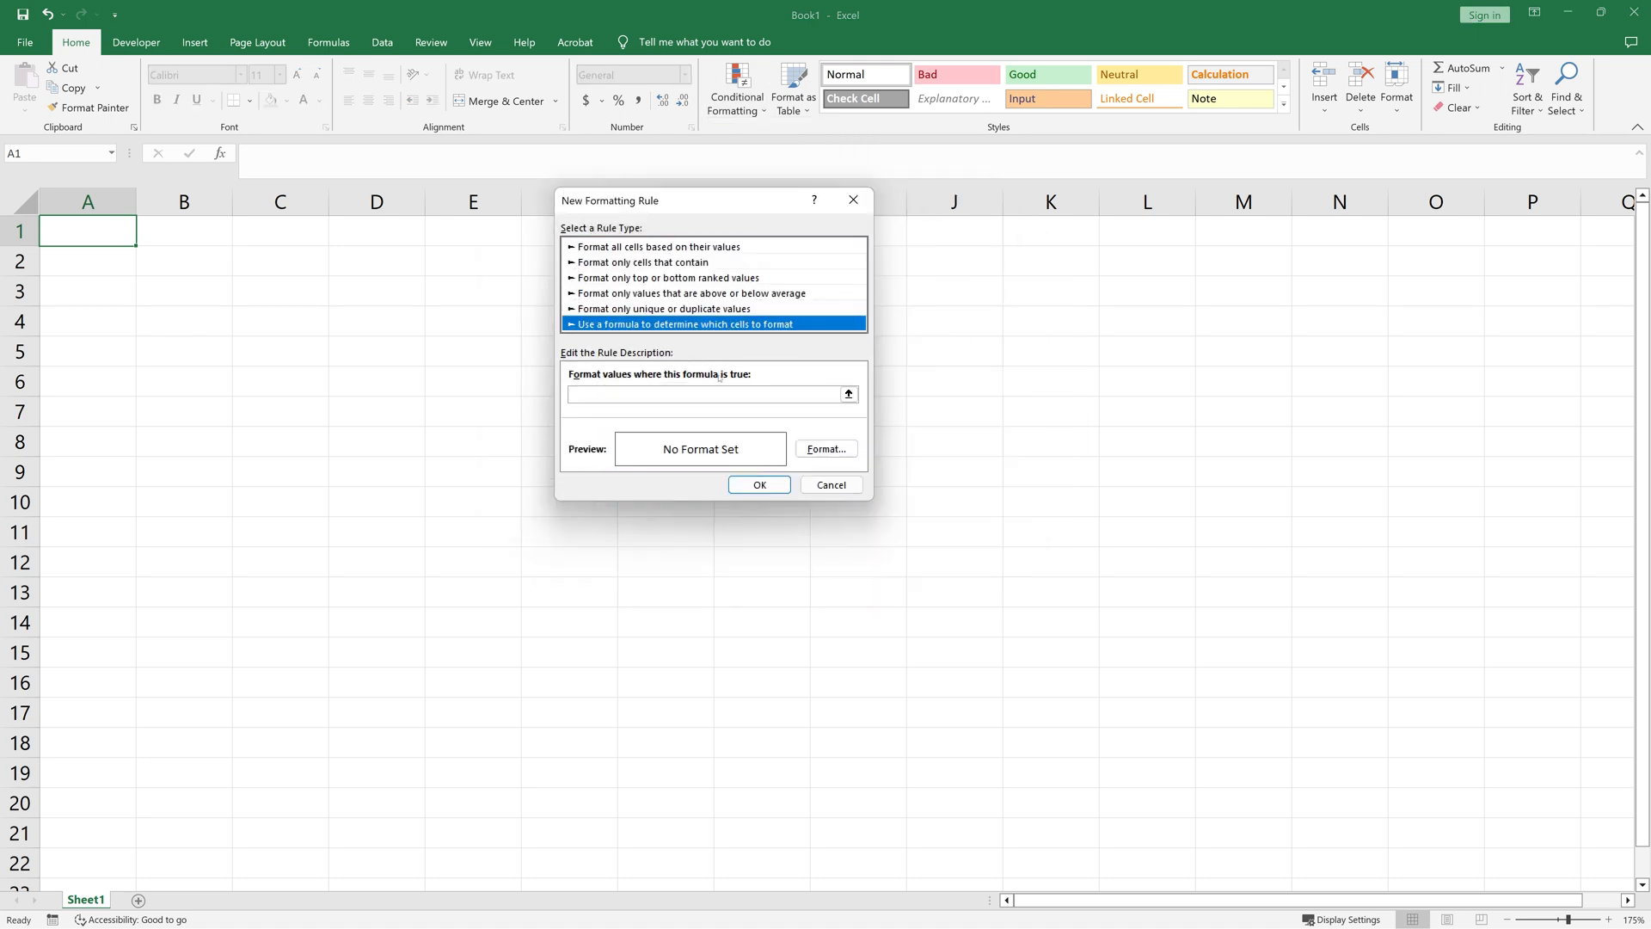
click(703, 394)
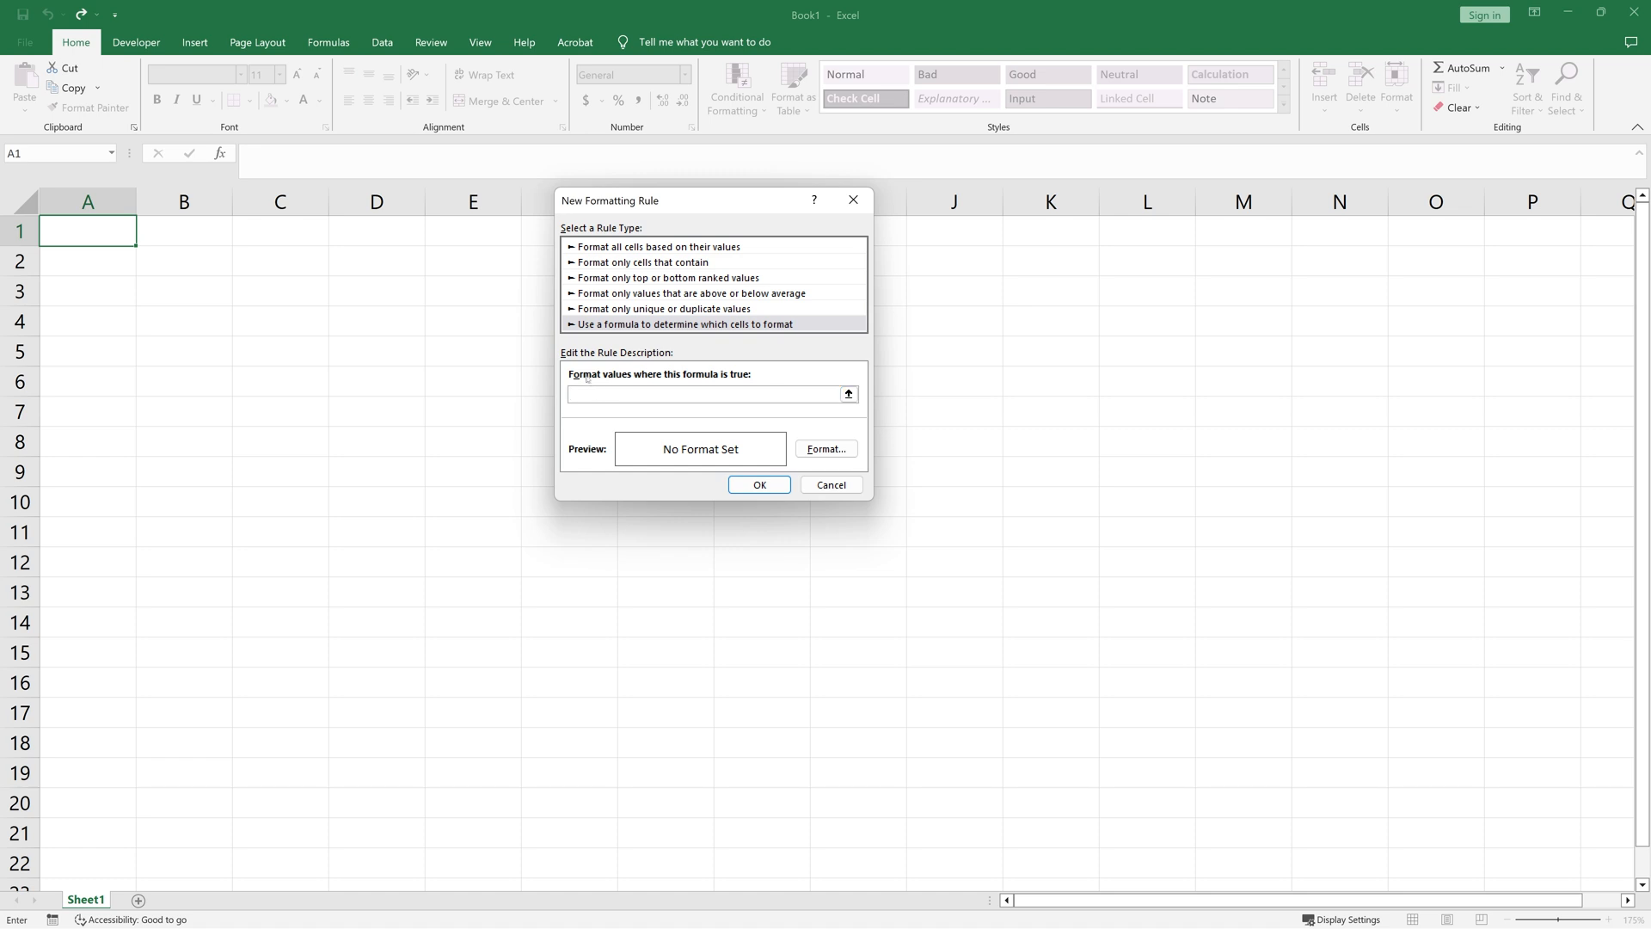
- Enter the rule formula =and(not(isformula(a1)),isnumber(a1))
text(=)
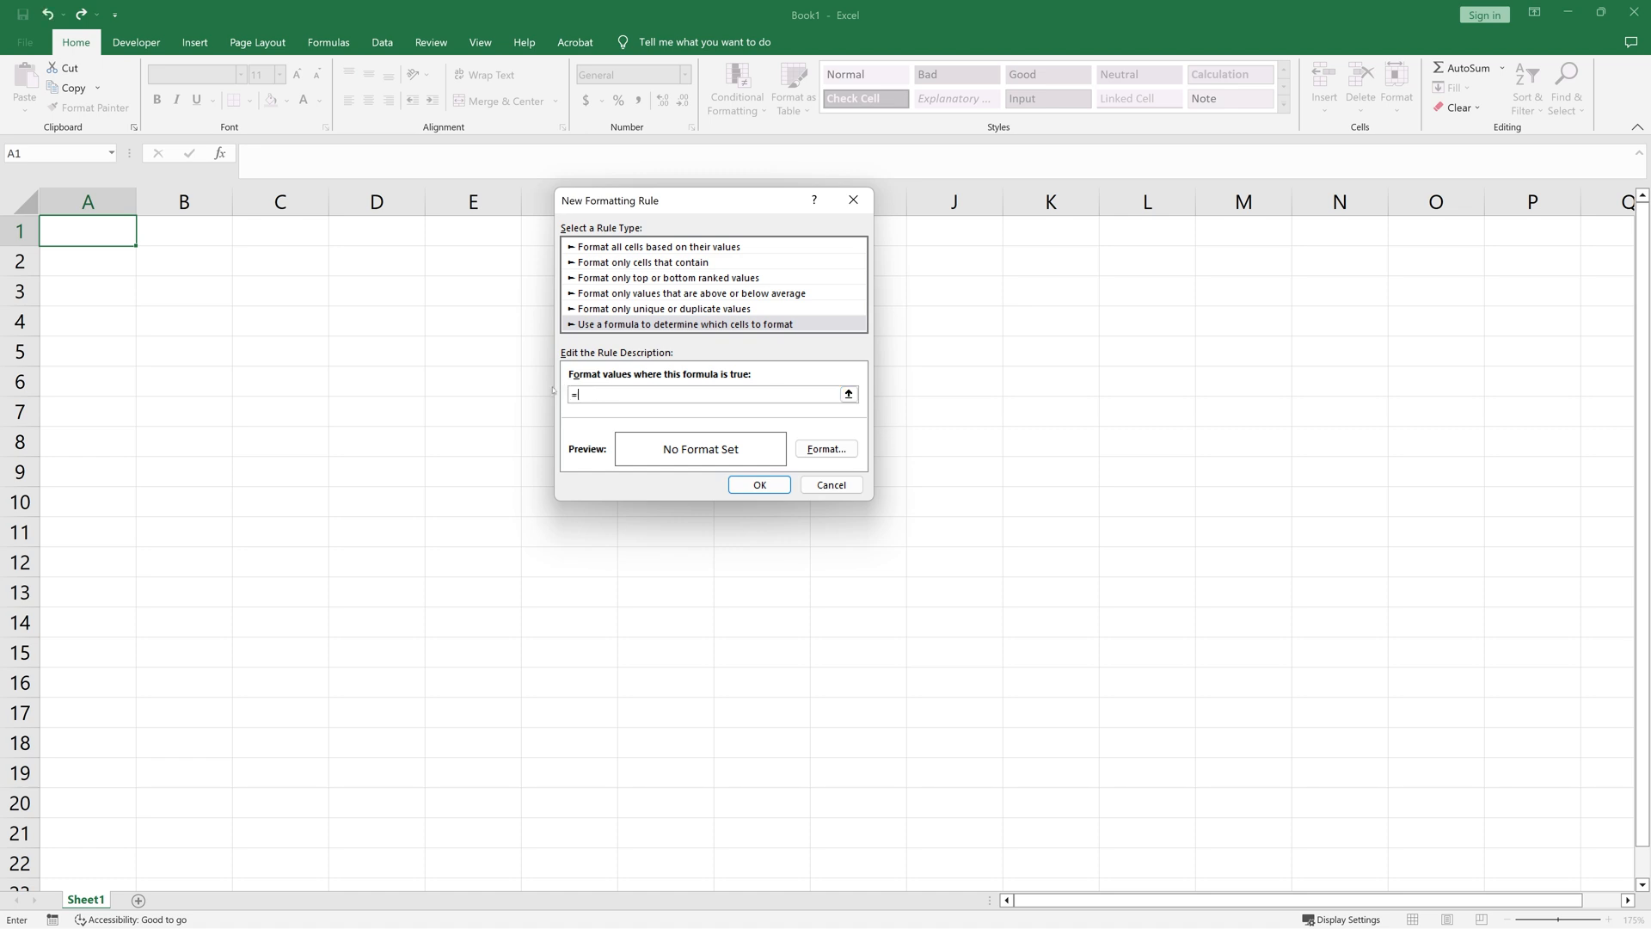
text(and)
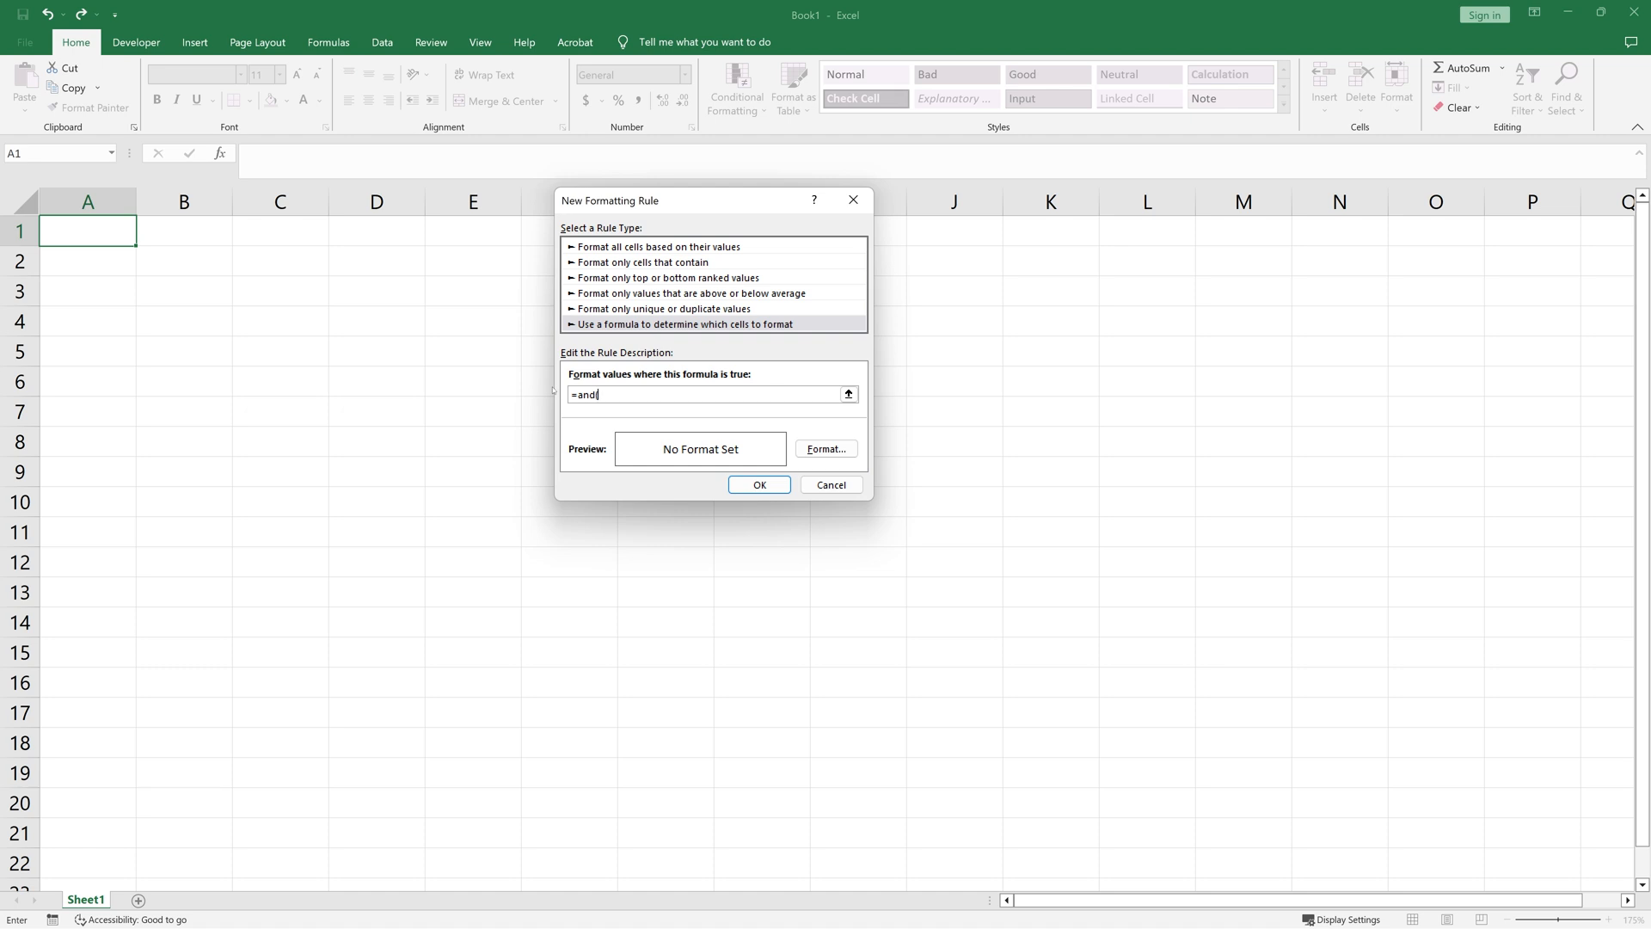
text((not(isformula)
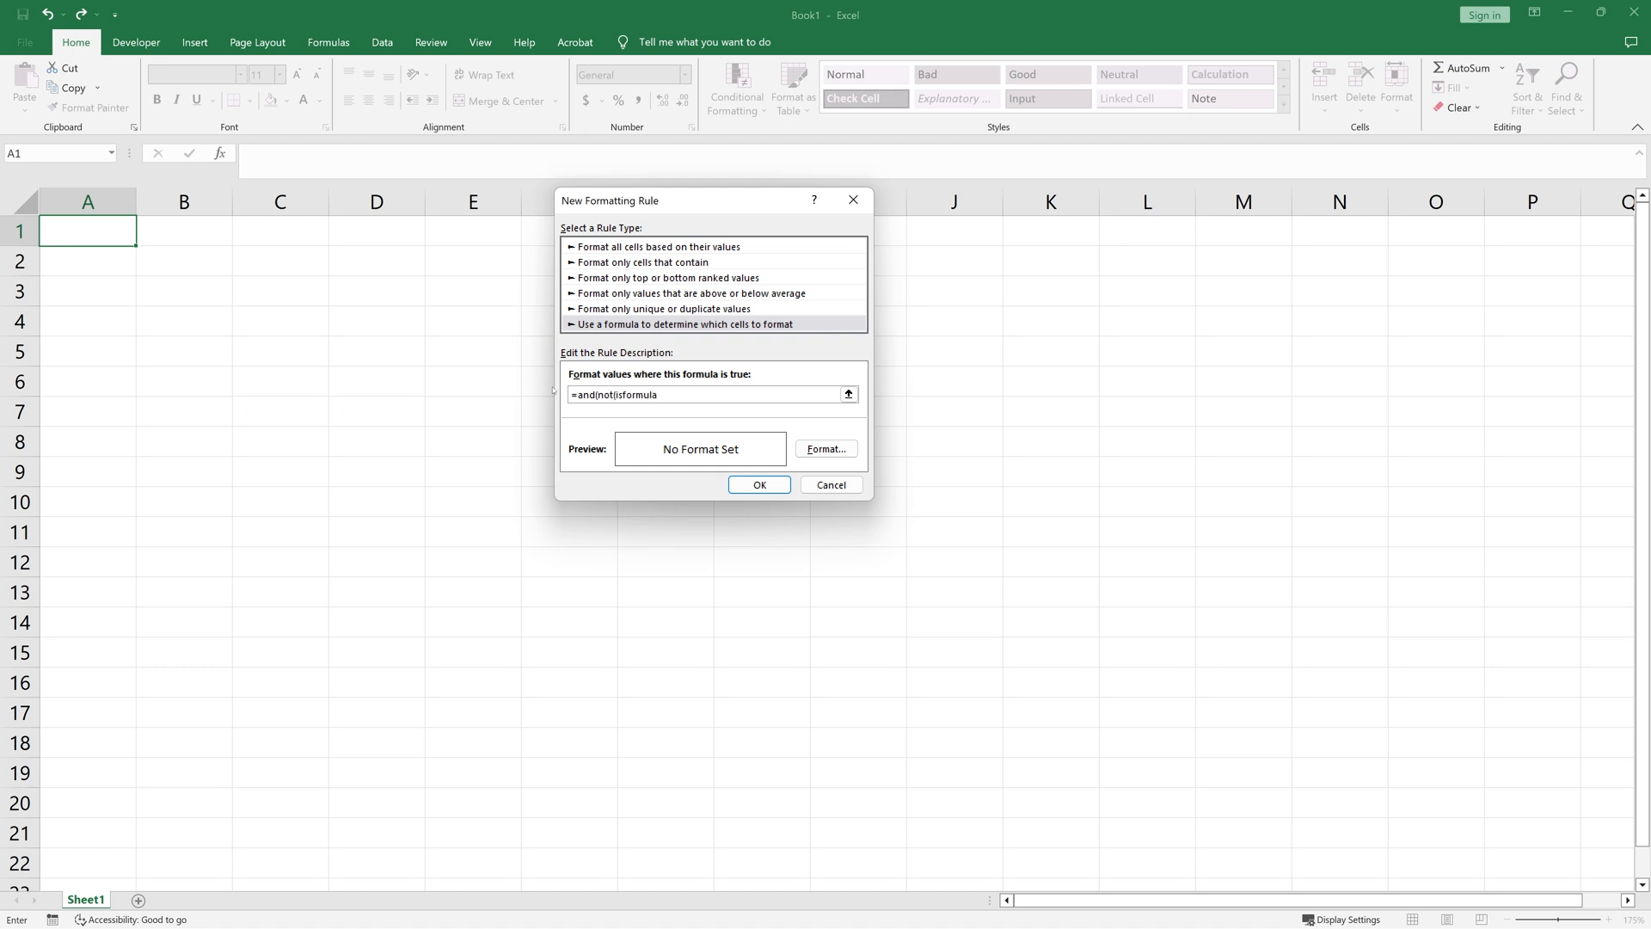
text((a1)))
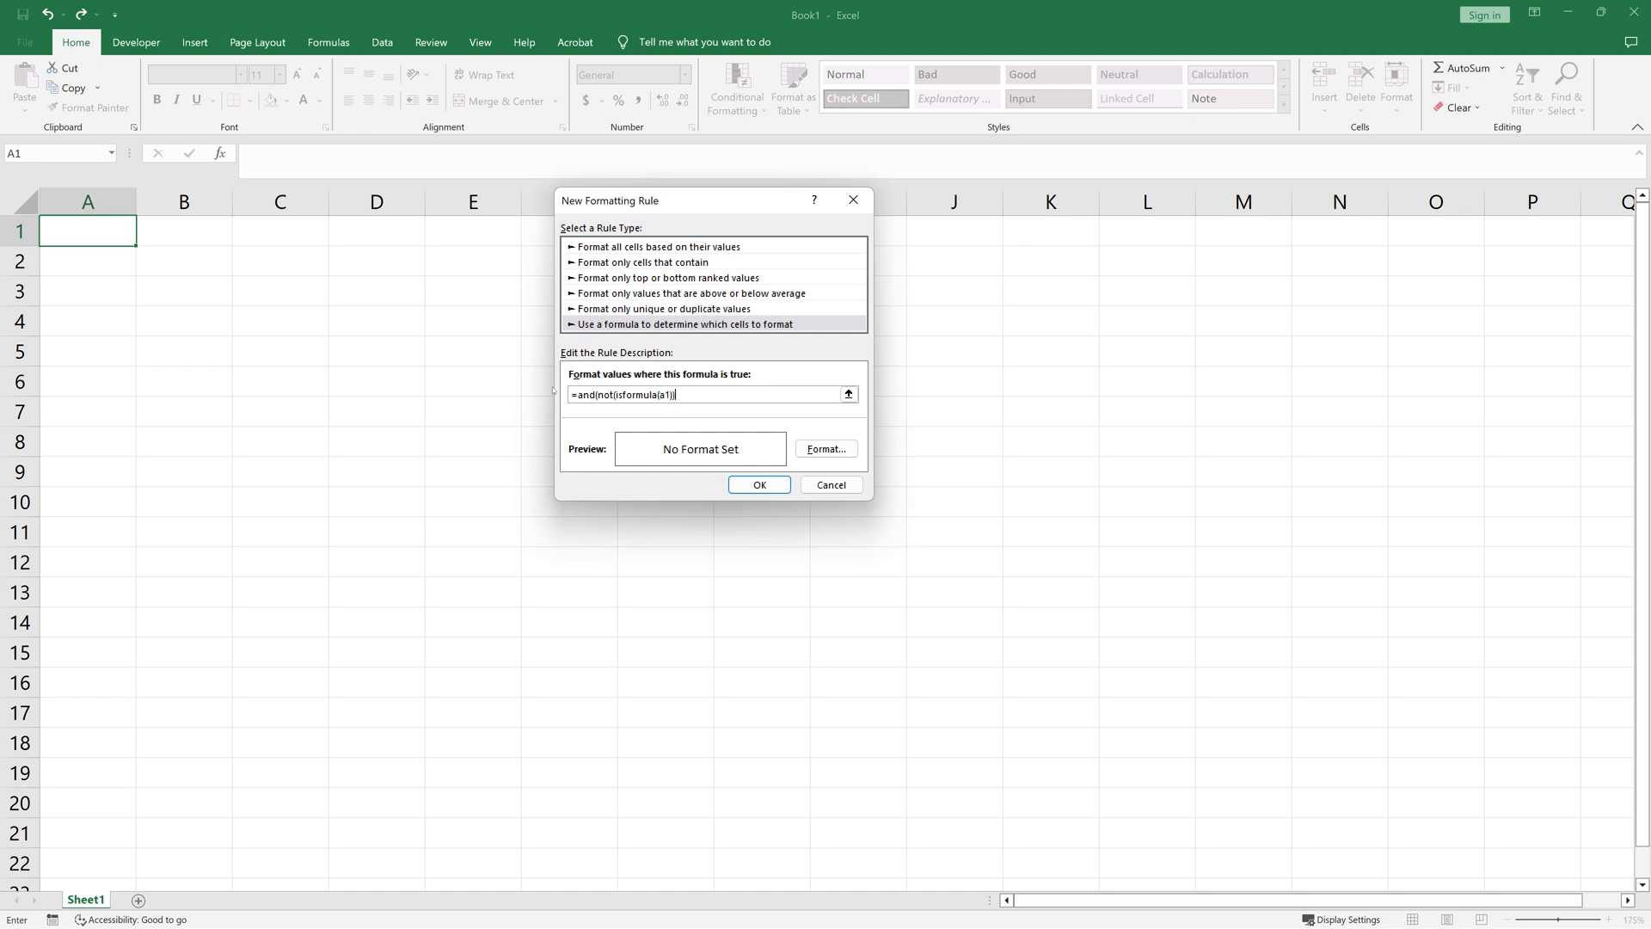
text(,isnumb)
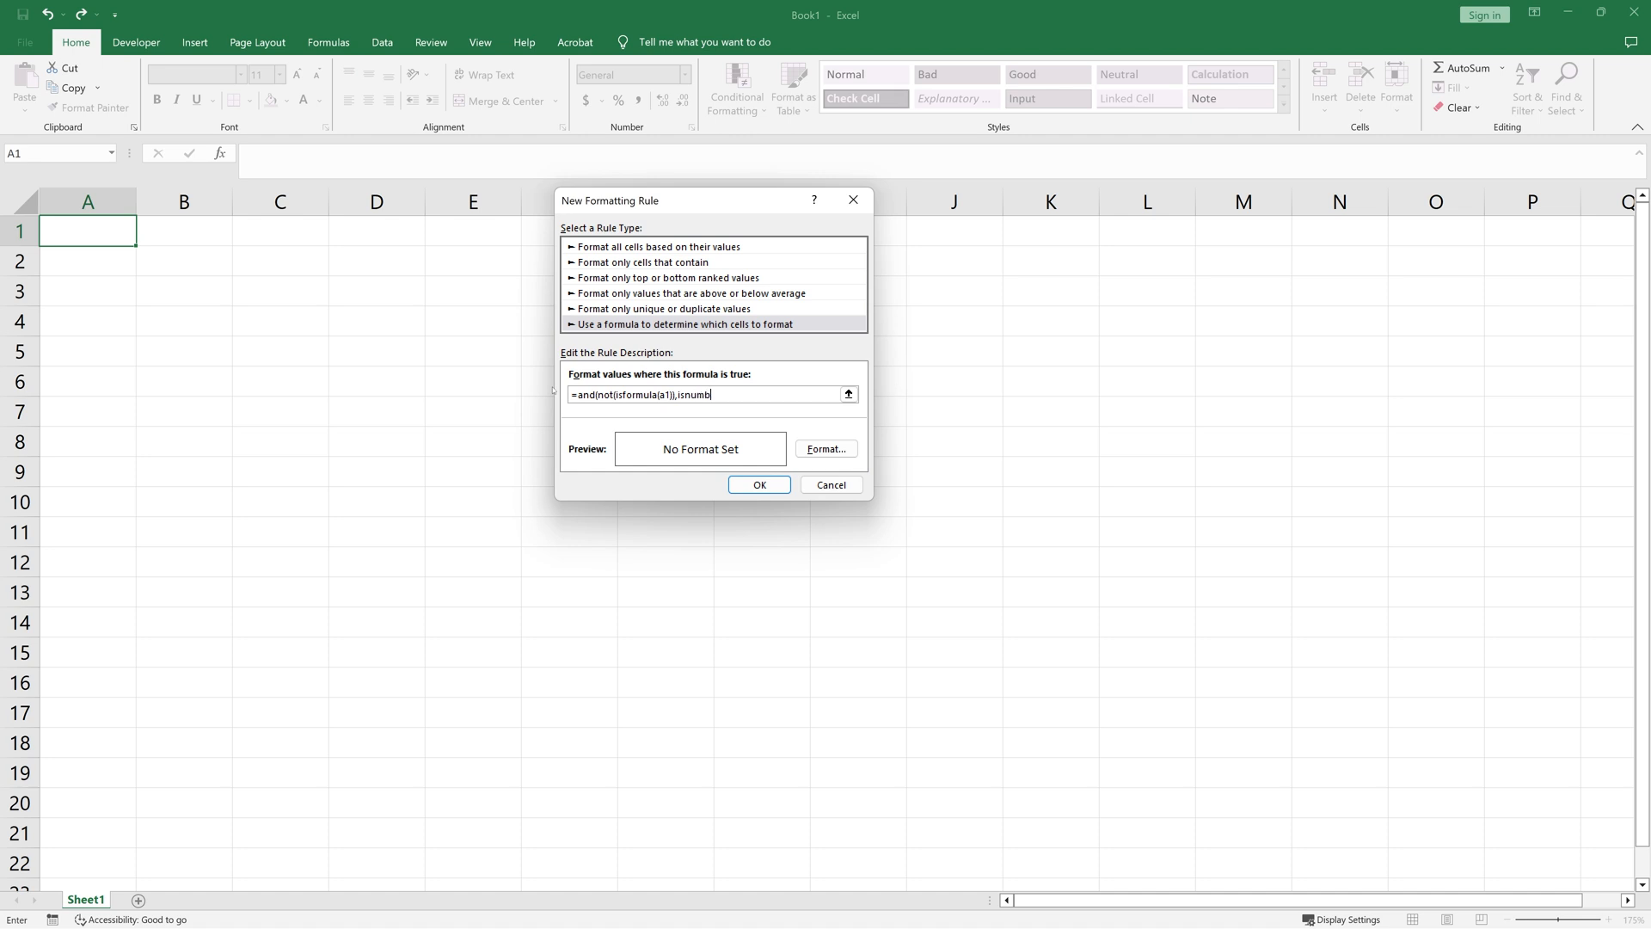
text(er(a1)
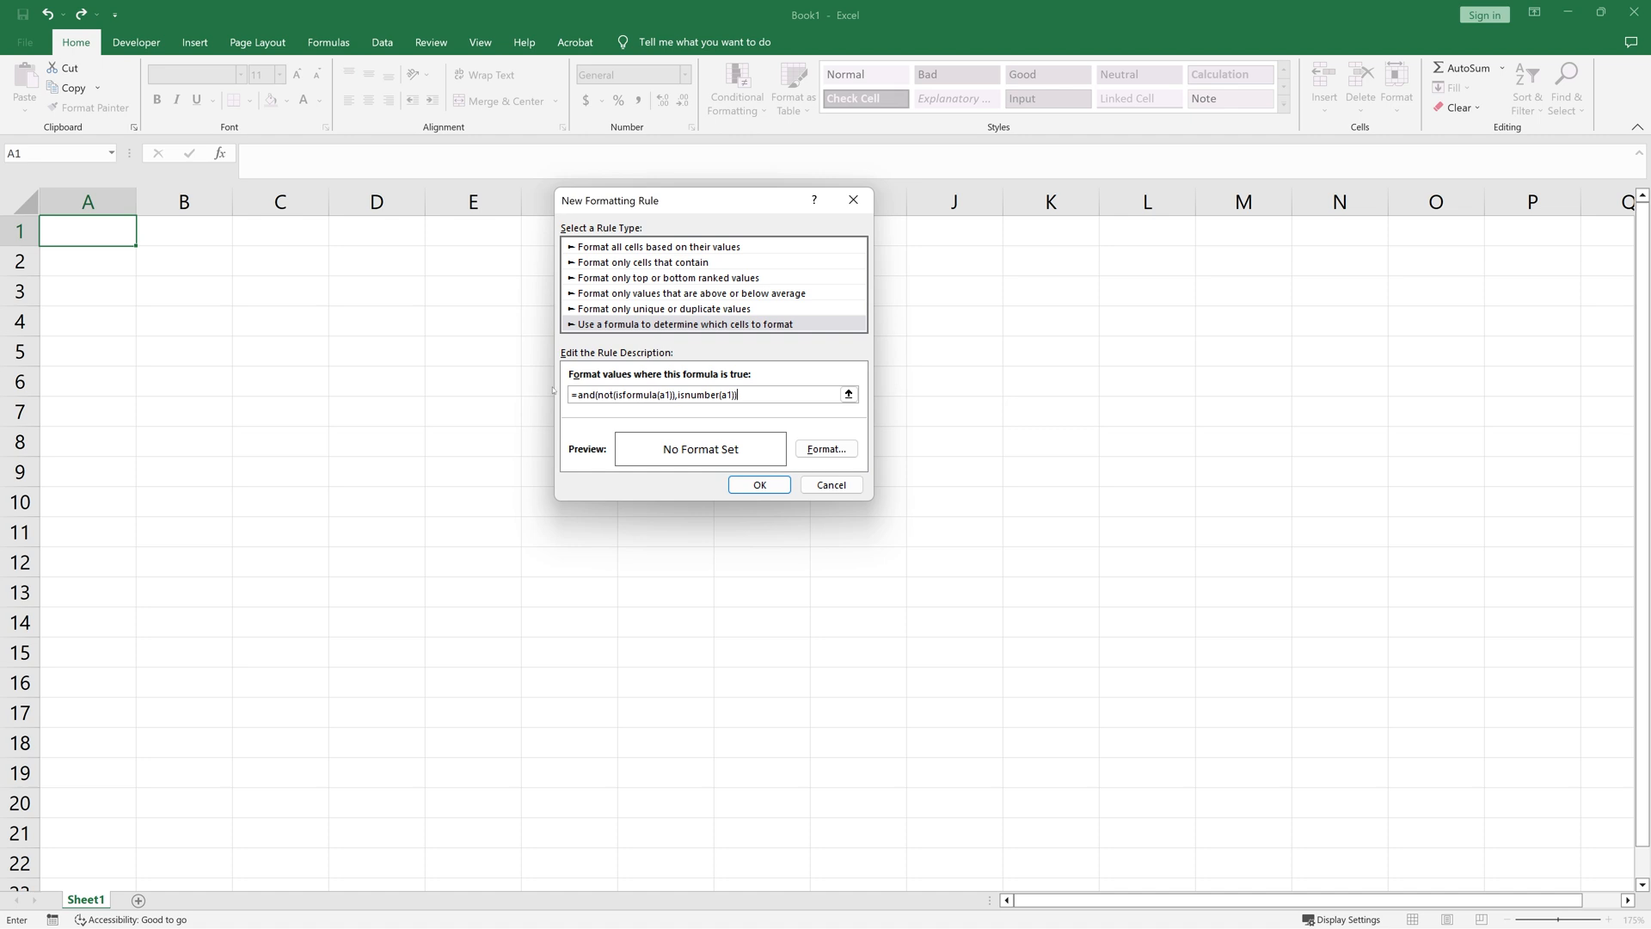
mouse_move(827, 449)
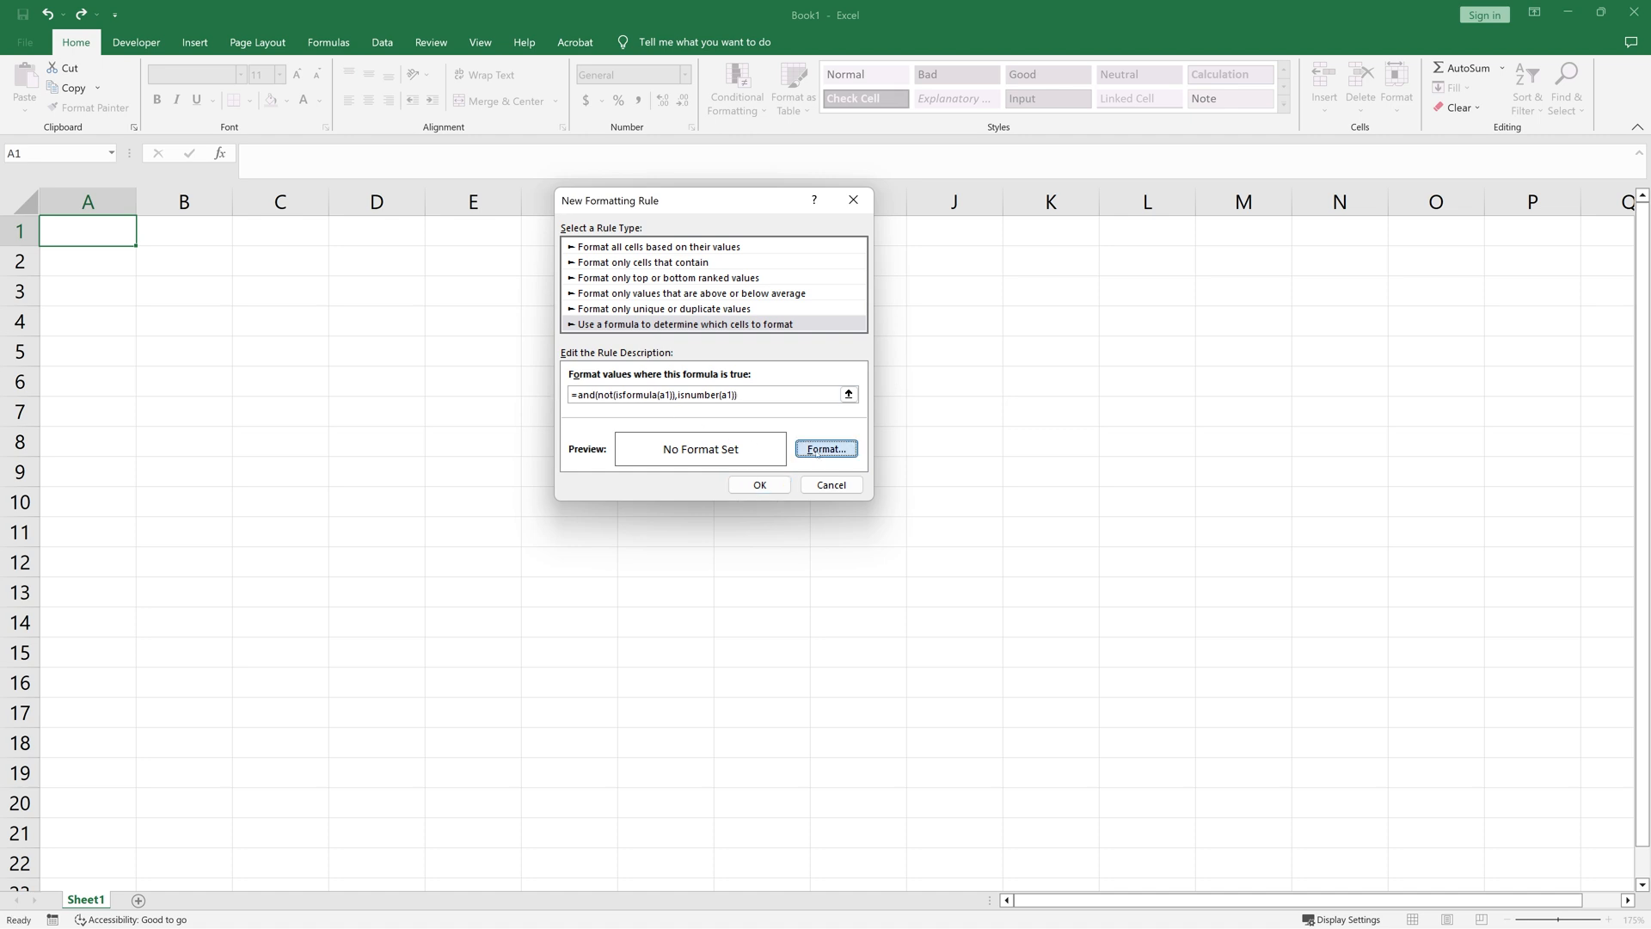
- Set the rule's font colour to blue #0000FF through More Colors and confirm
click(826, 449)
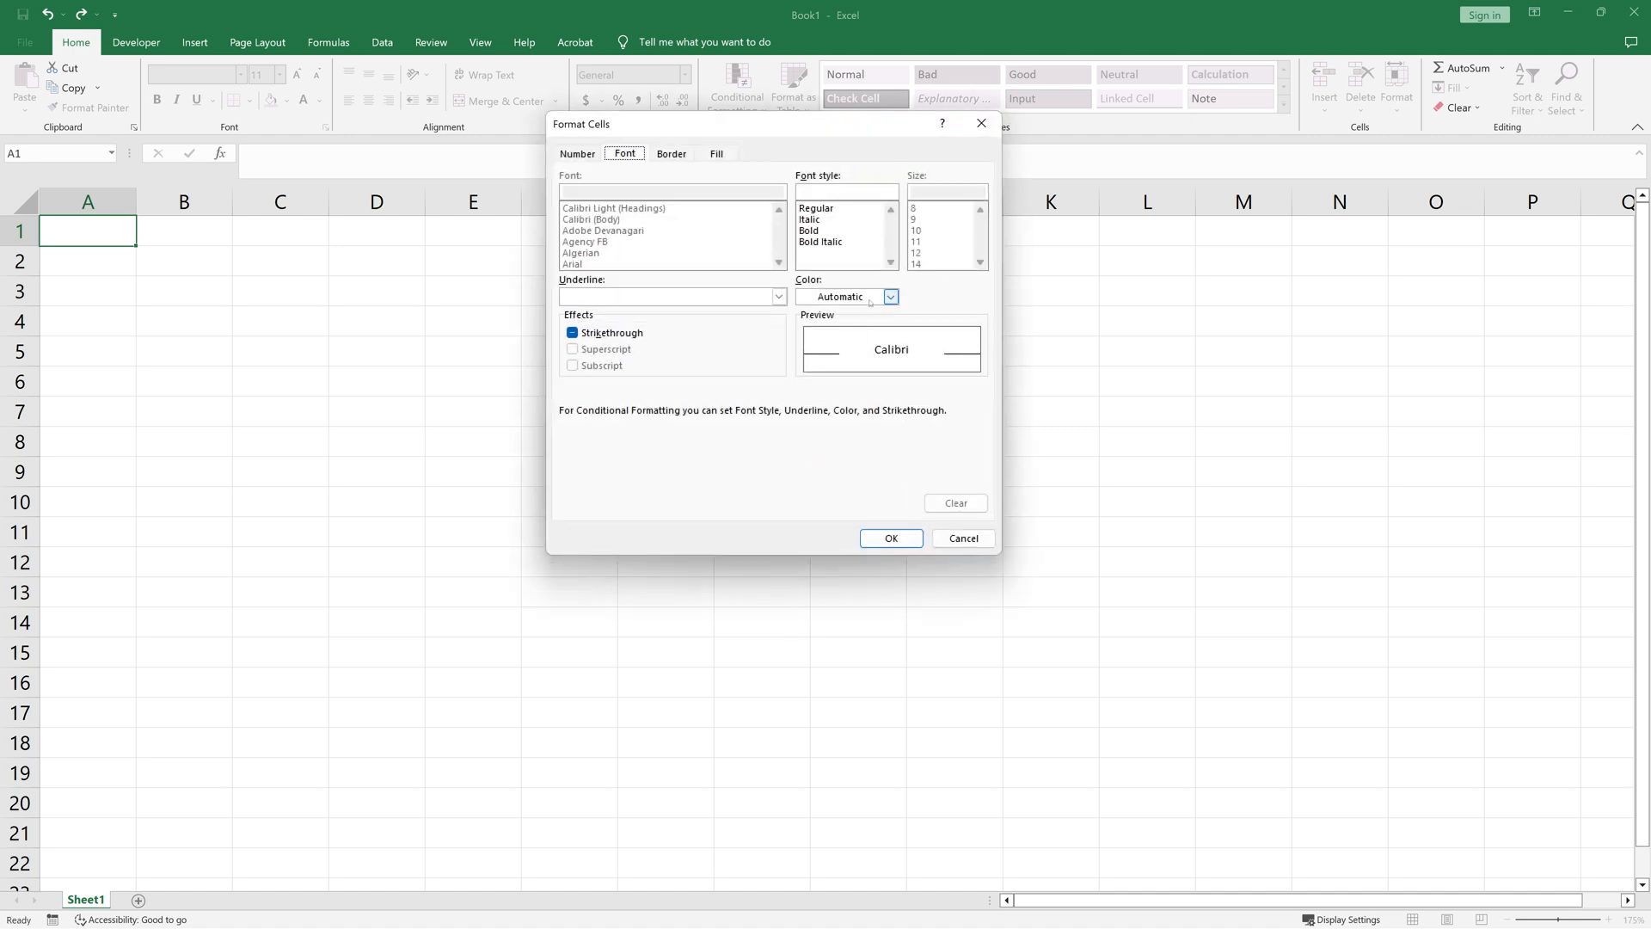
click(890, 295)
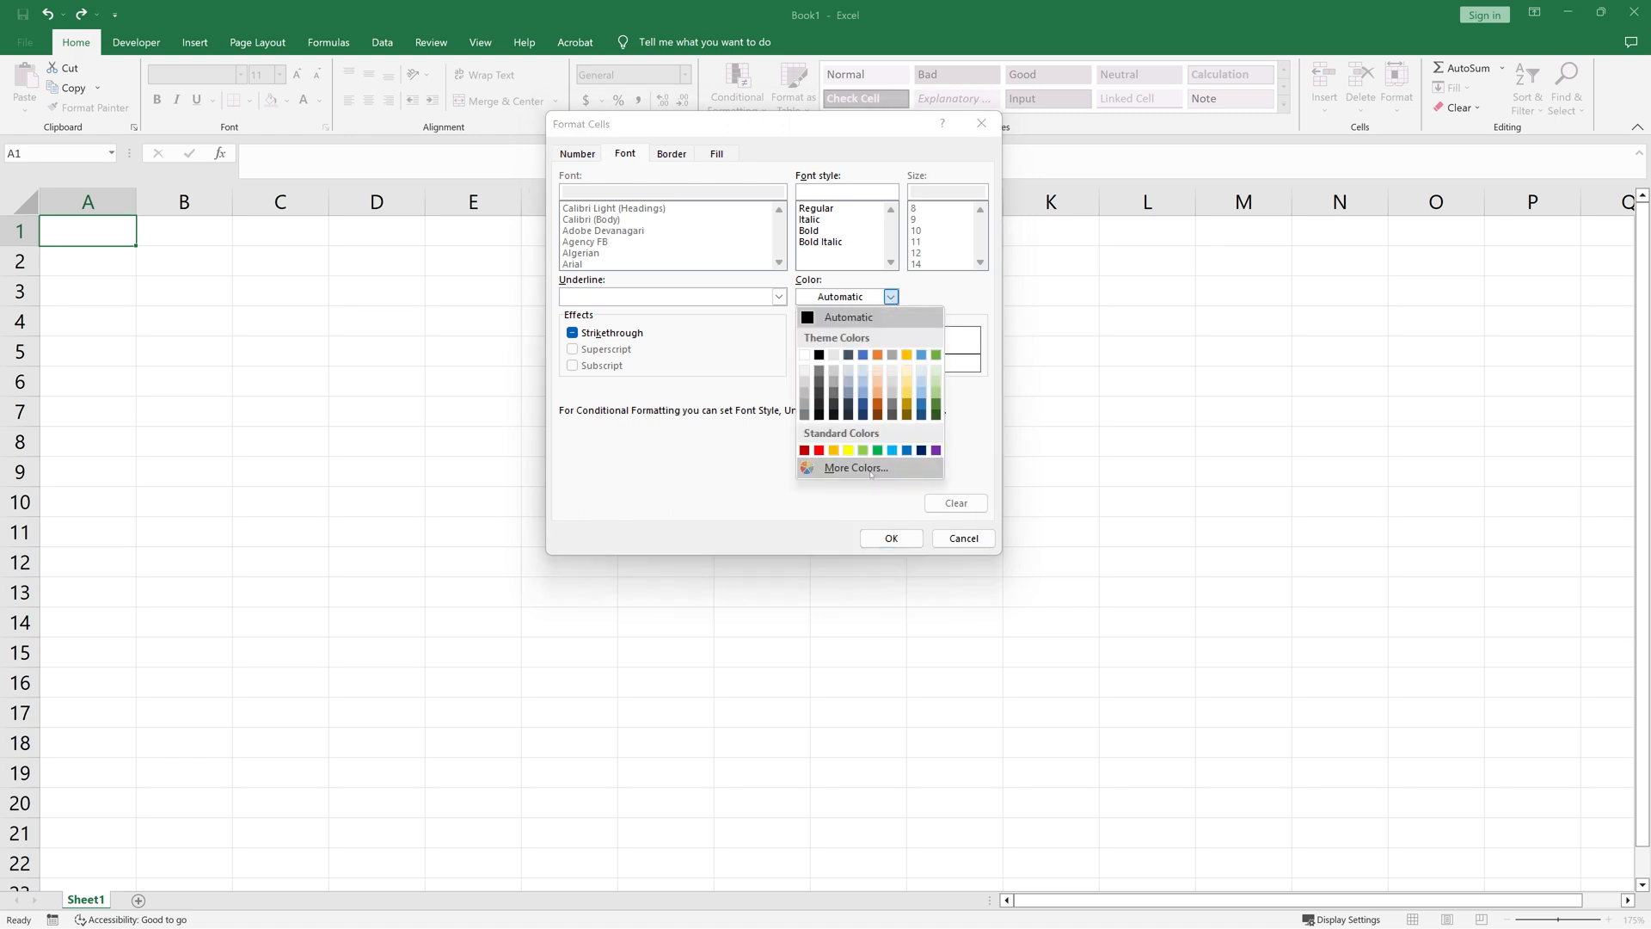
click(856, 467)
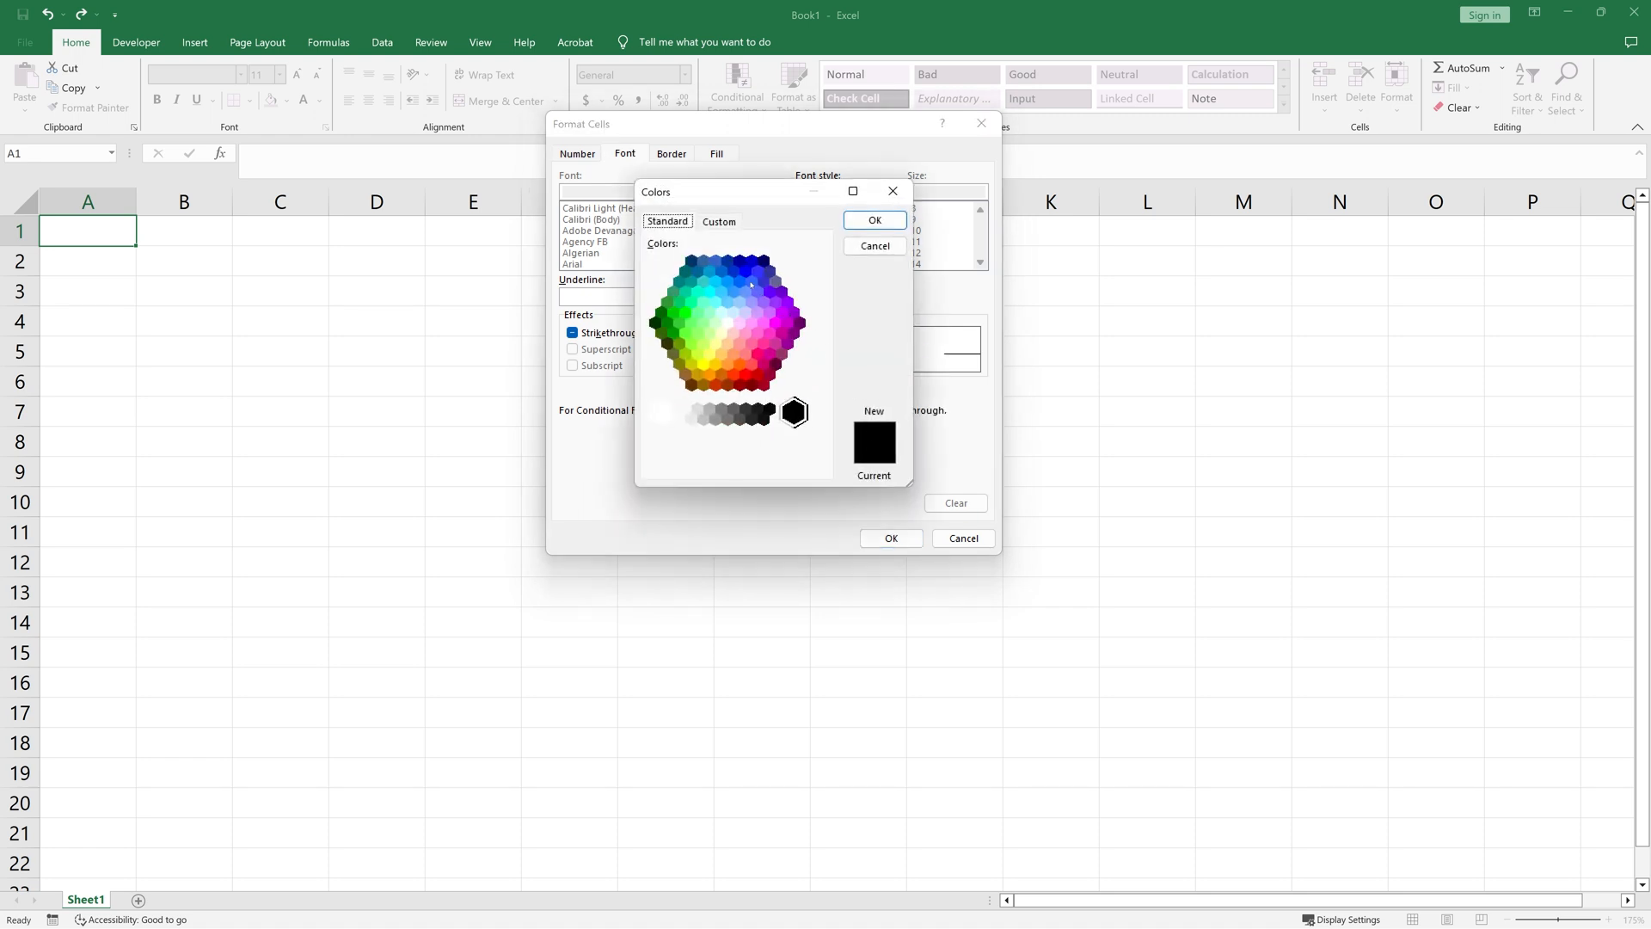
click(744, 271)
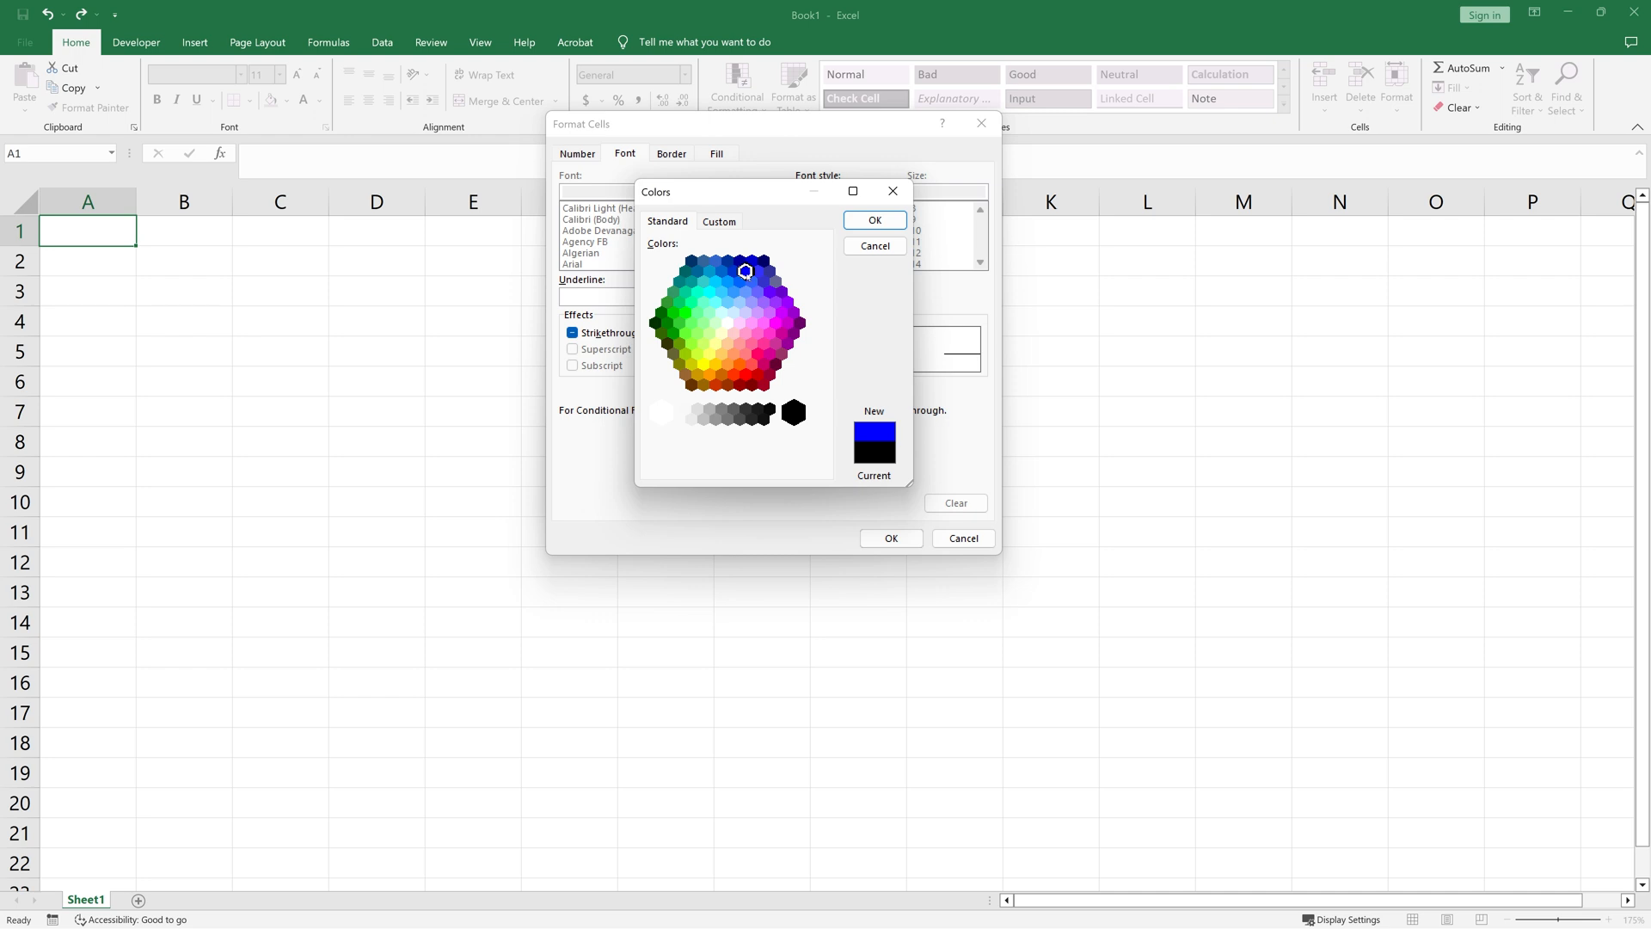
click(719, 221)
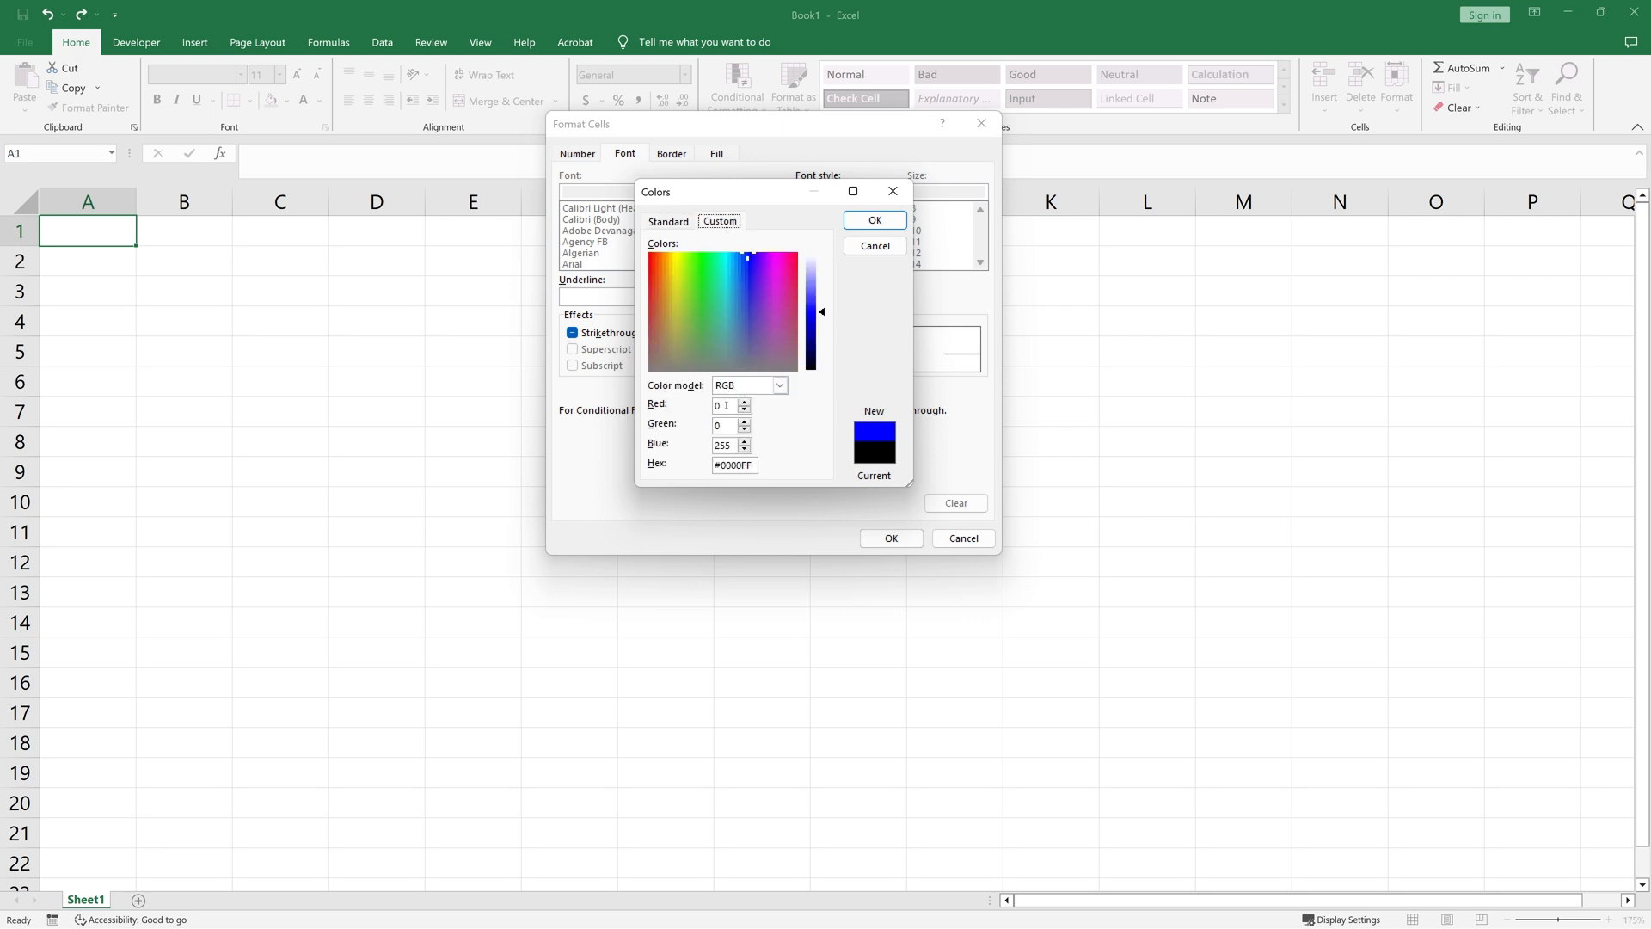
click(726, 405)
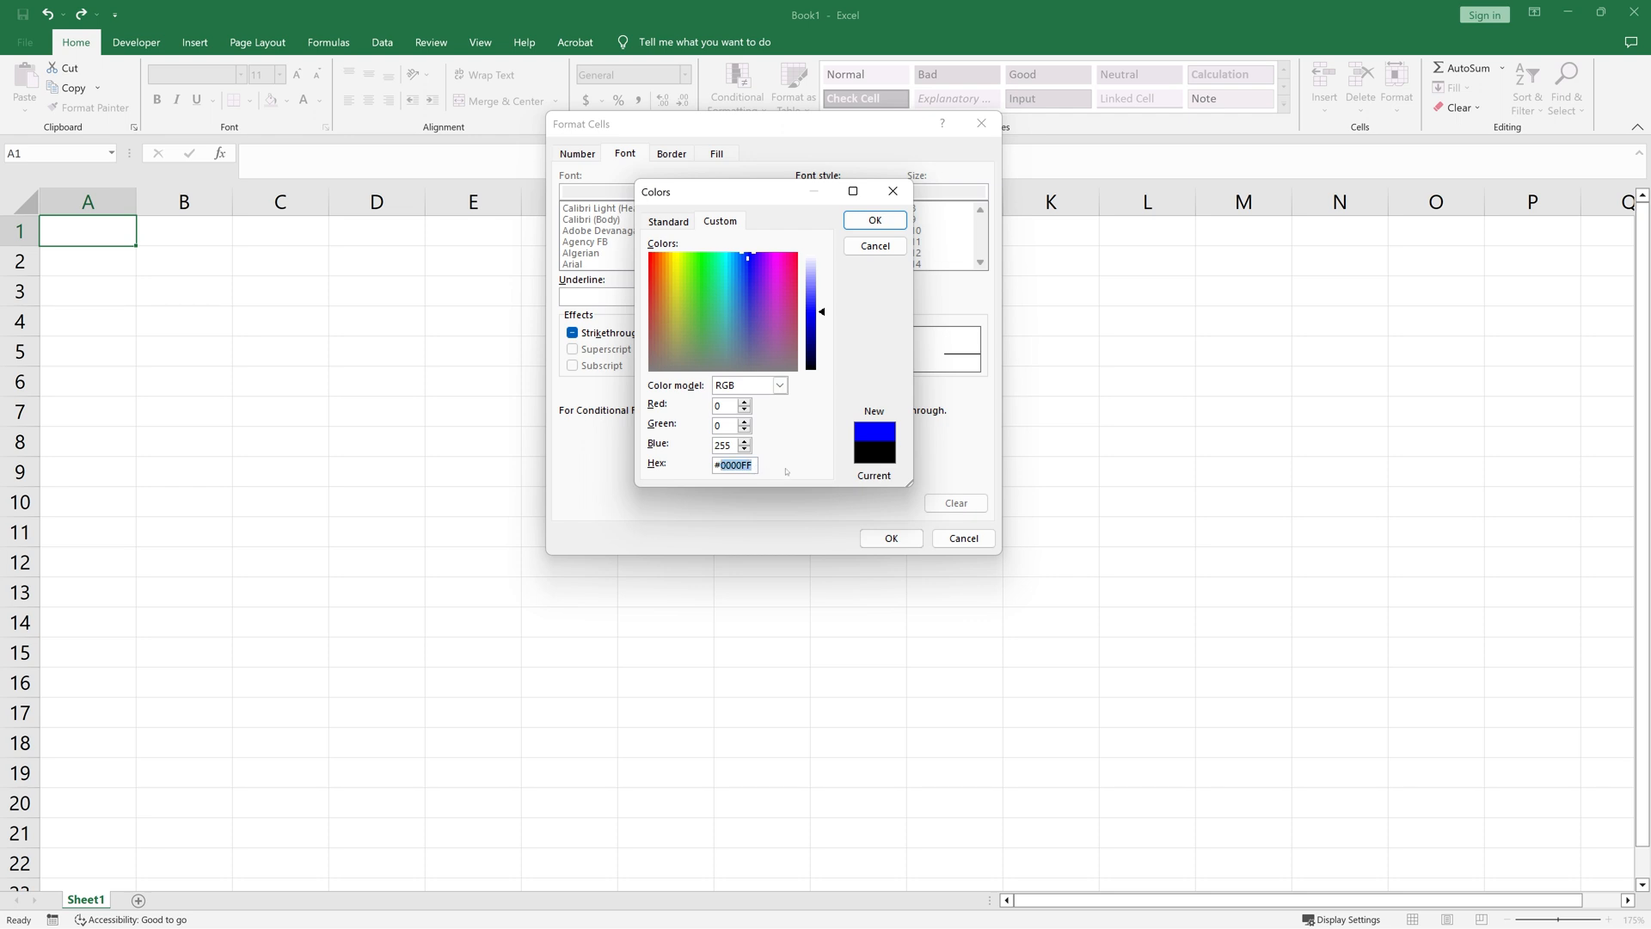
mouse_move(801, 404)
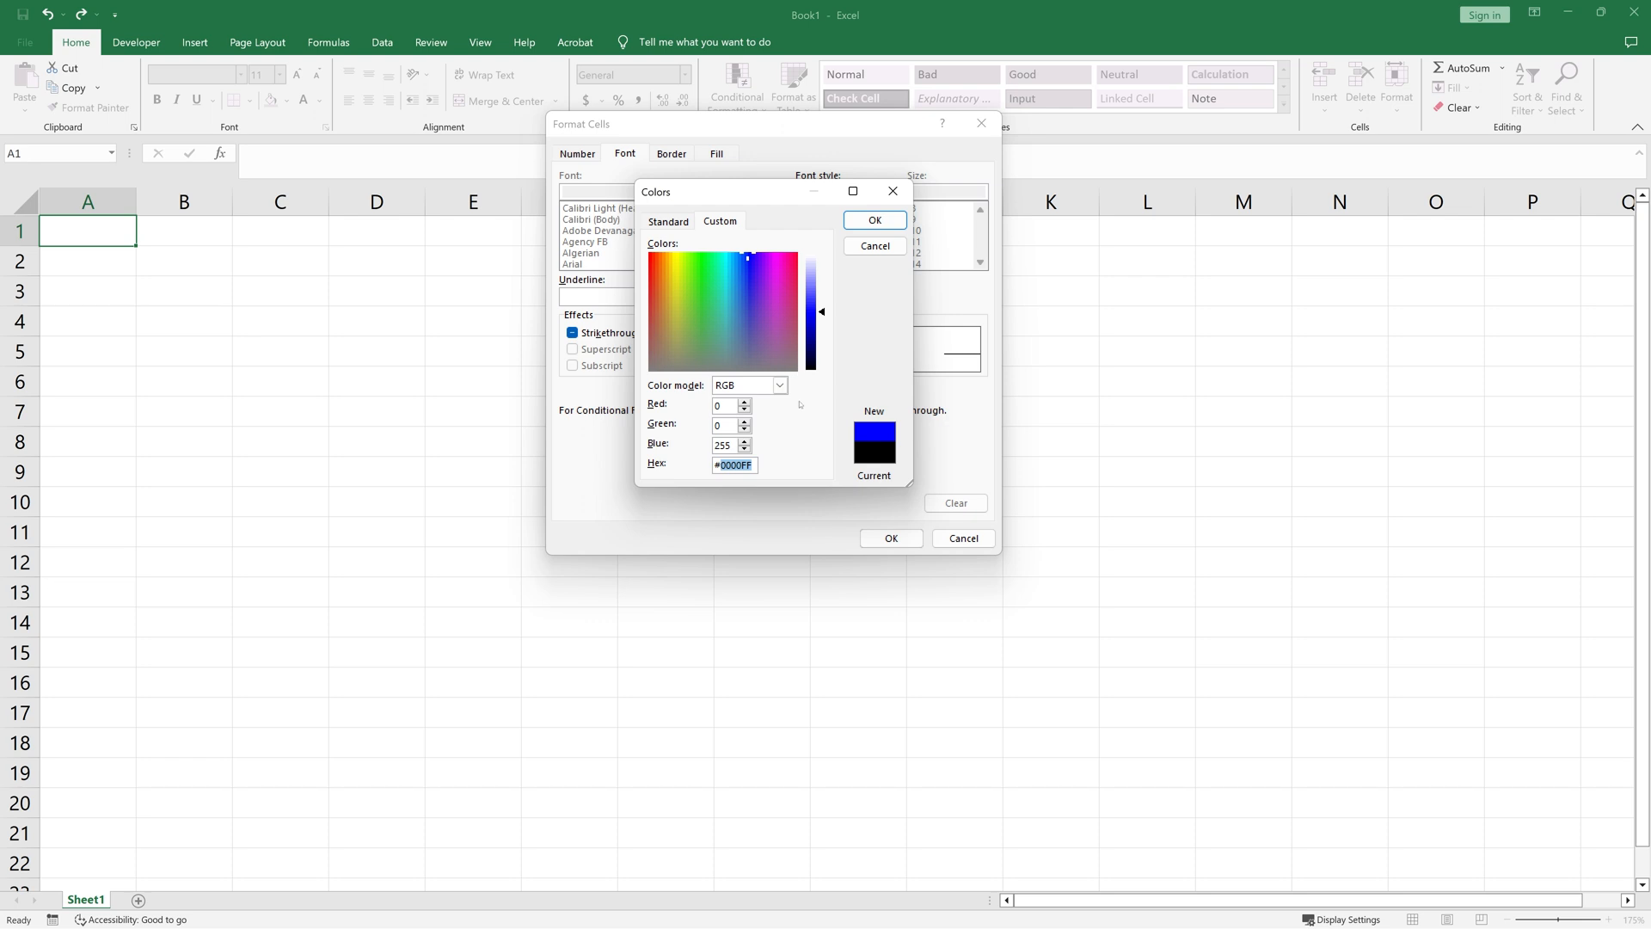
click(872, 220)
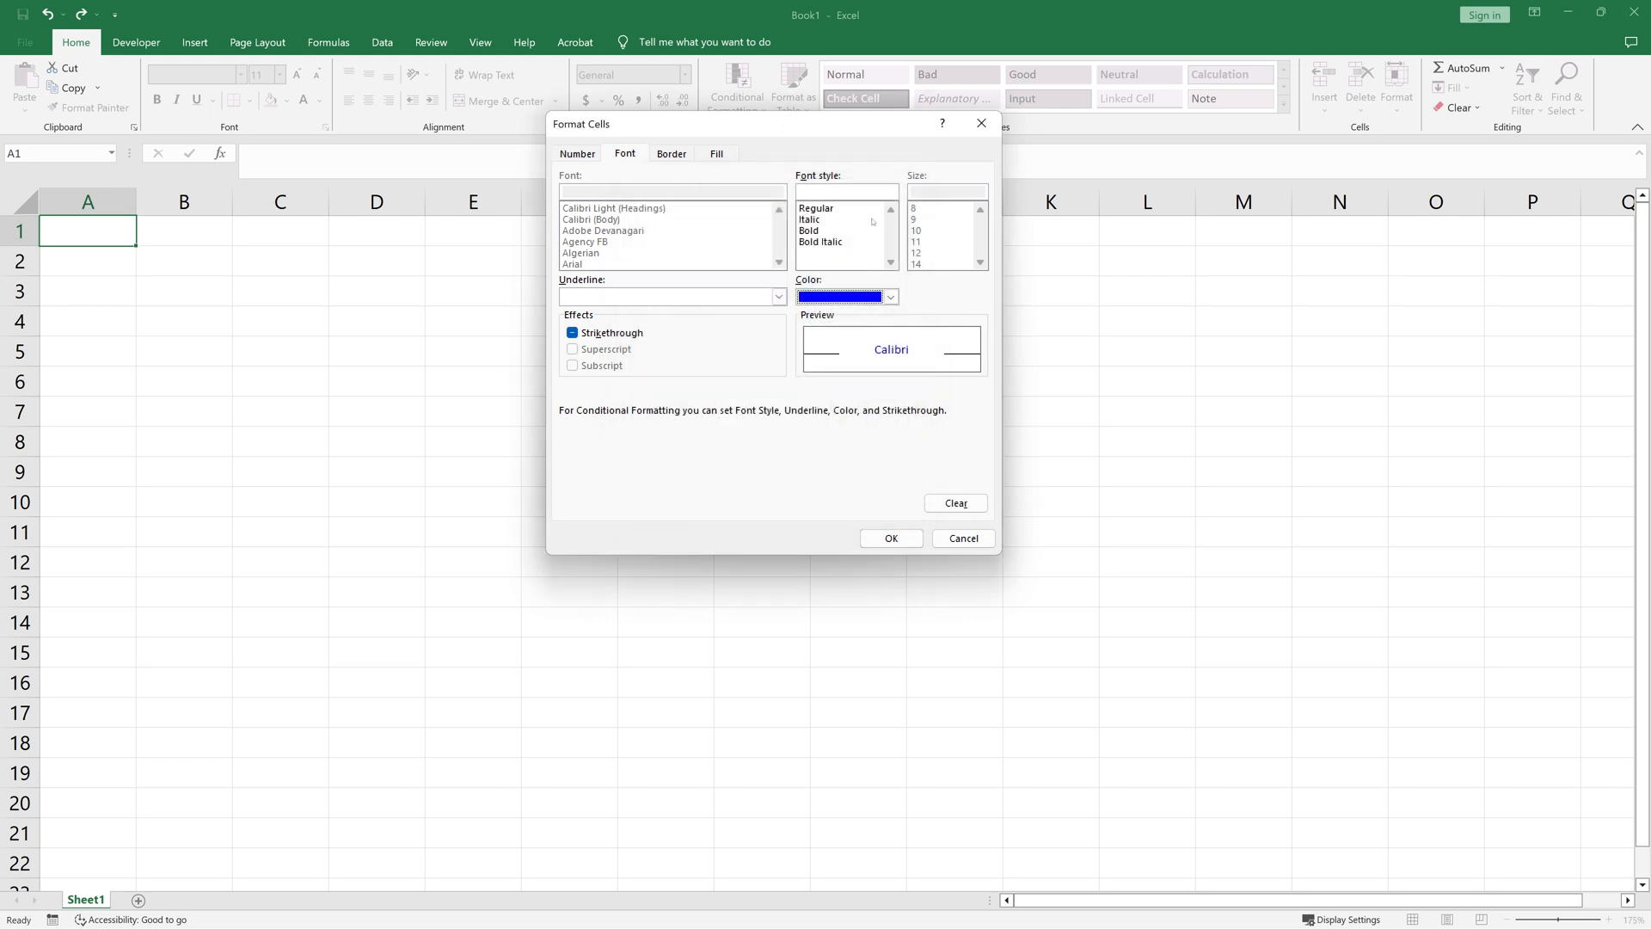
click(890, 538)
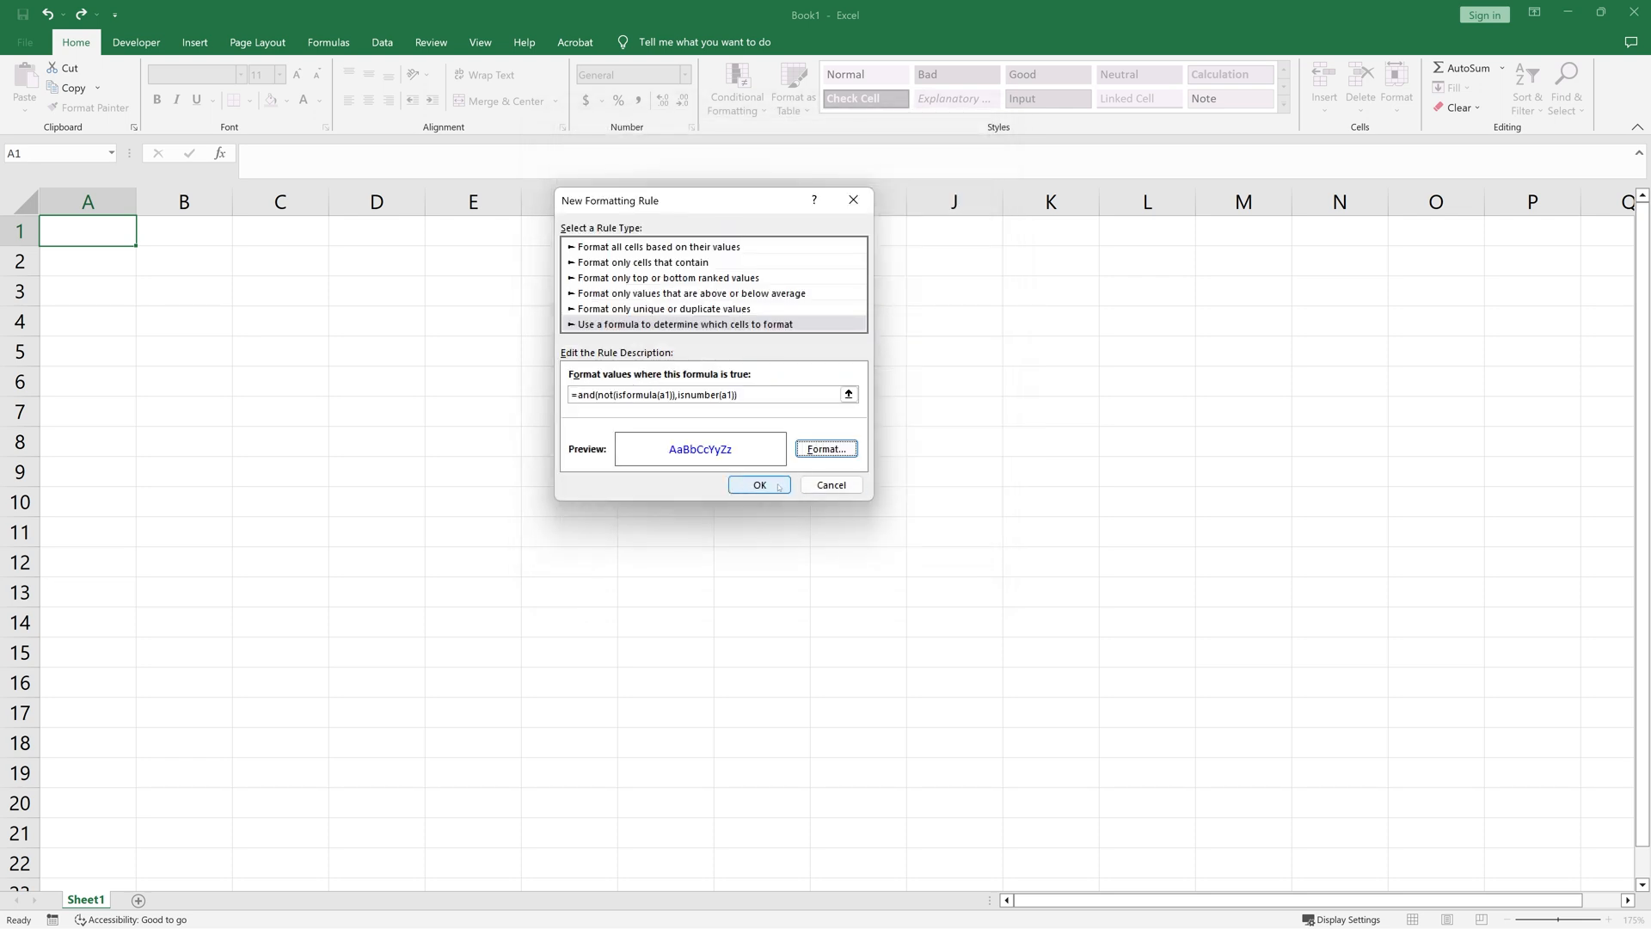
- Save the rule, change its Applies to range to a:z, and close the manager
click(759, 484)
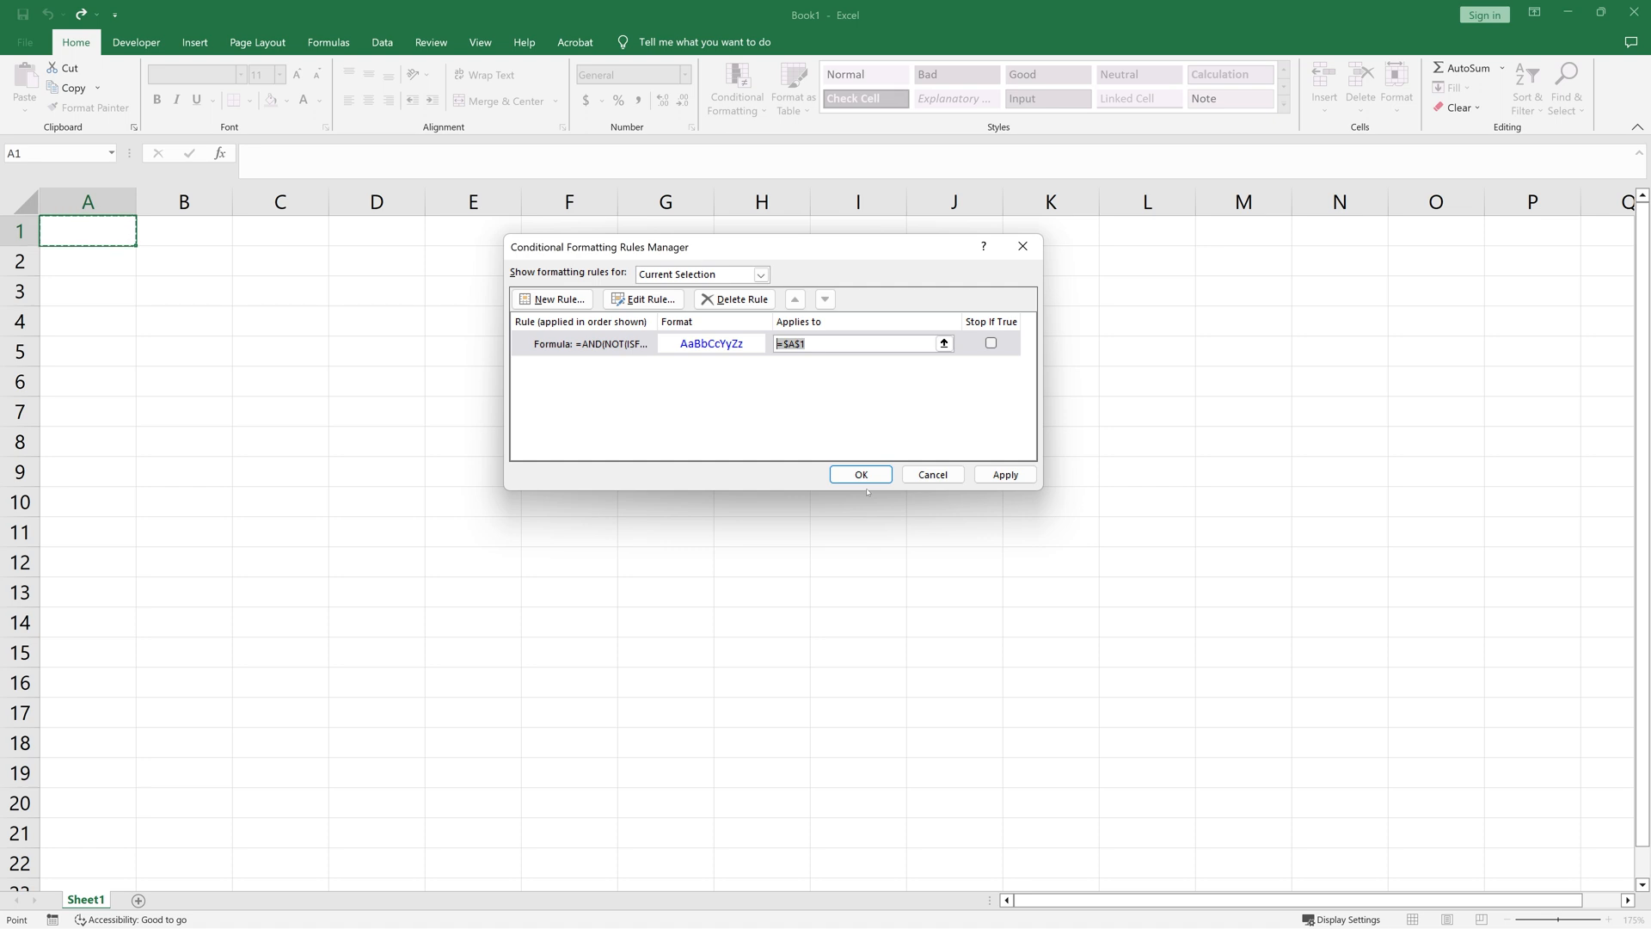
text(a:z)
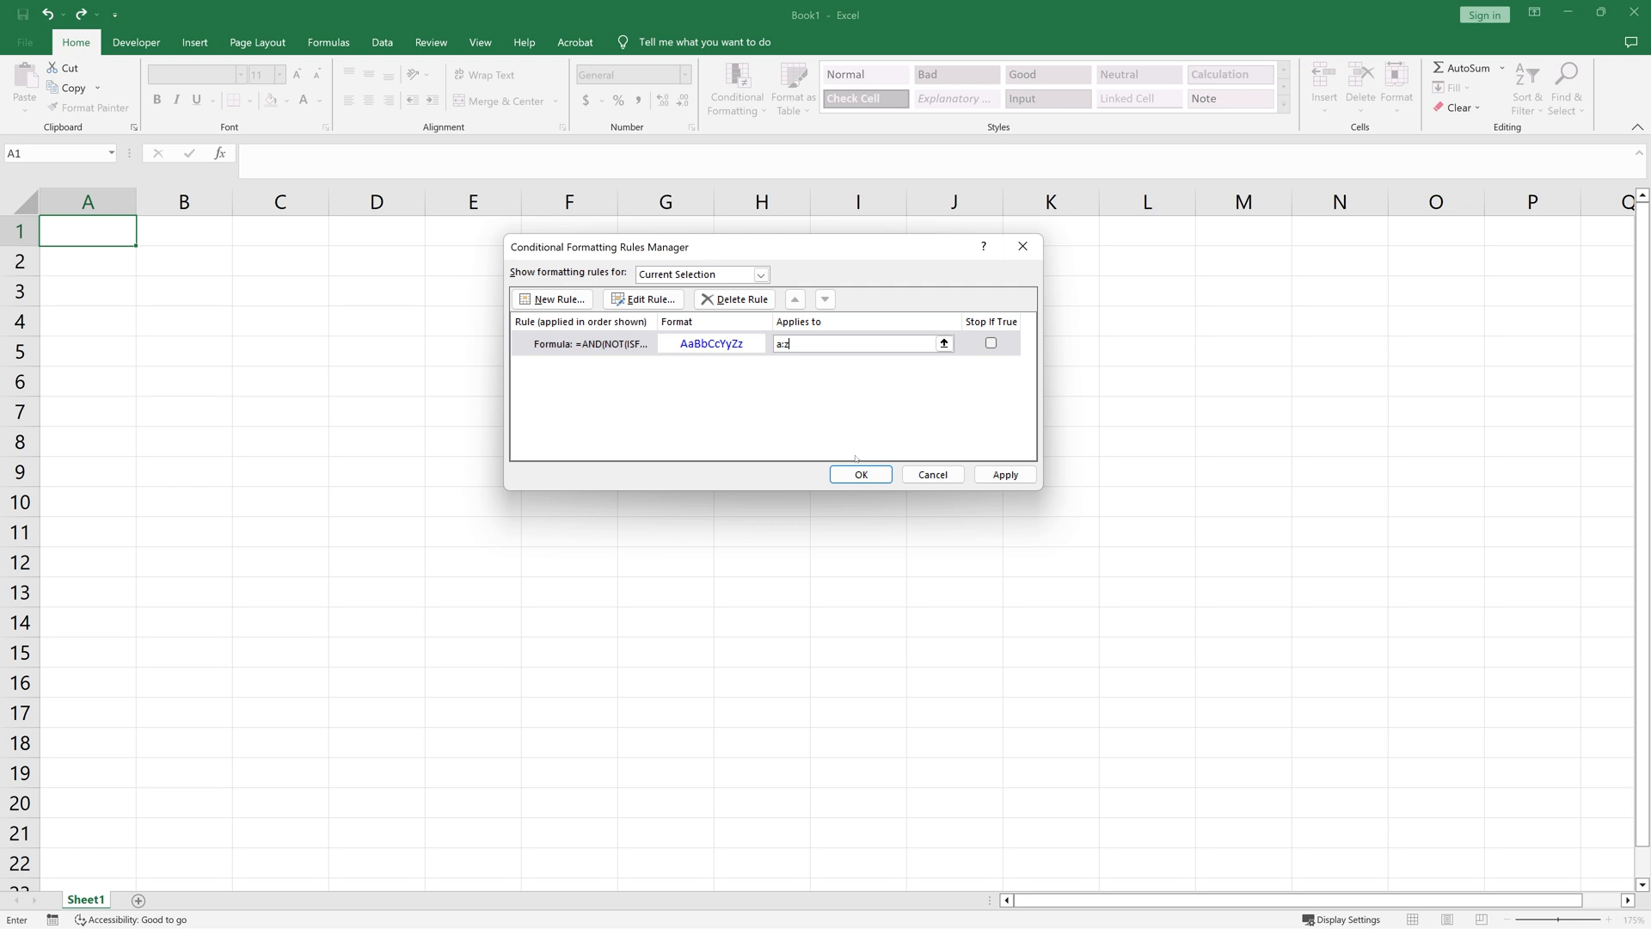
click(859, 474)
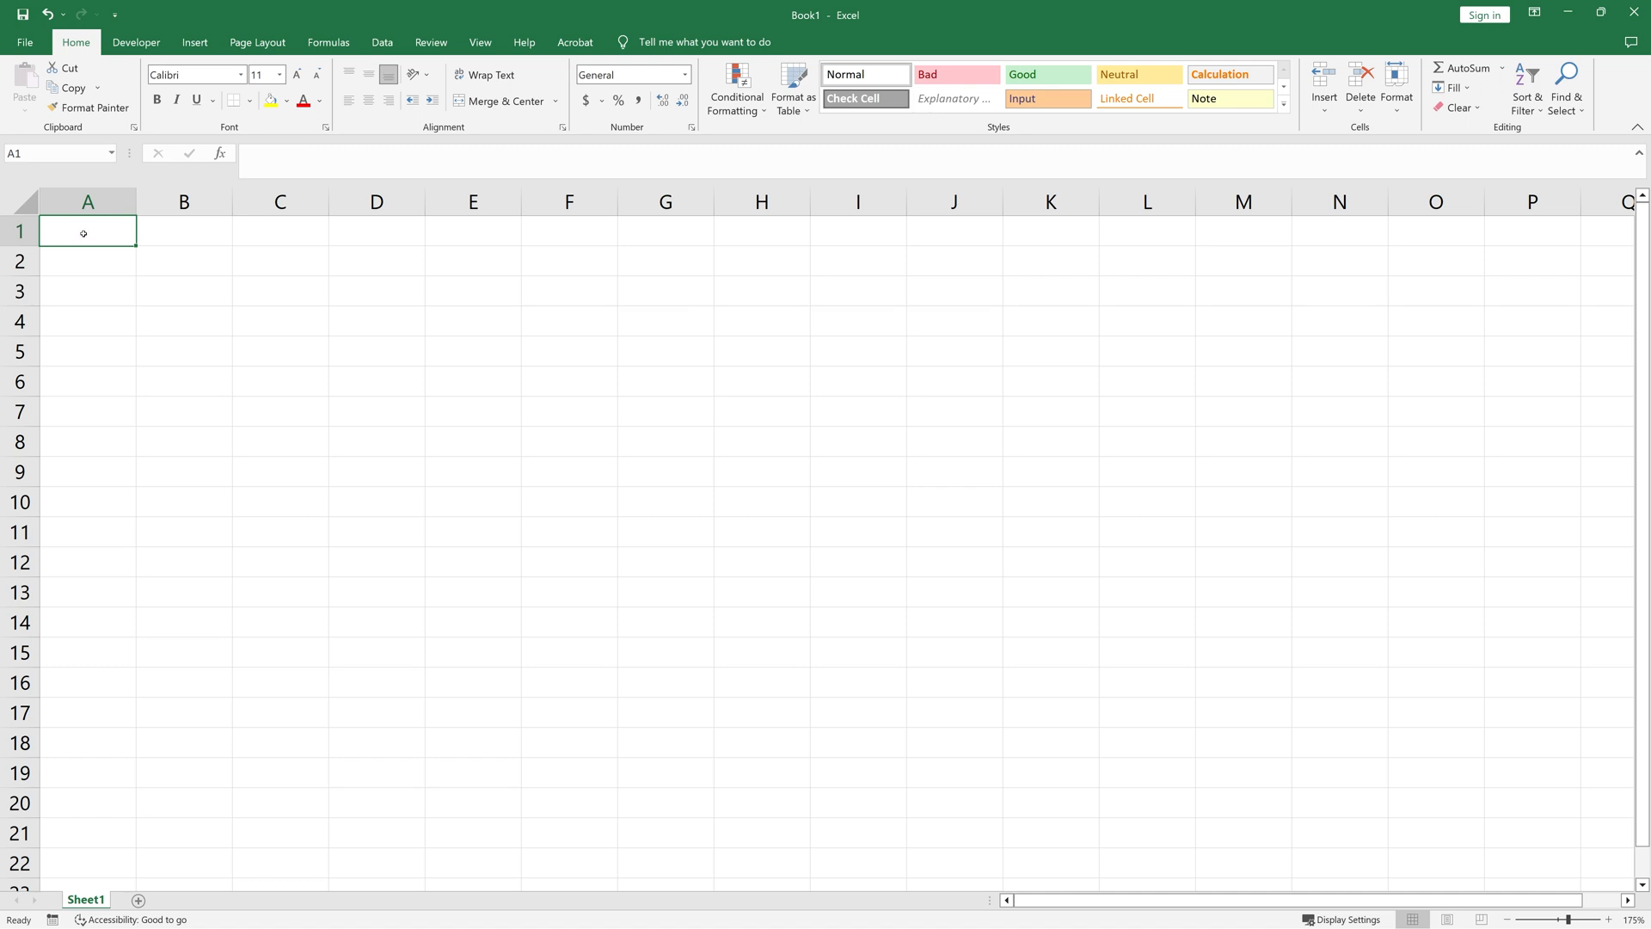
- Type 1 as the test value to fill across A1:L20
text(1)
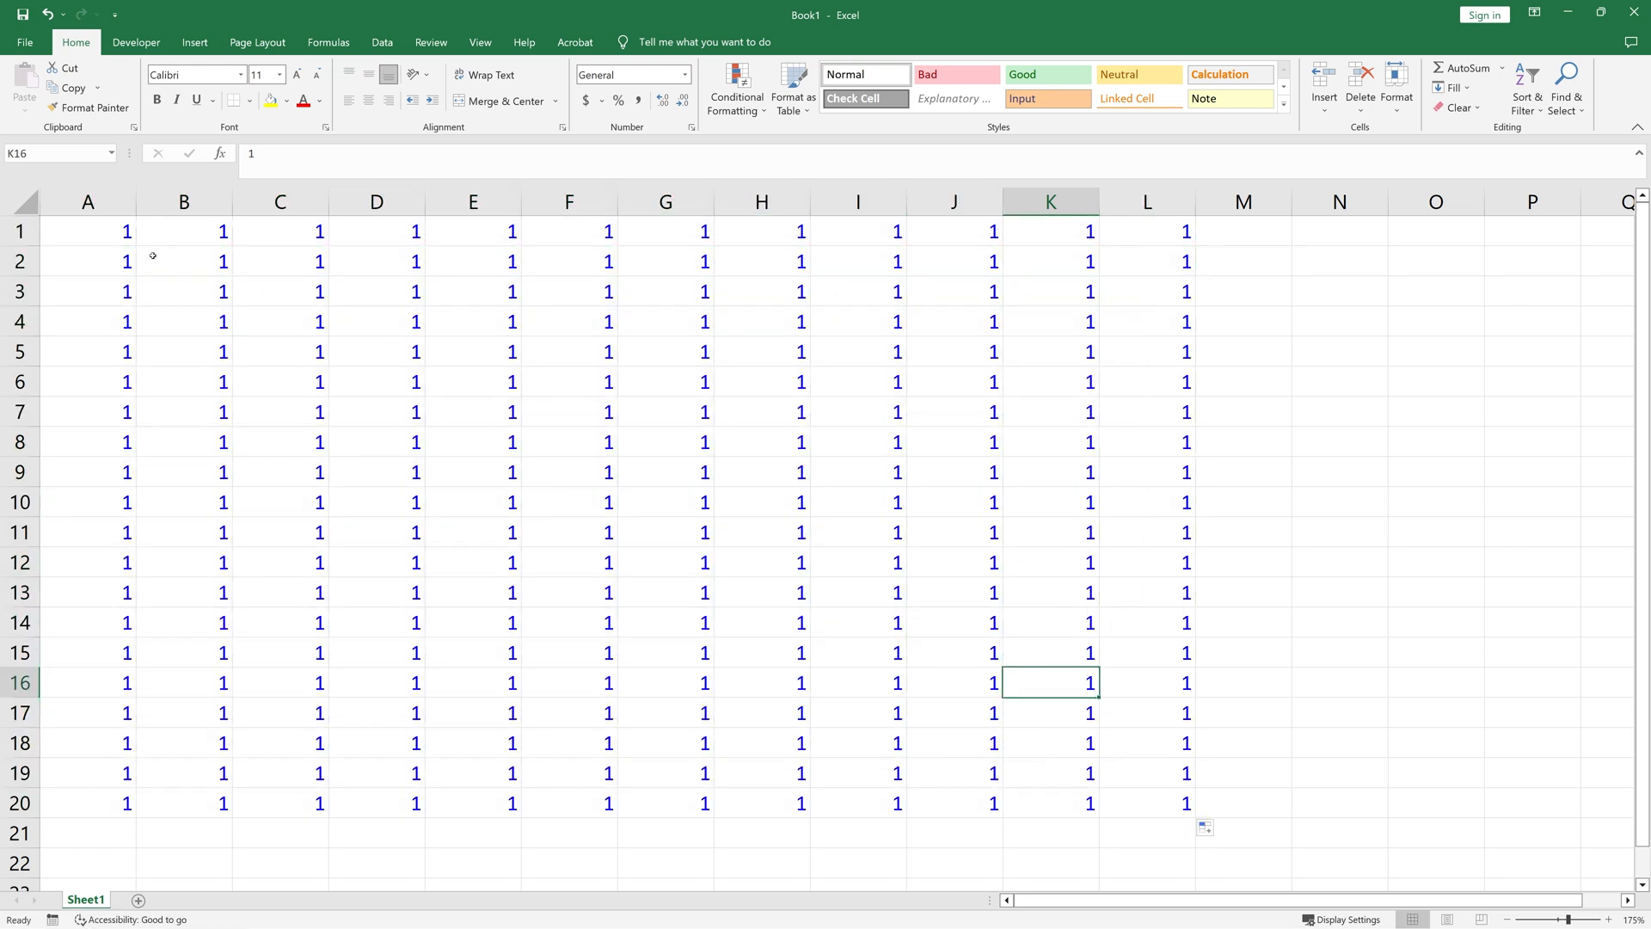
mouse_move(781, 492)
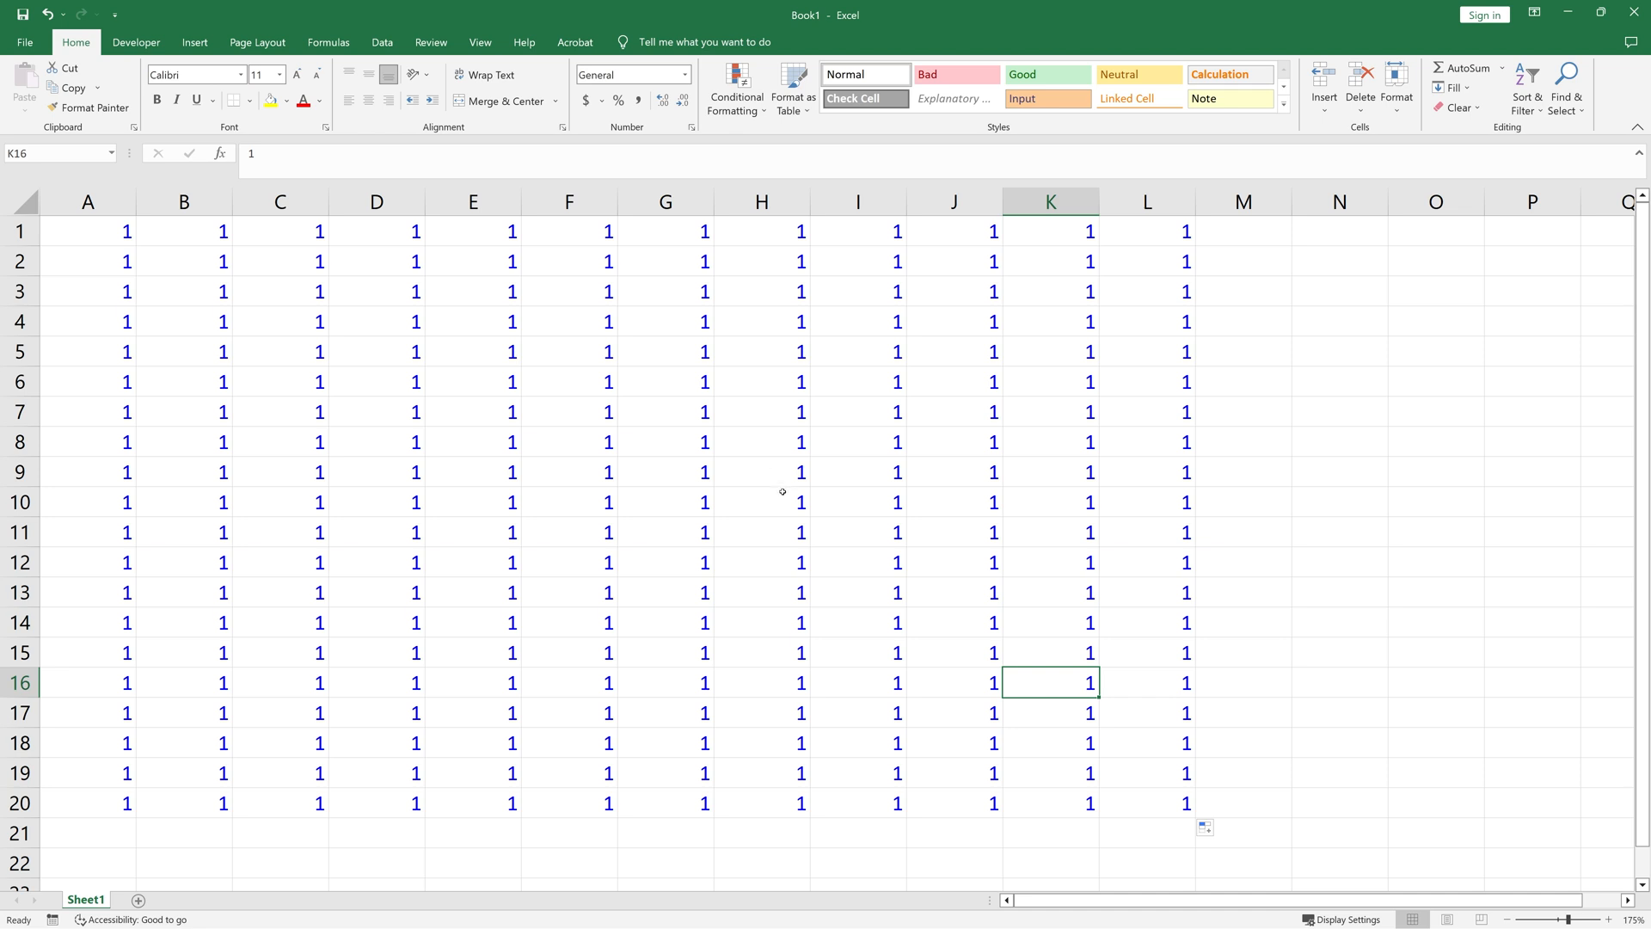
mouse_move(635, 506)
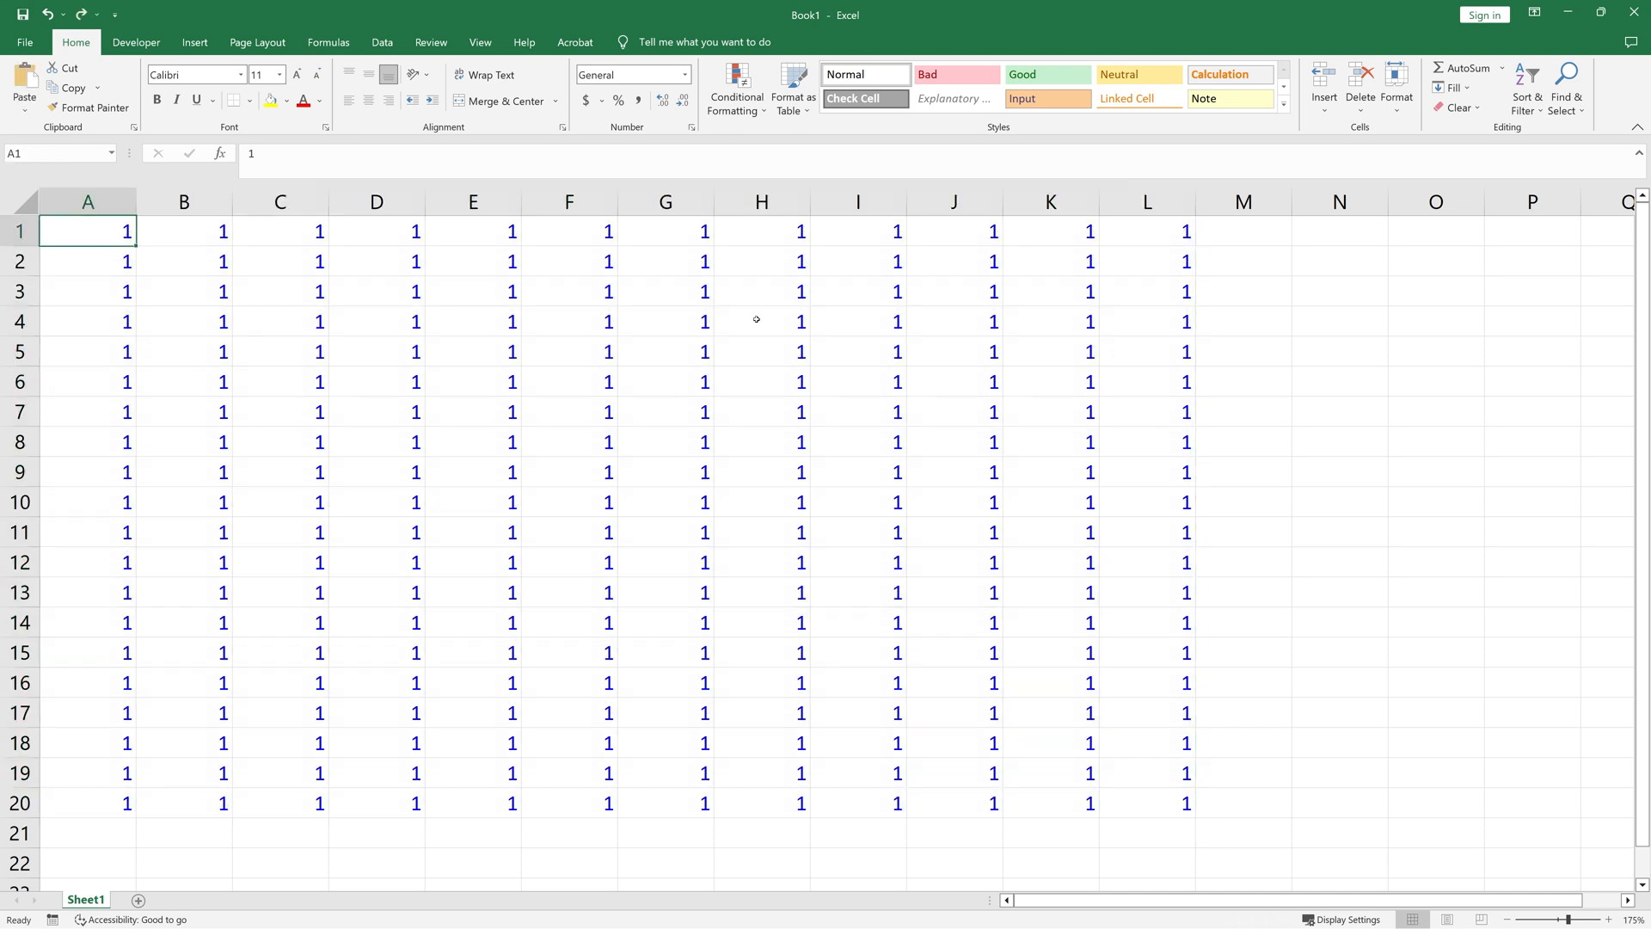
- Delete the blue hard-coded-number rule in the Rules Manager and close it
click(736, 89)
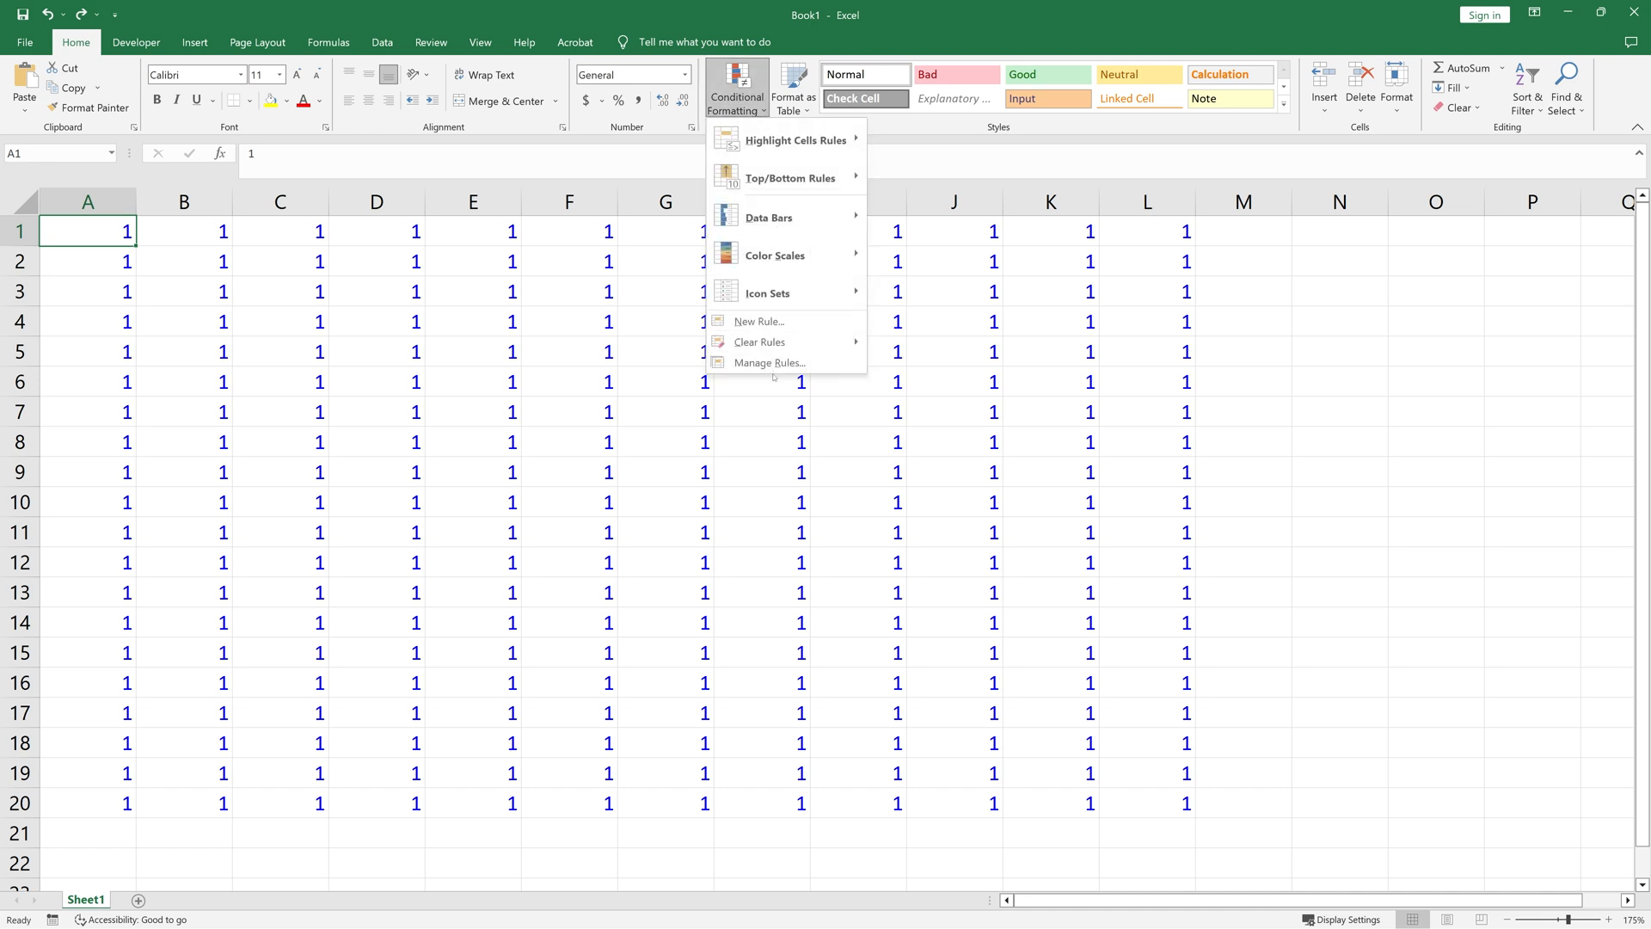
click(769, 362)
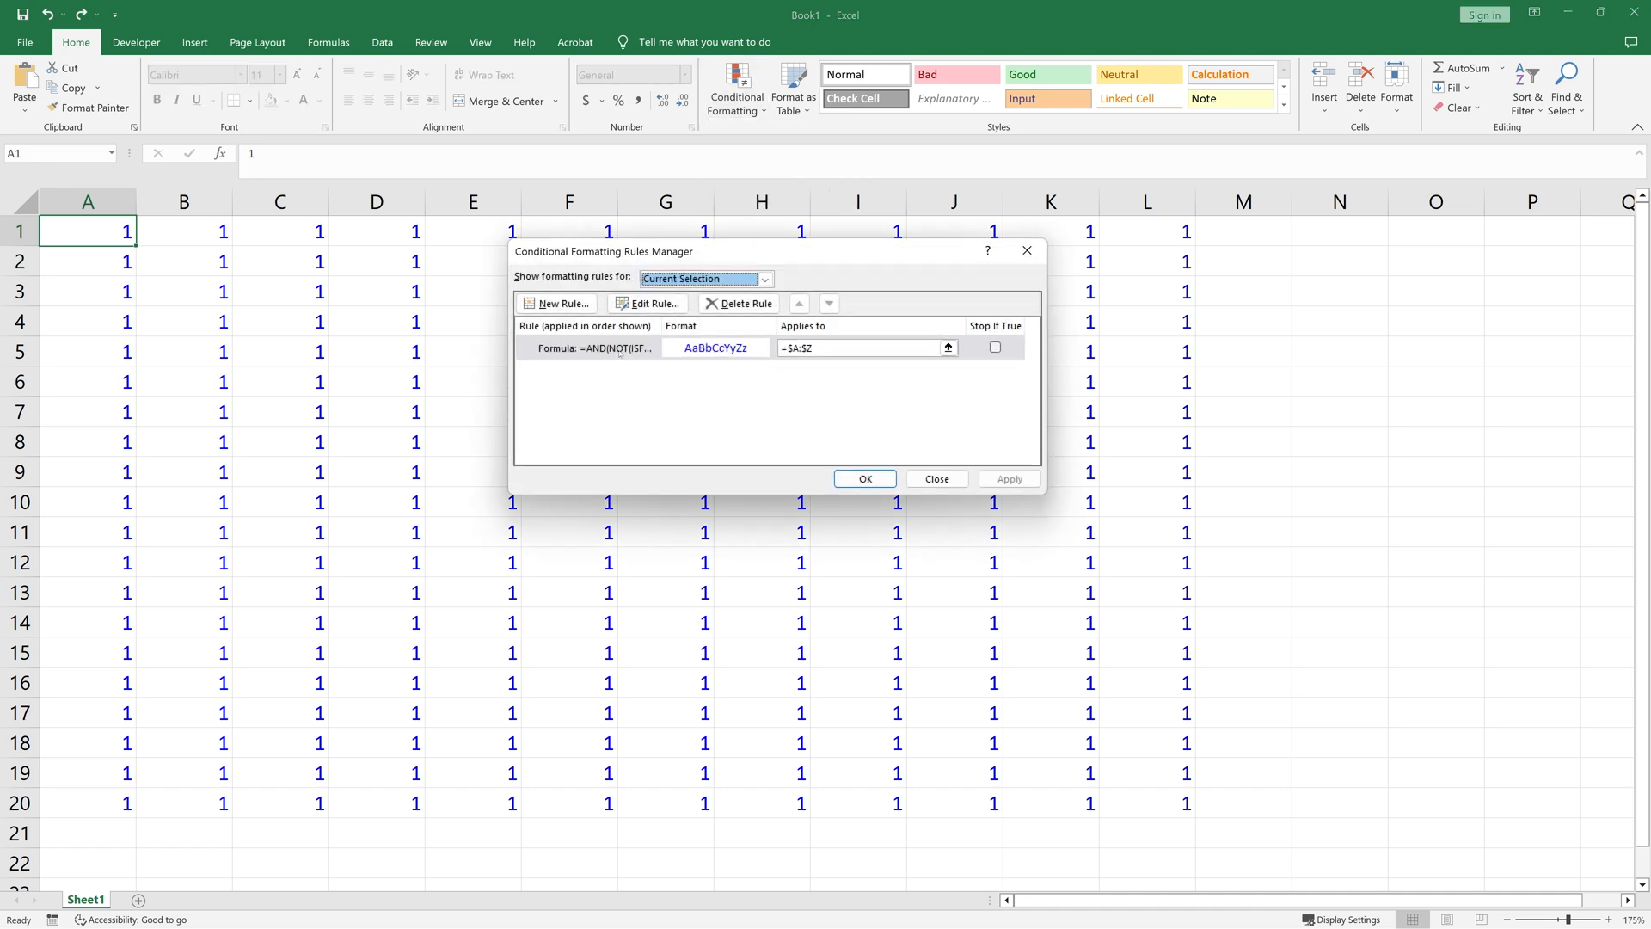
click(632, 348)
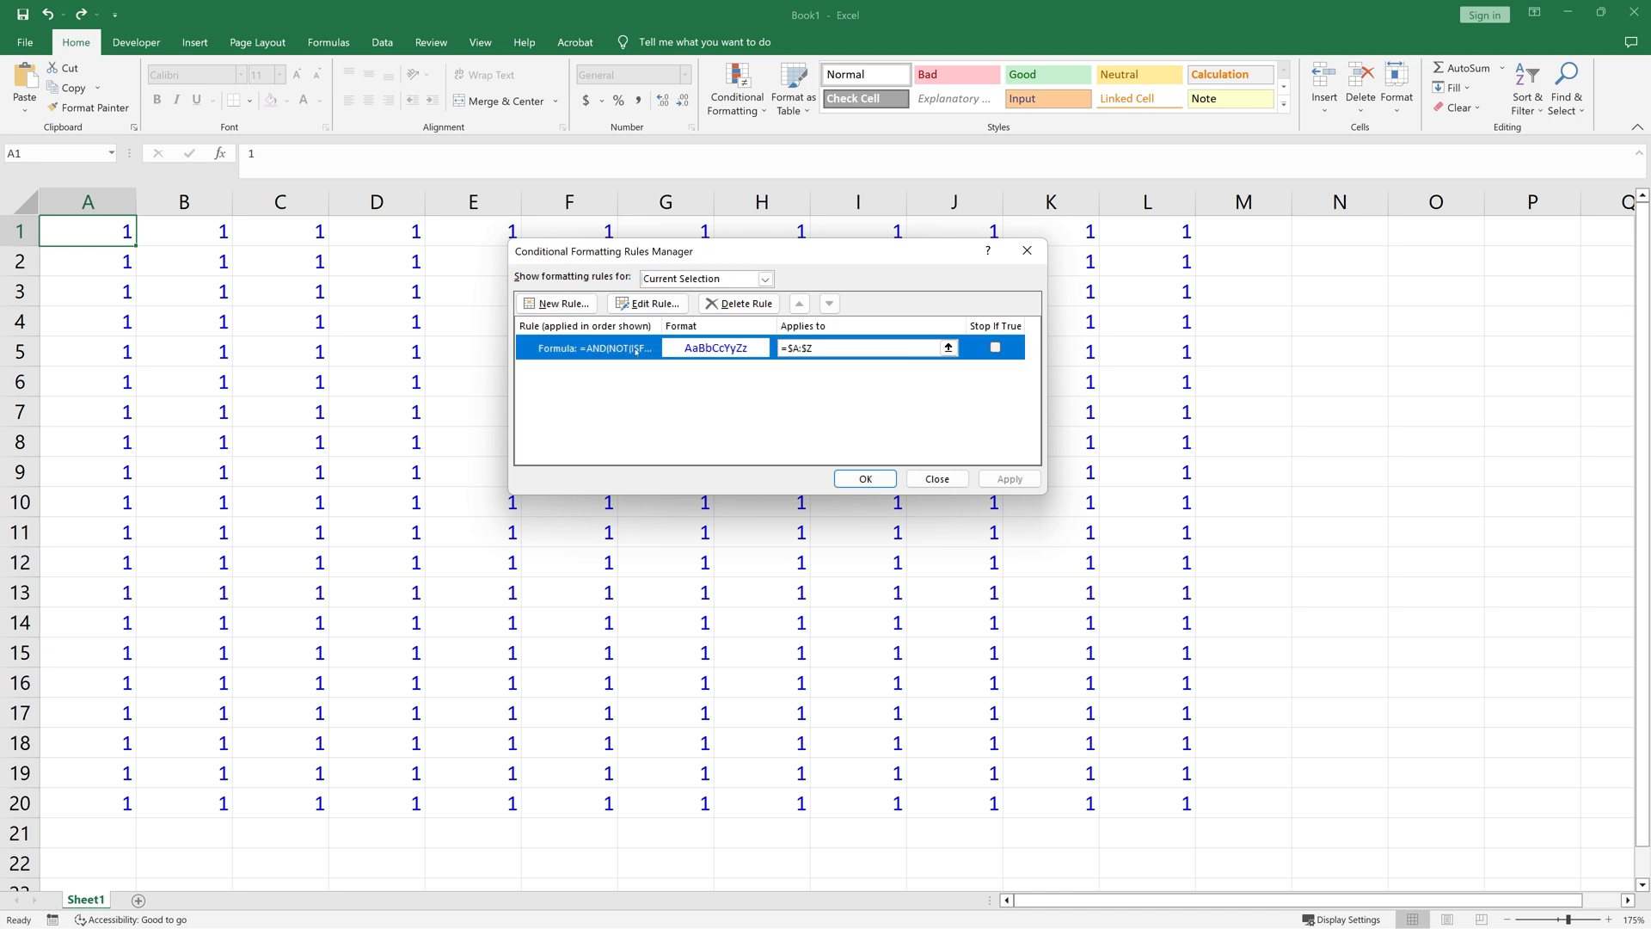
click(652, 304)
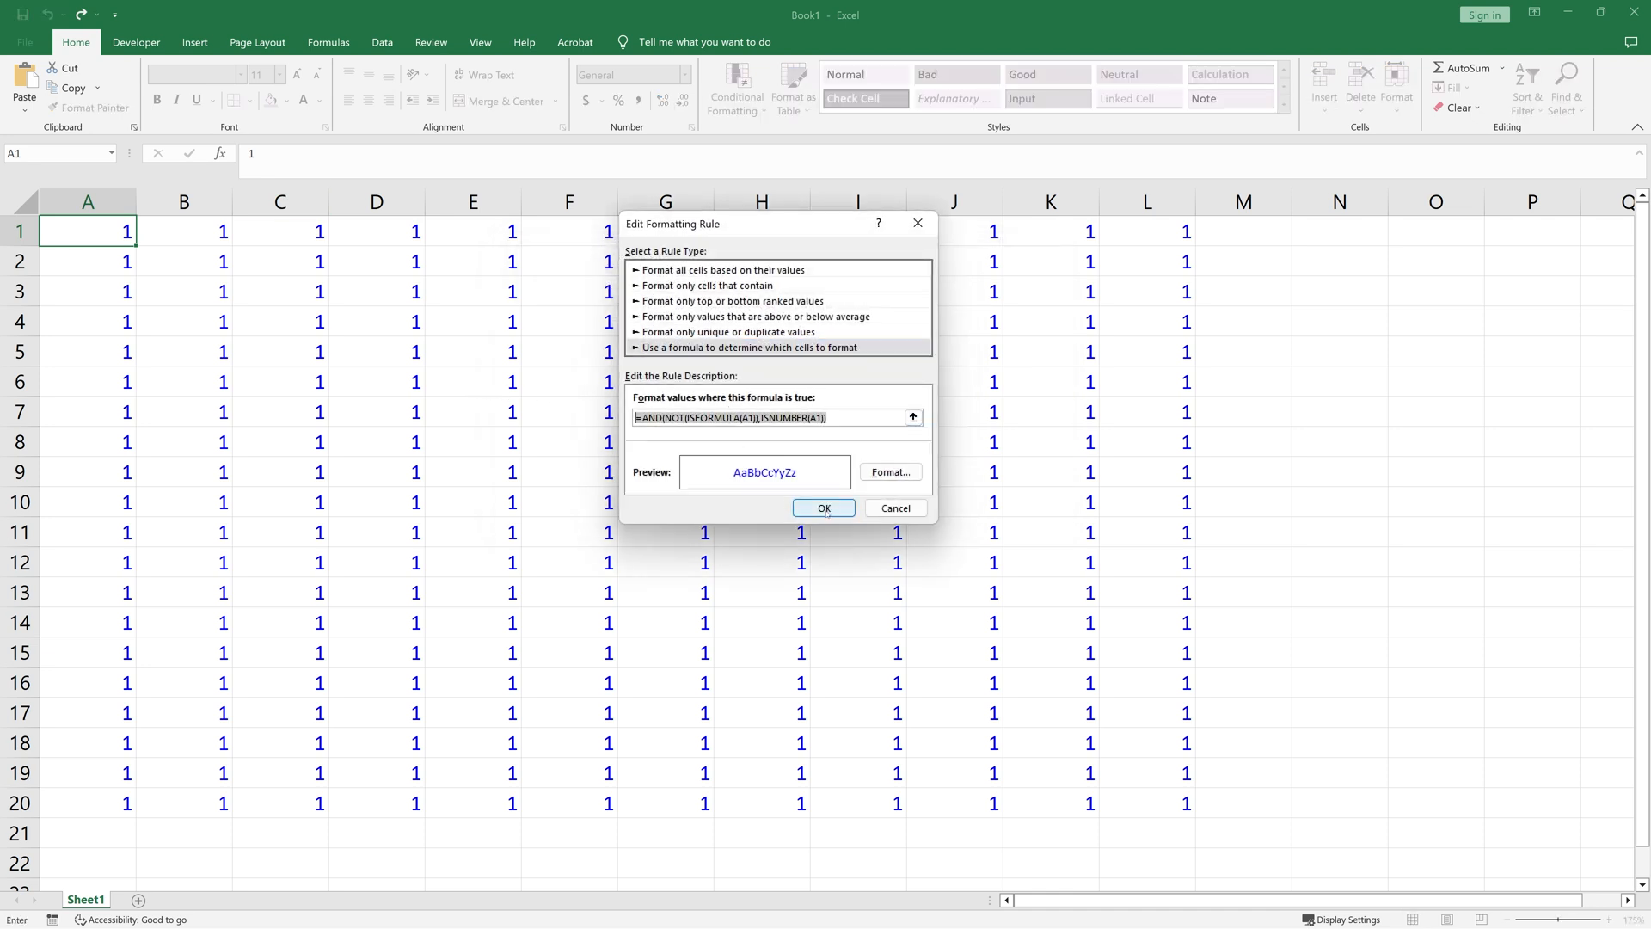
click(824, 507)
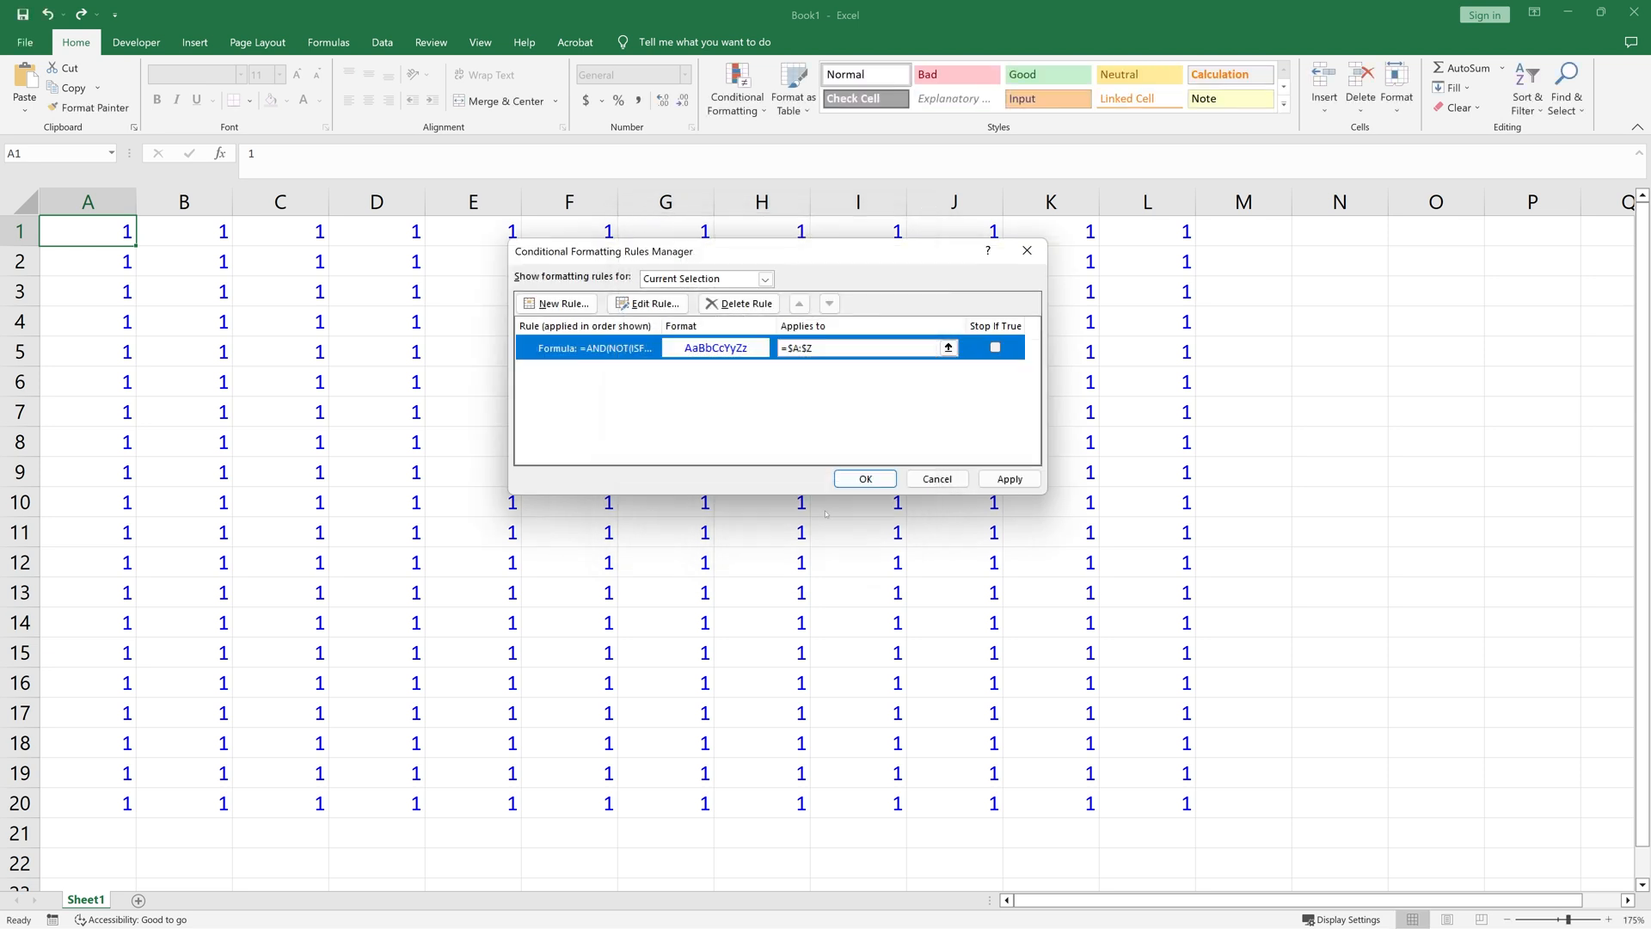
click(745, 304)
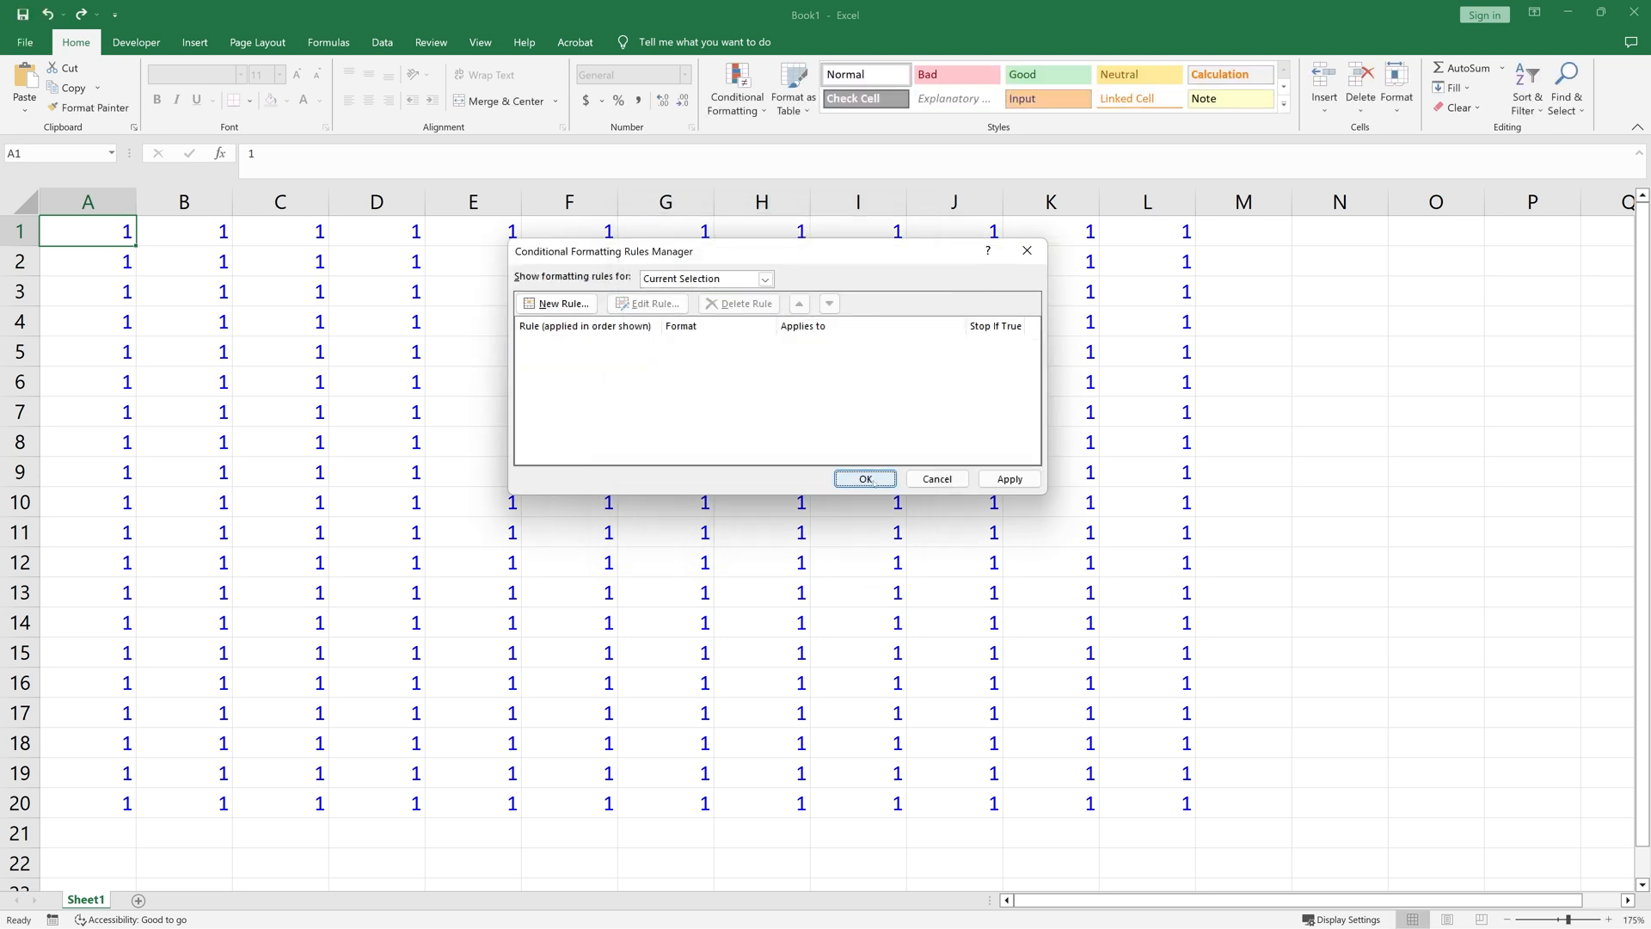
click(863, 479)
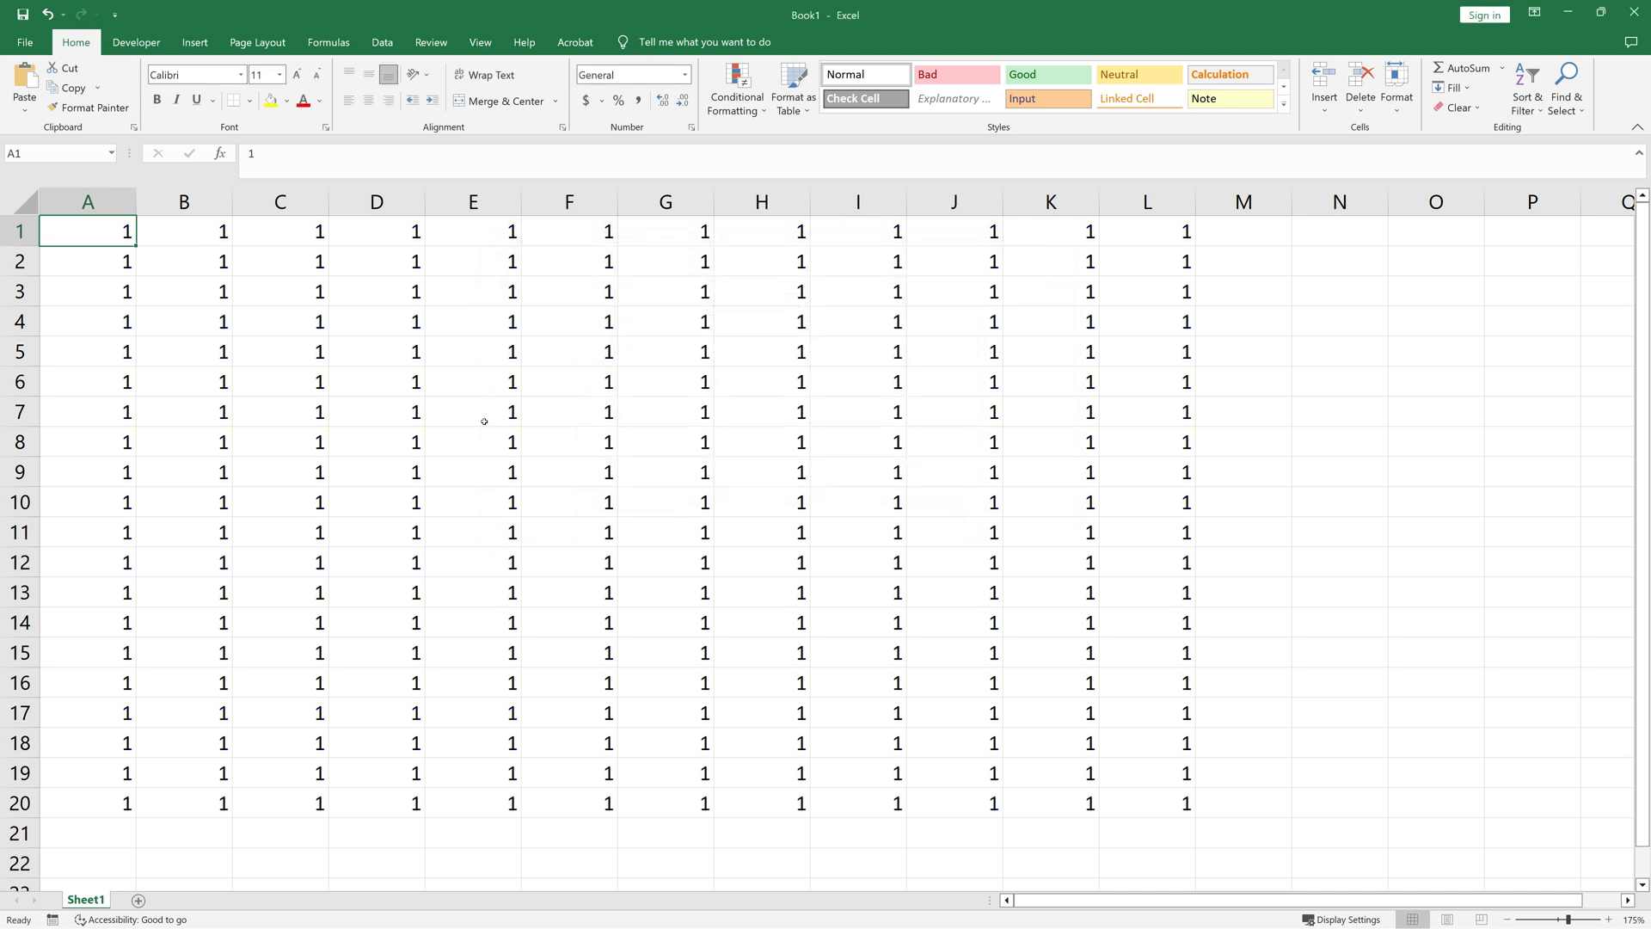
mouse_move(800, 458)
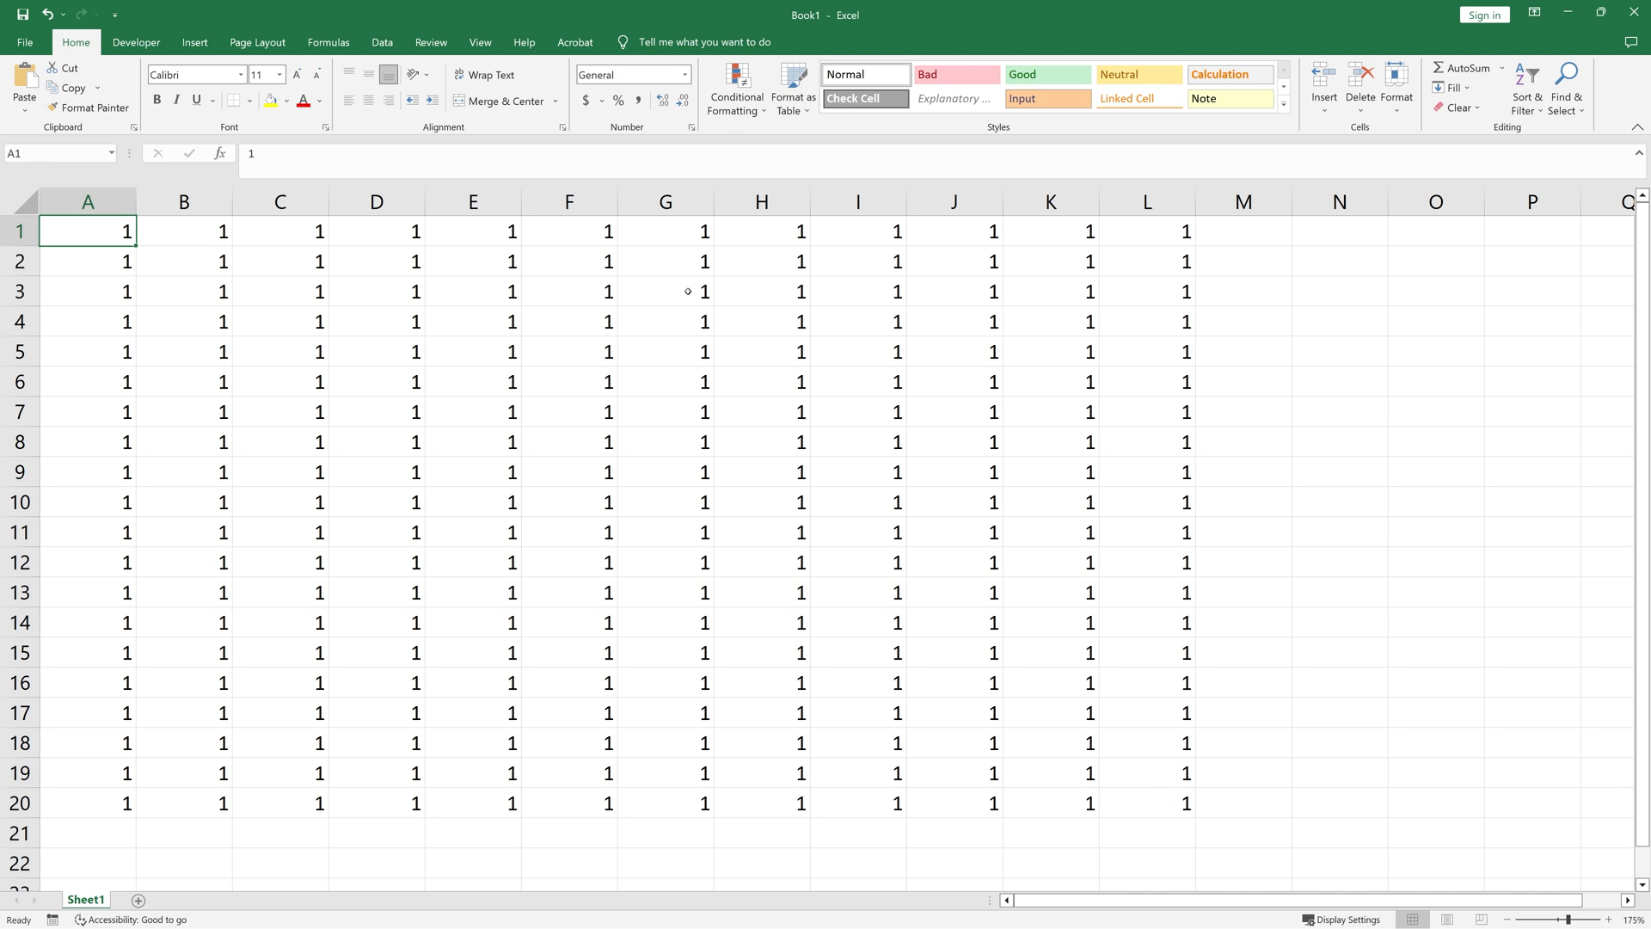
- Select G1, list rules for This Worksheet, and begin a New Rule
click(665, 231)
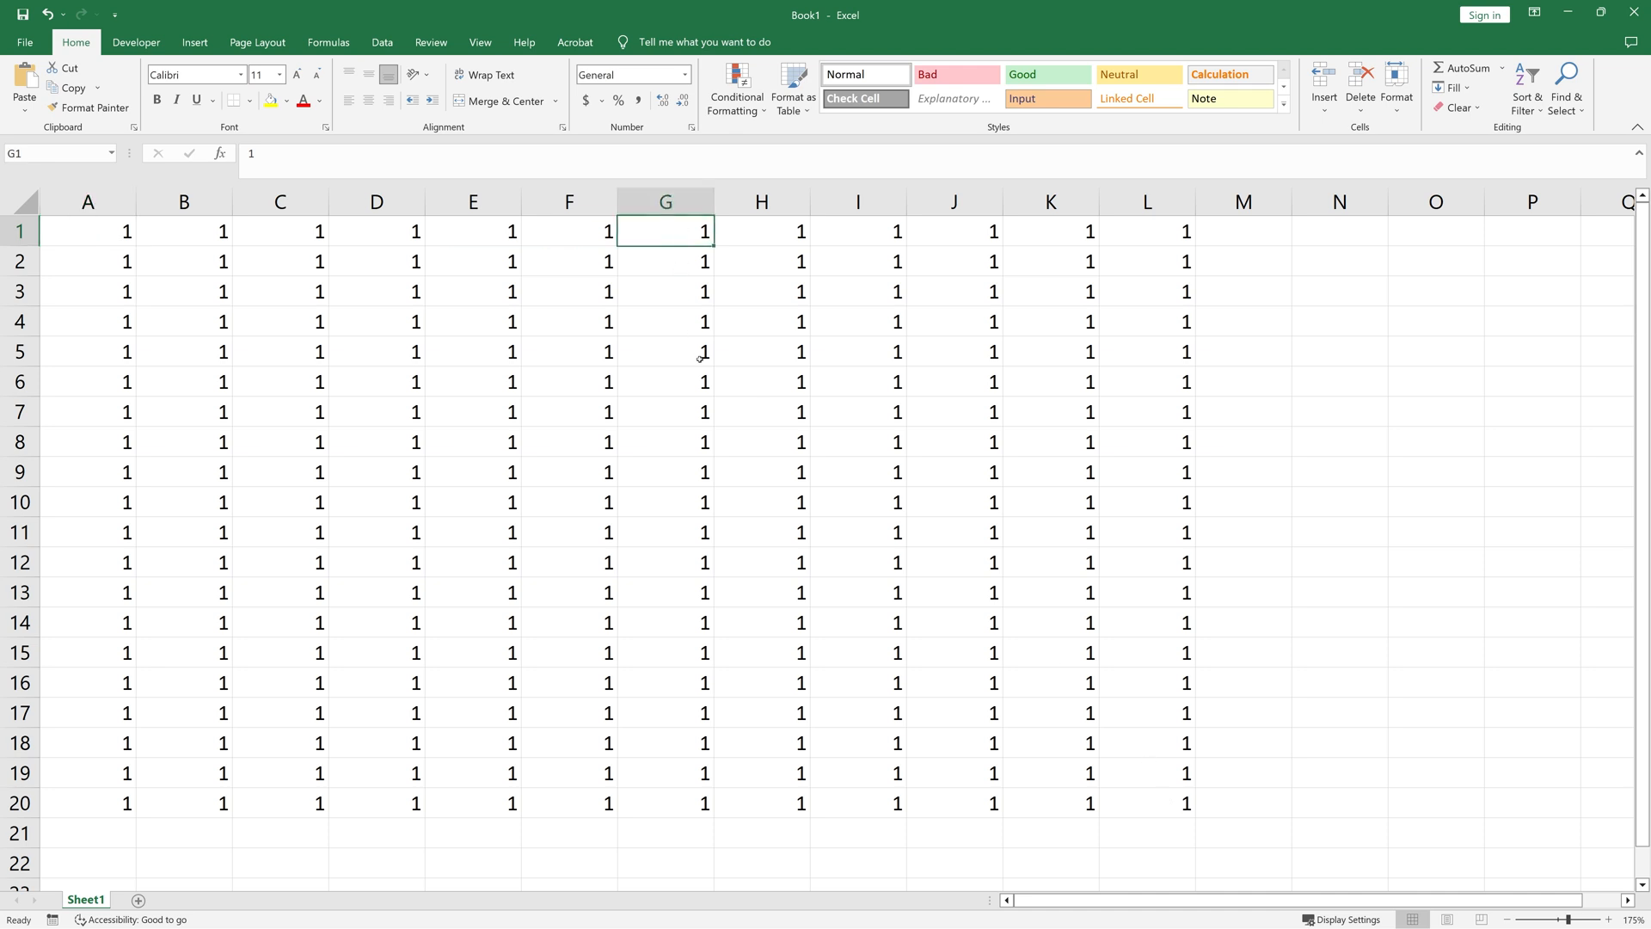
mouse_move(786, 148)
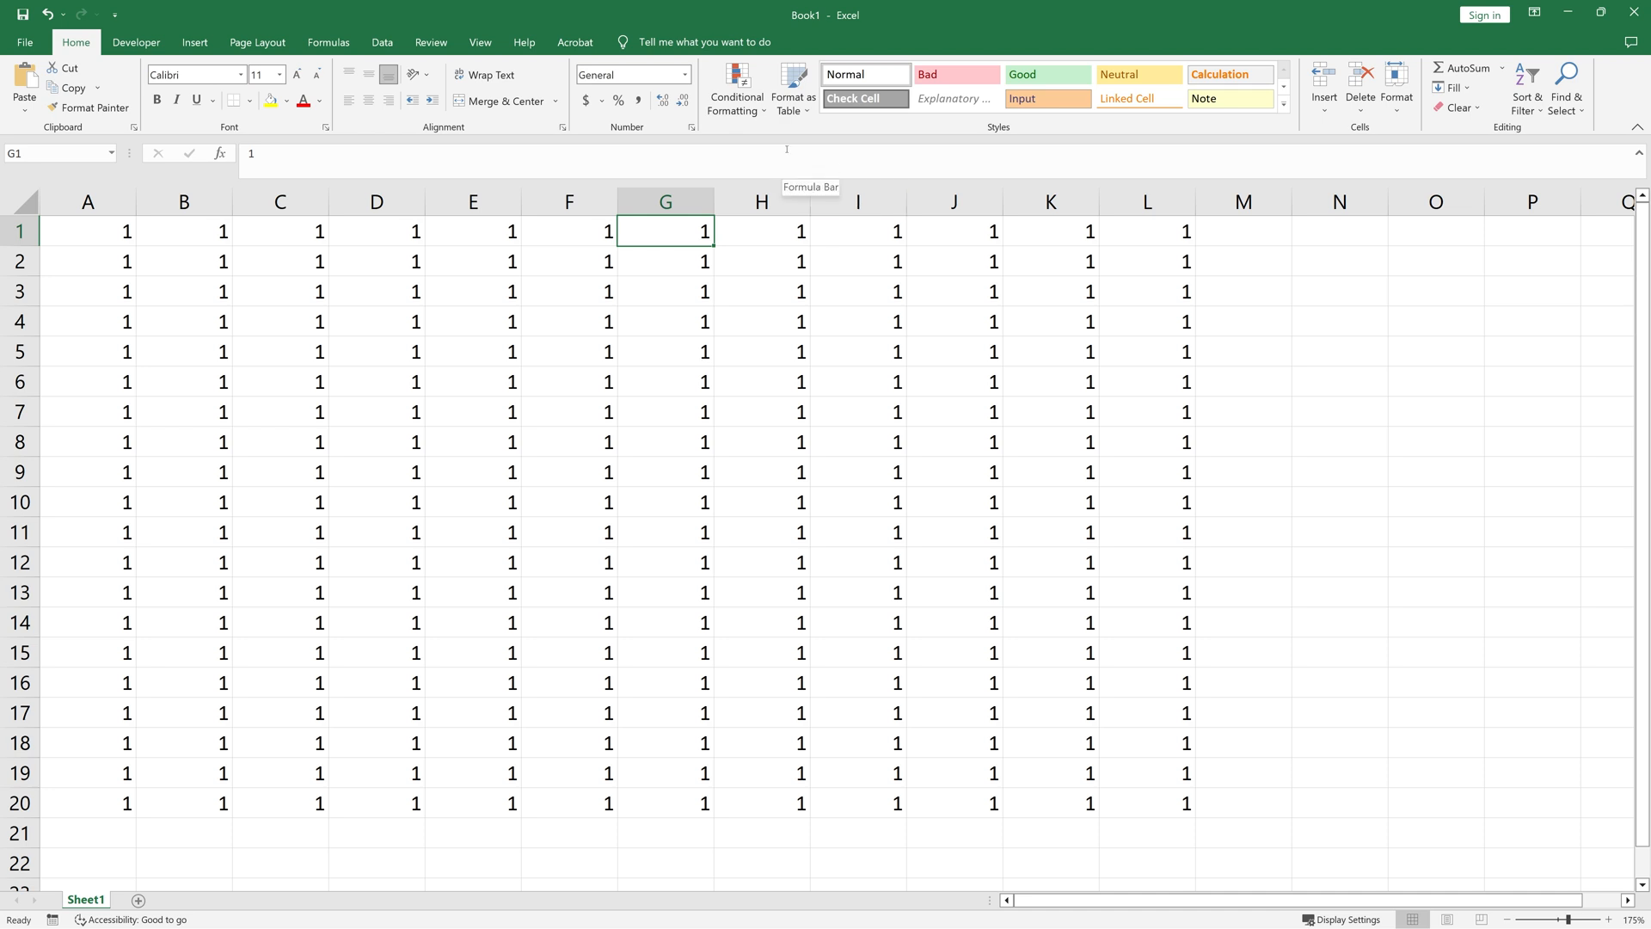
click(736, 88)
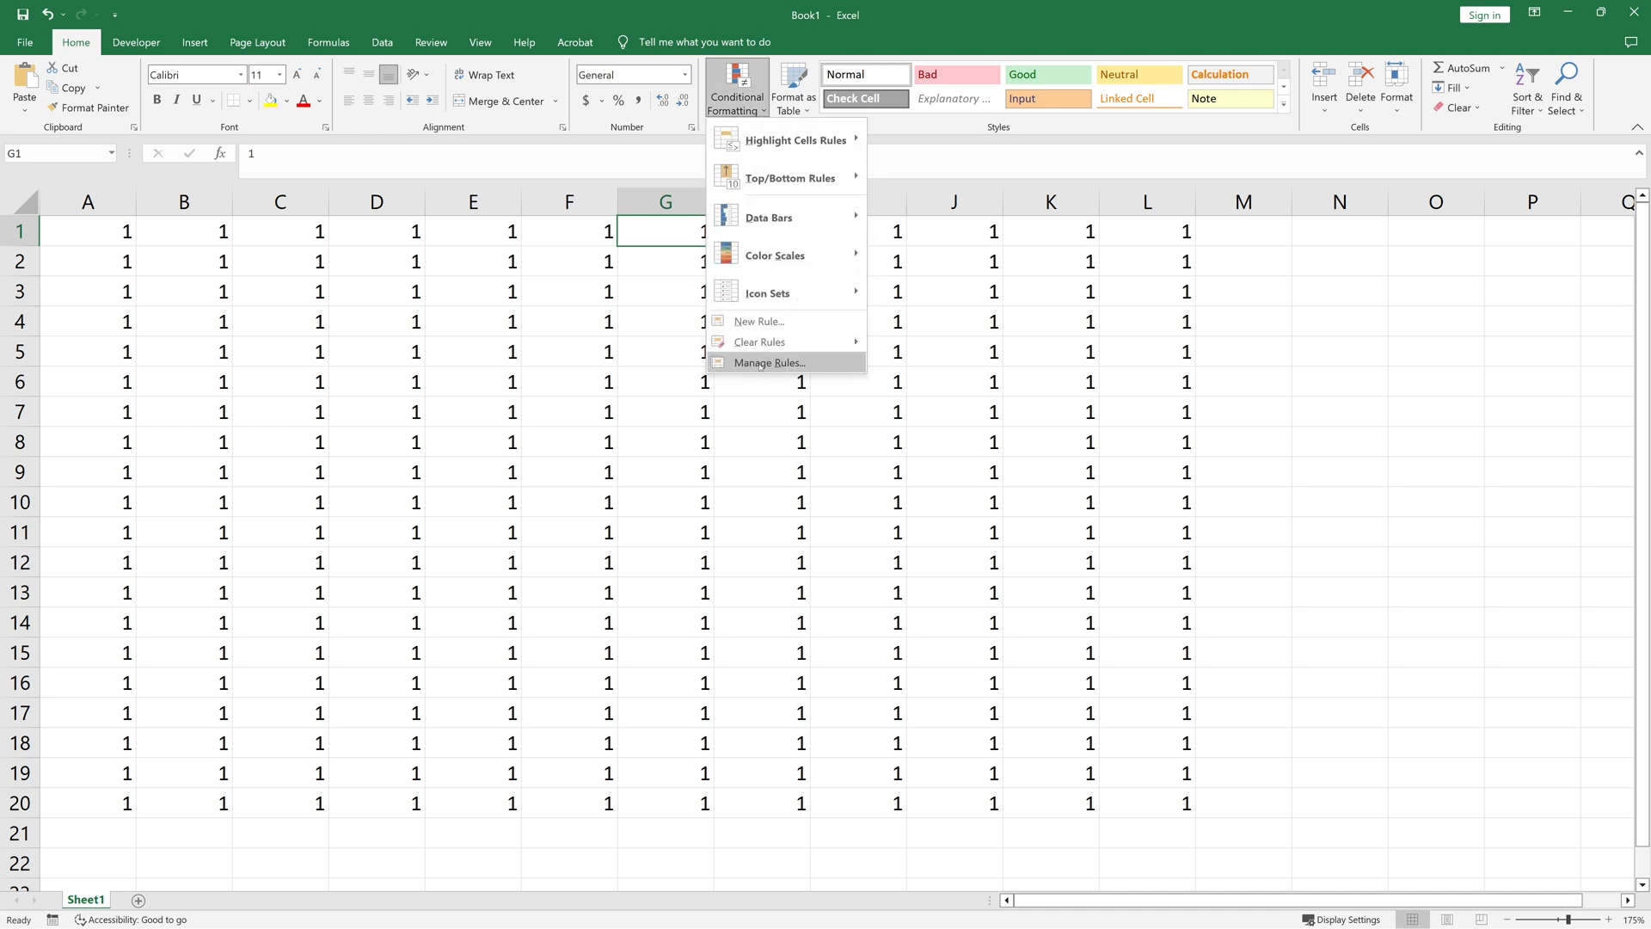
click(769, 362)
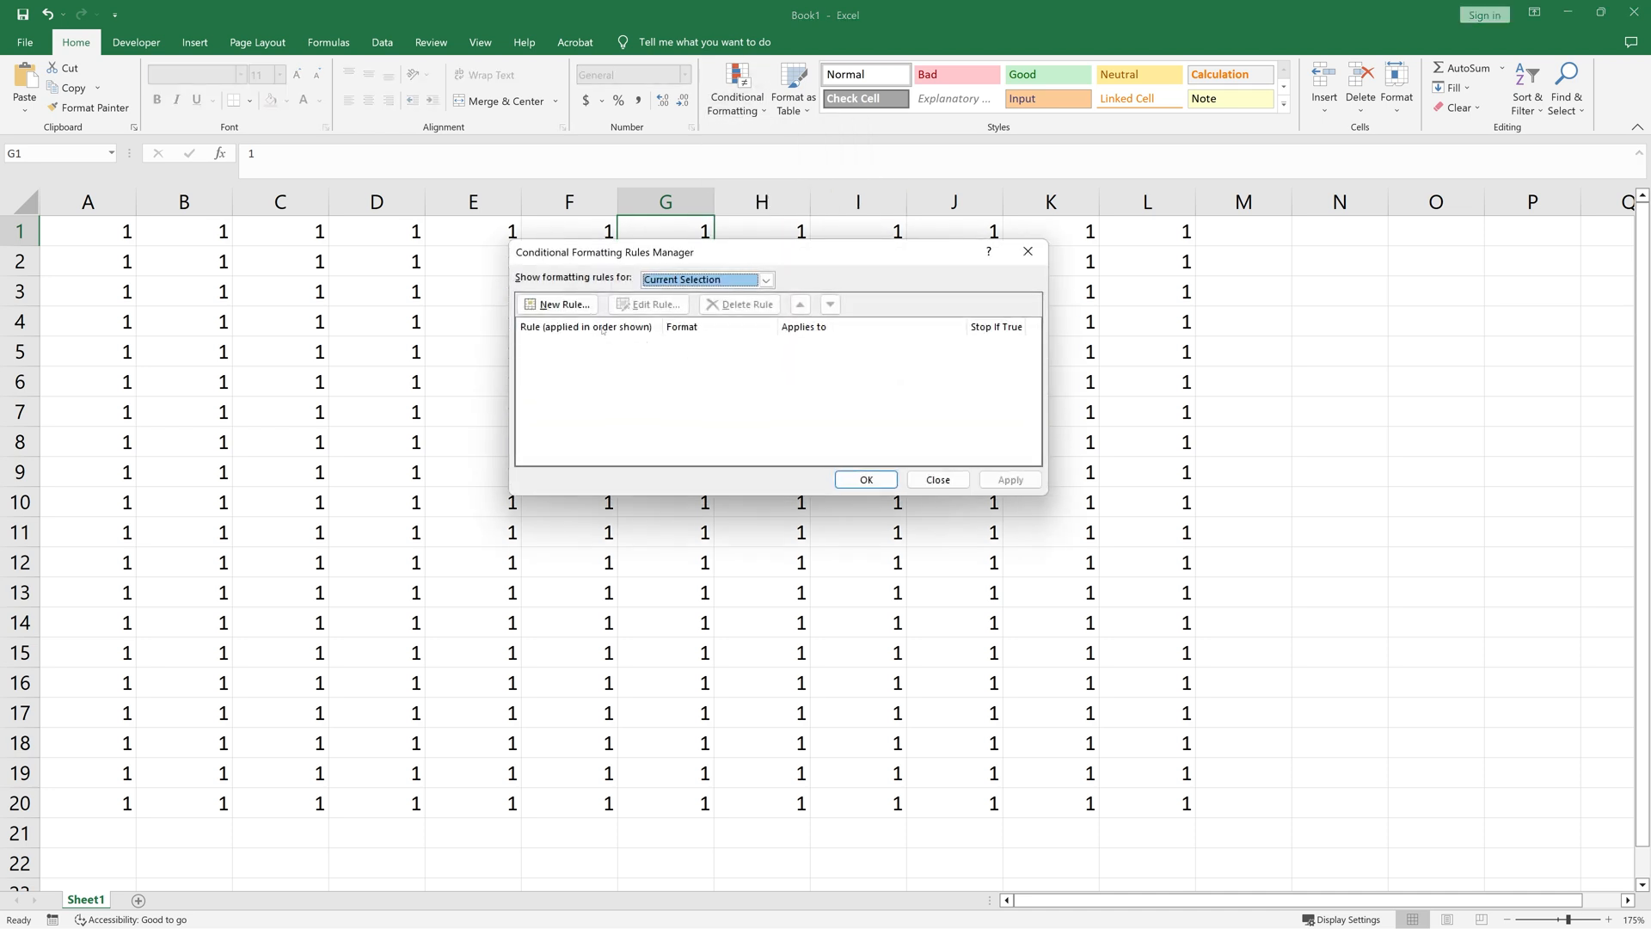
click(765, 278)
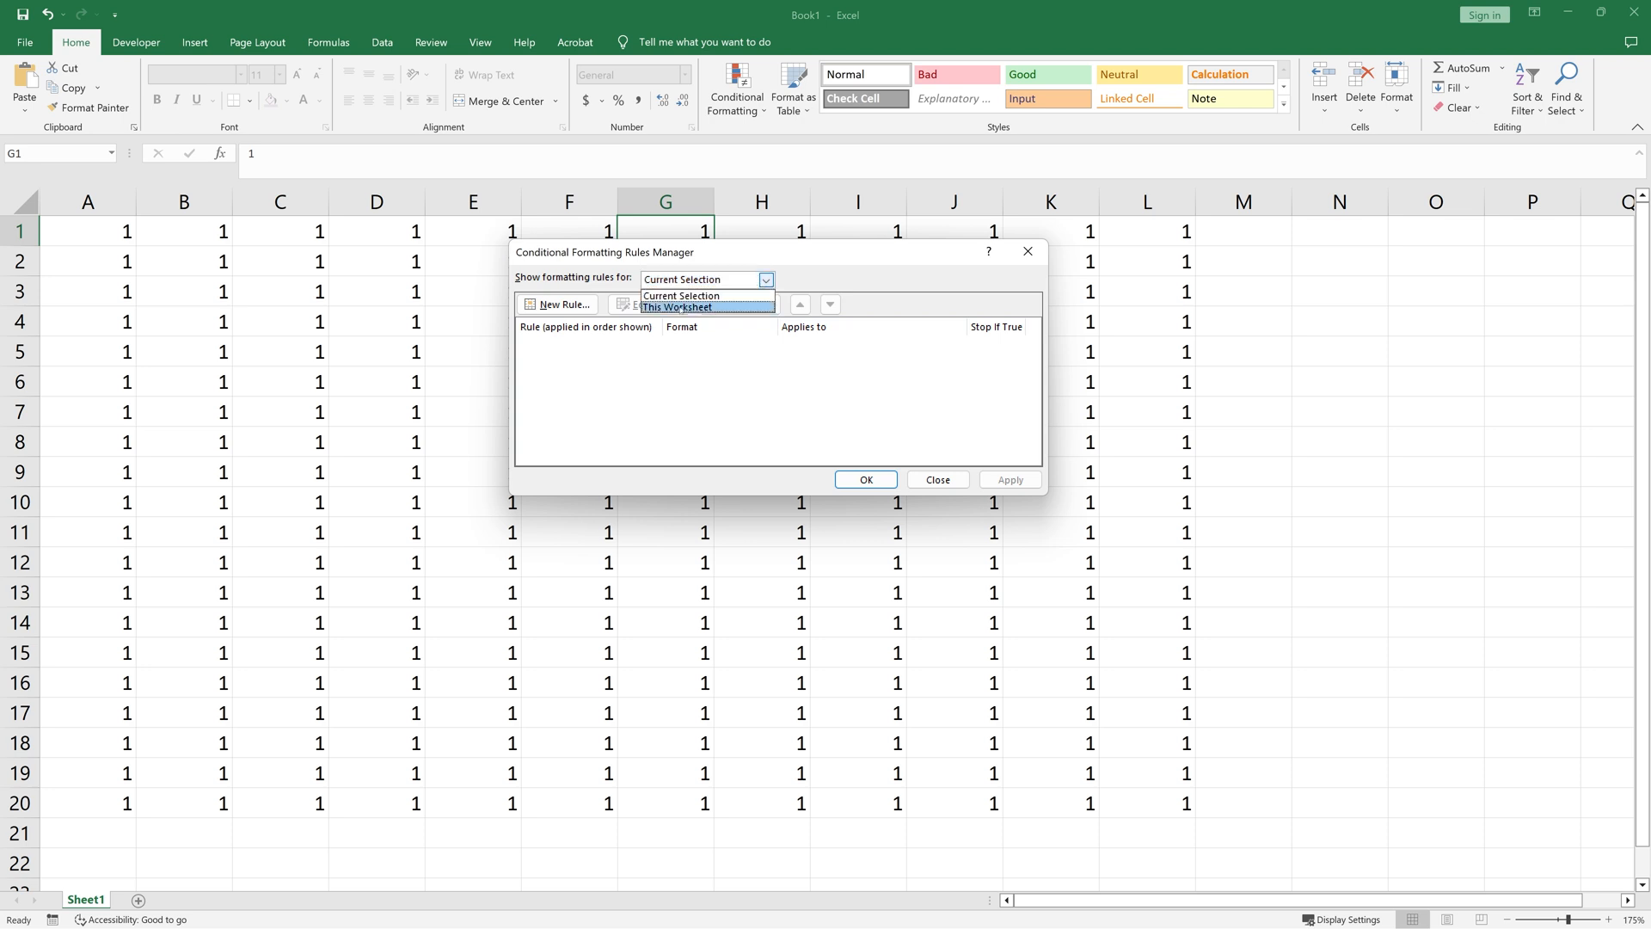
click(677, 306)
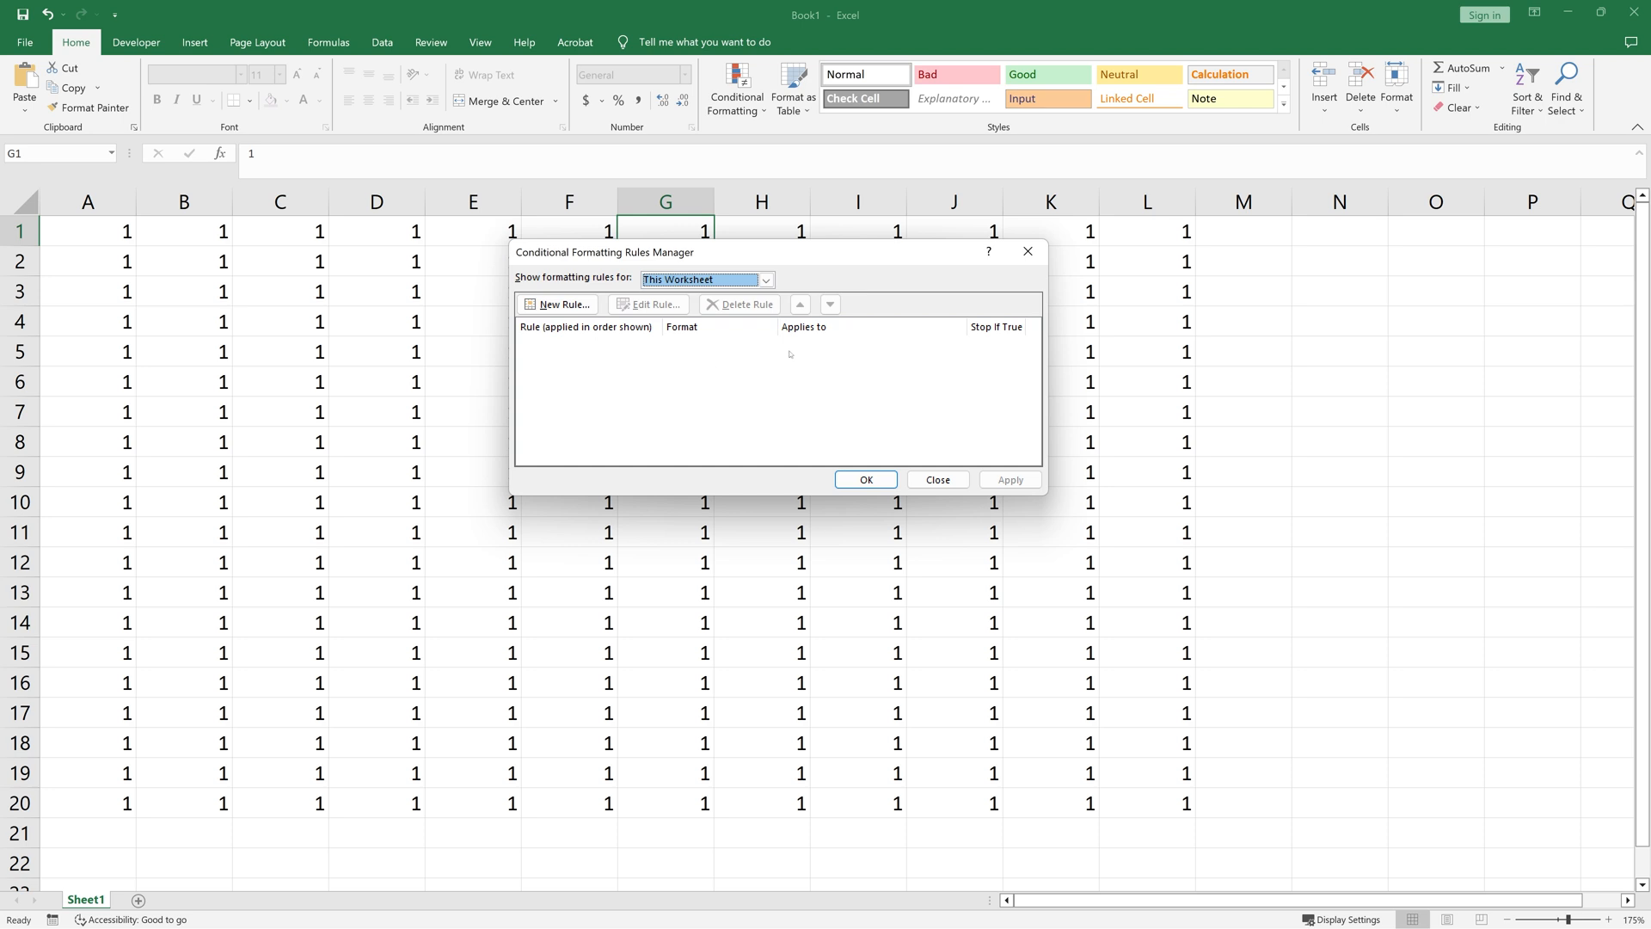
mouse_move(556, 304)
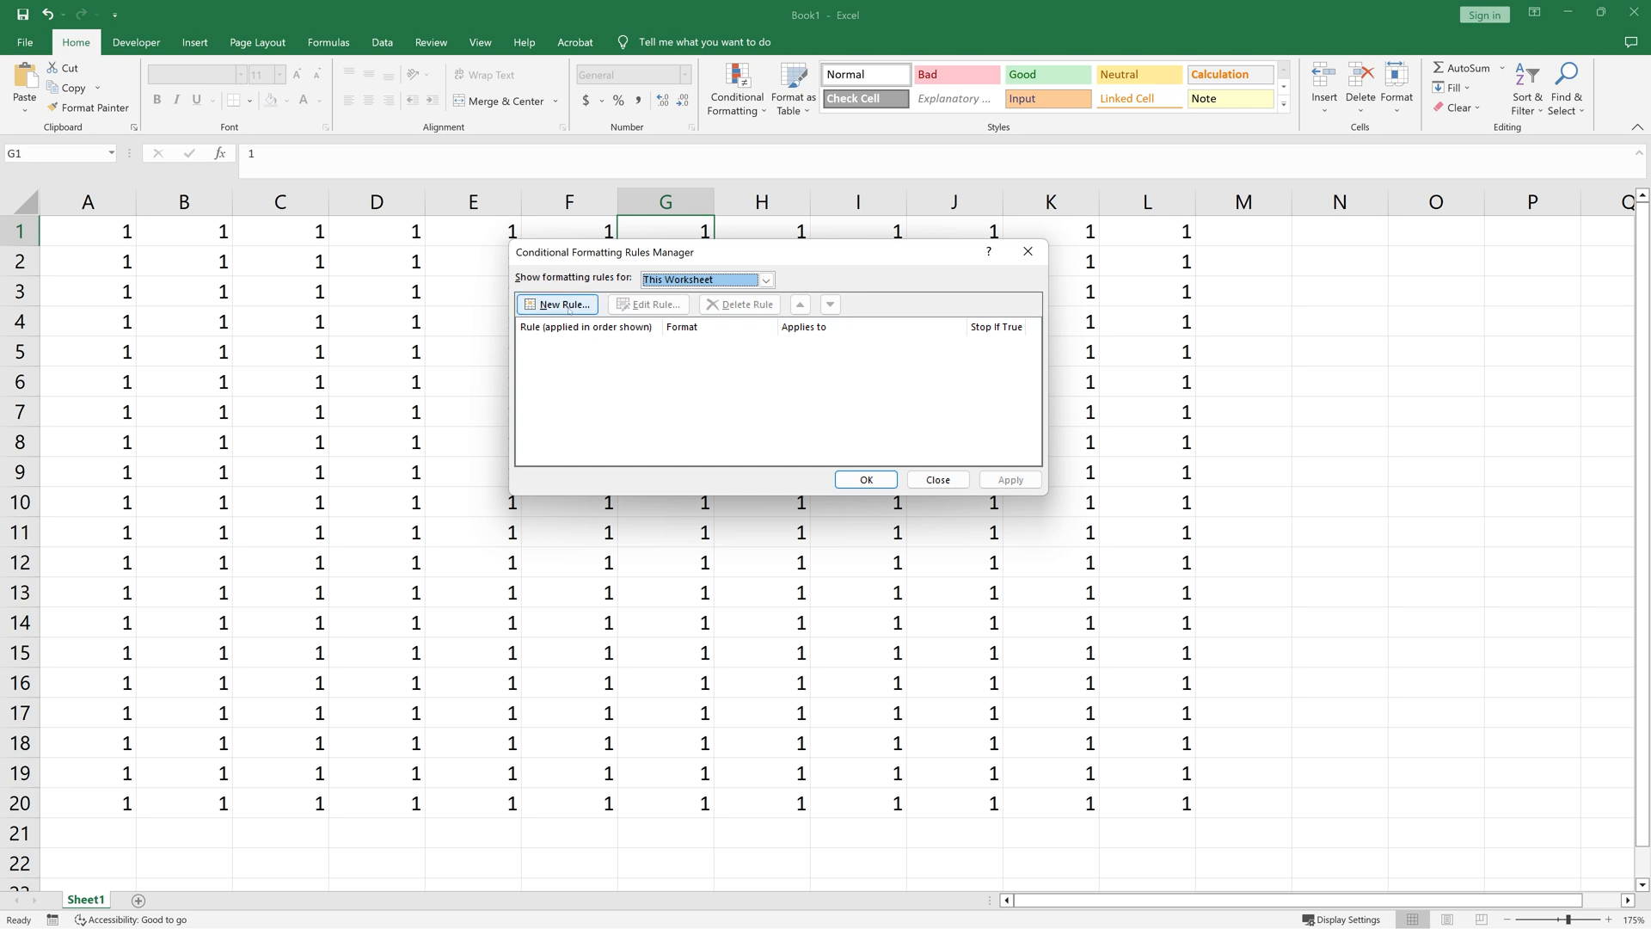
click(556, 305)
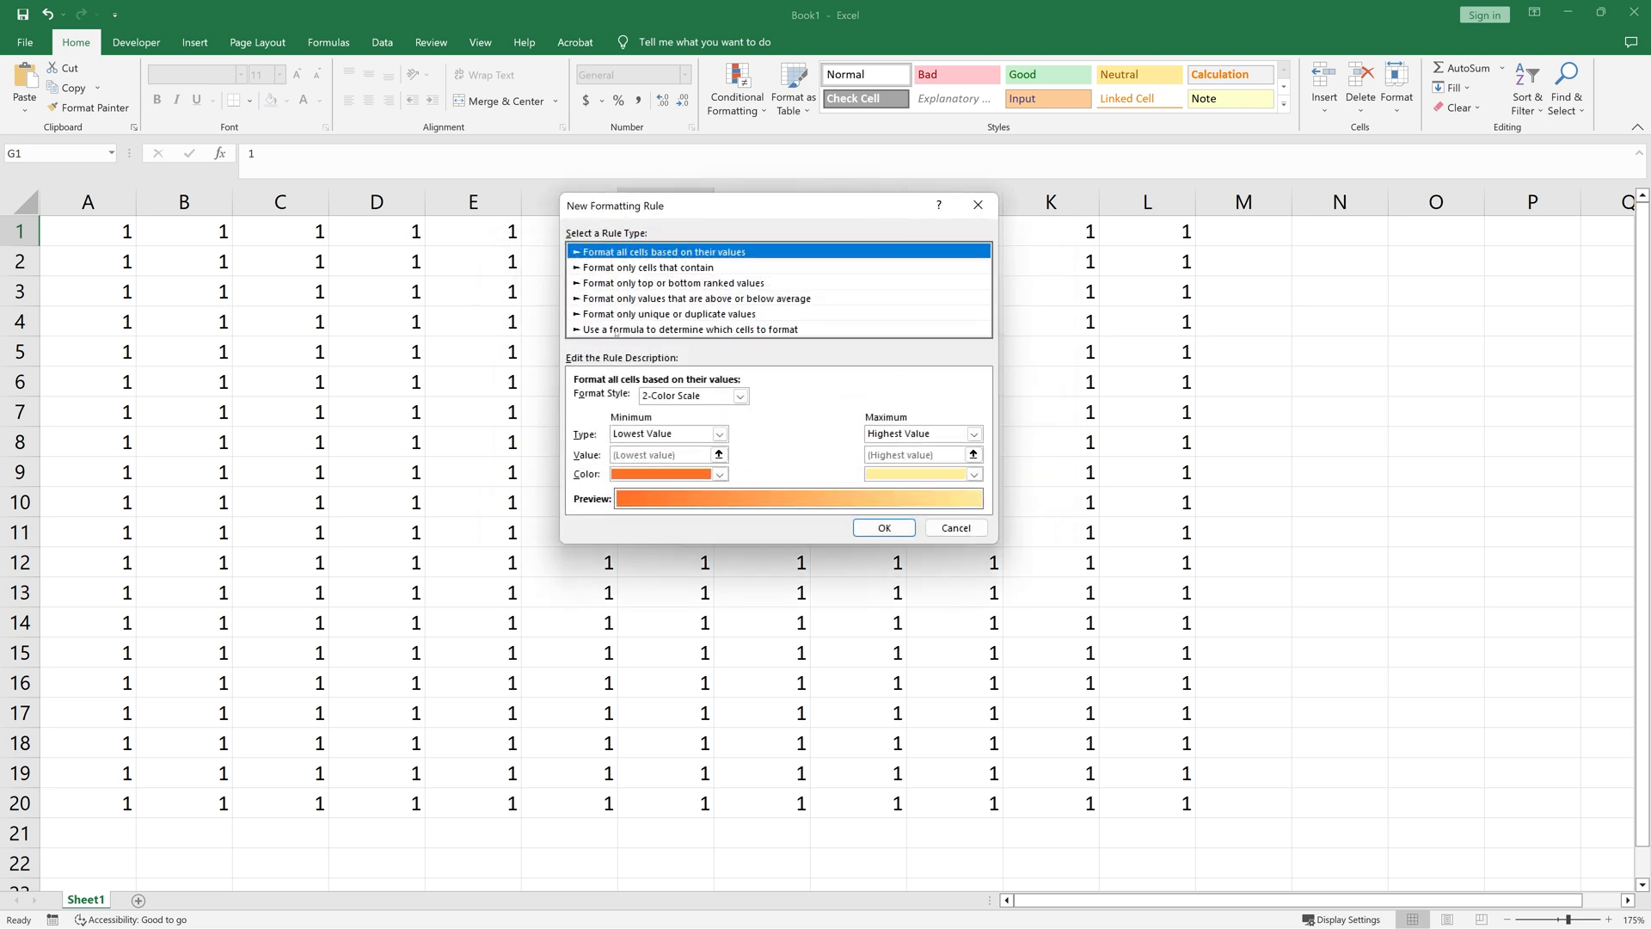
- Add a blue-font rule using =AND(NOT(ISFORMULA(A1)),ISNUMBER(A1))
click(689, 329)
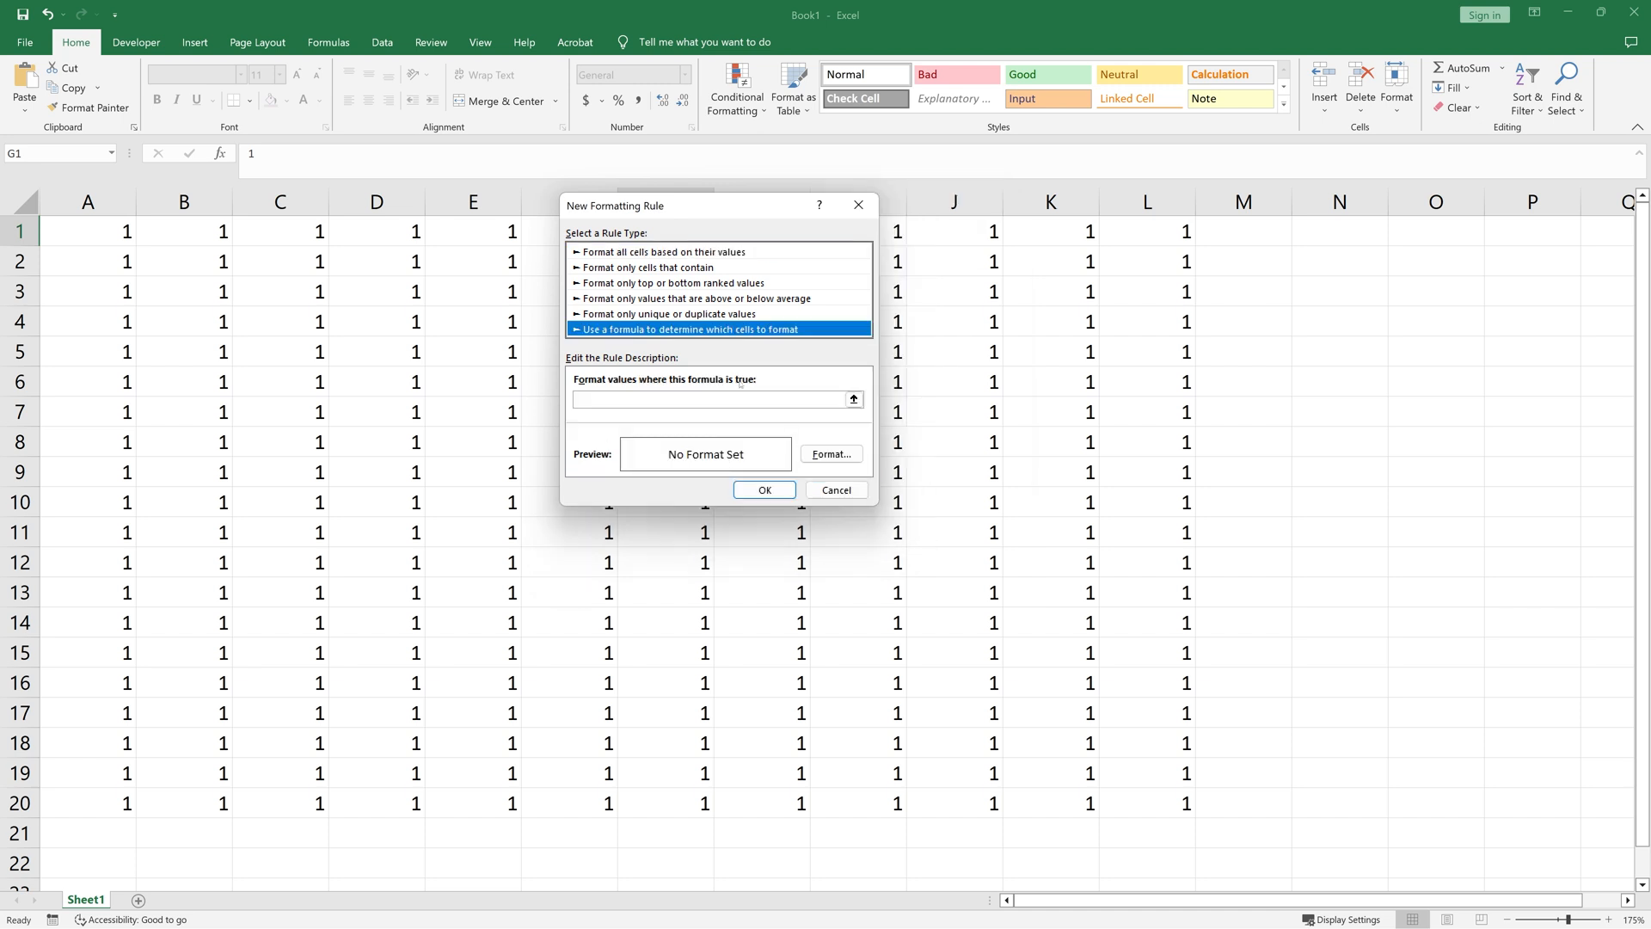
text(=AND(NOT(ISFORMULA(A1)),ISNUMBER(A1)))
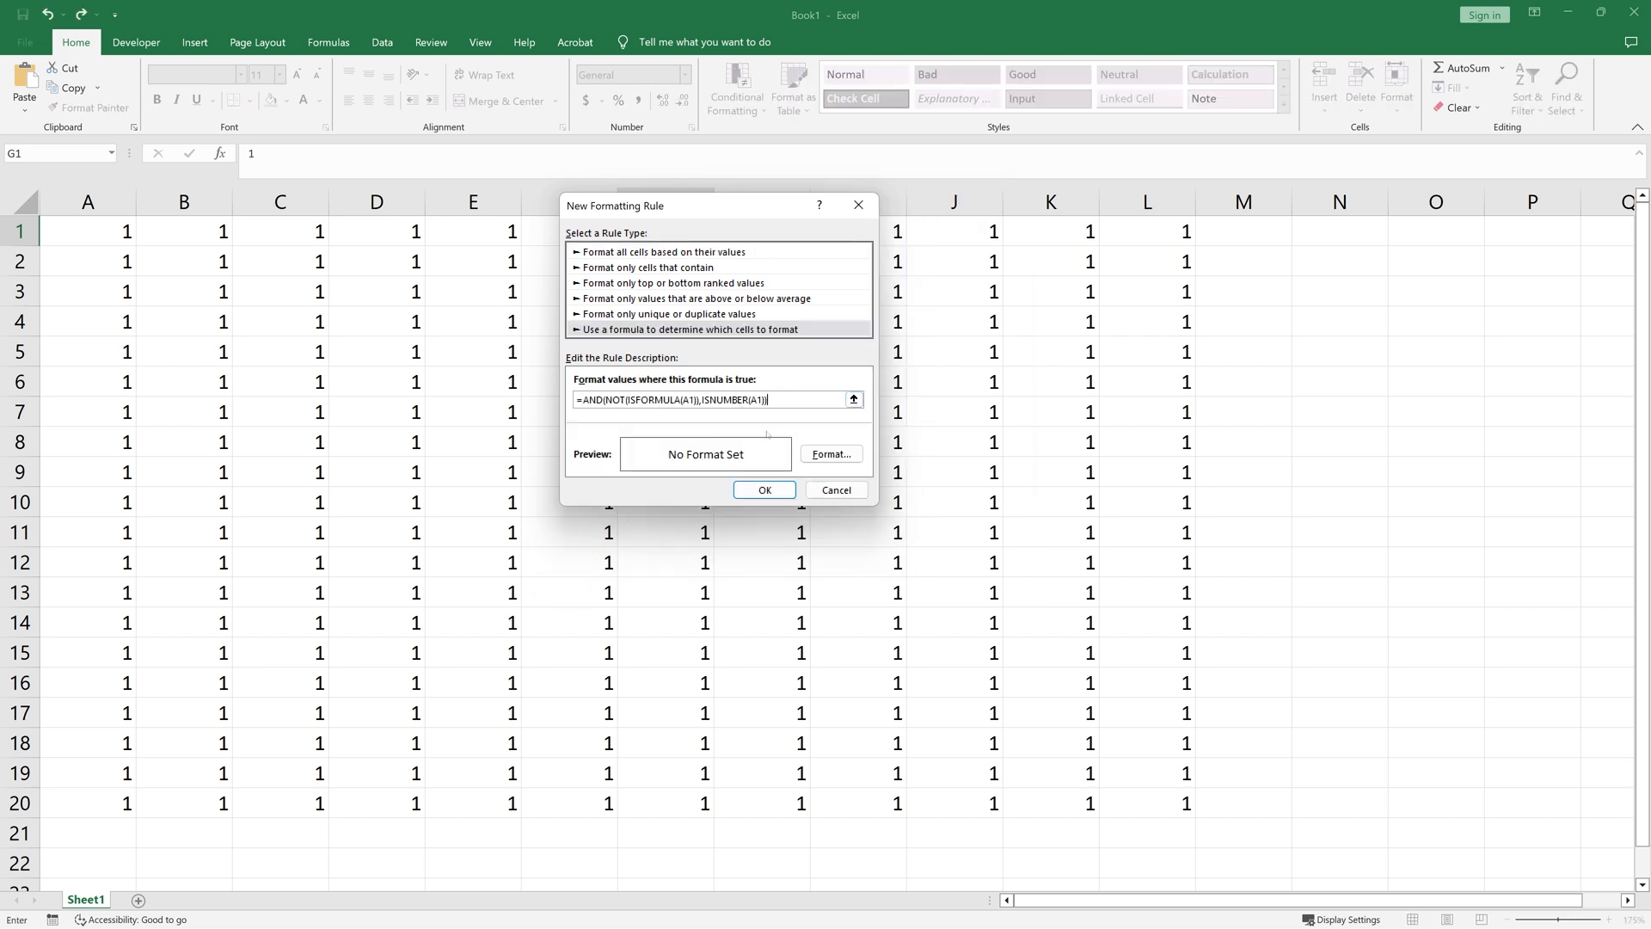
click(830, 455)
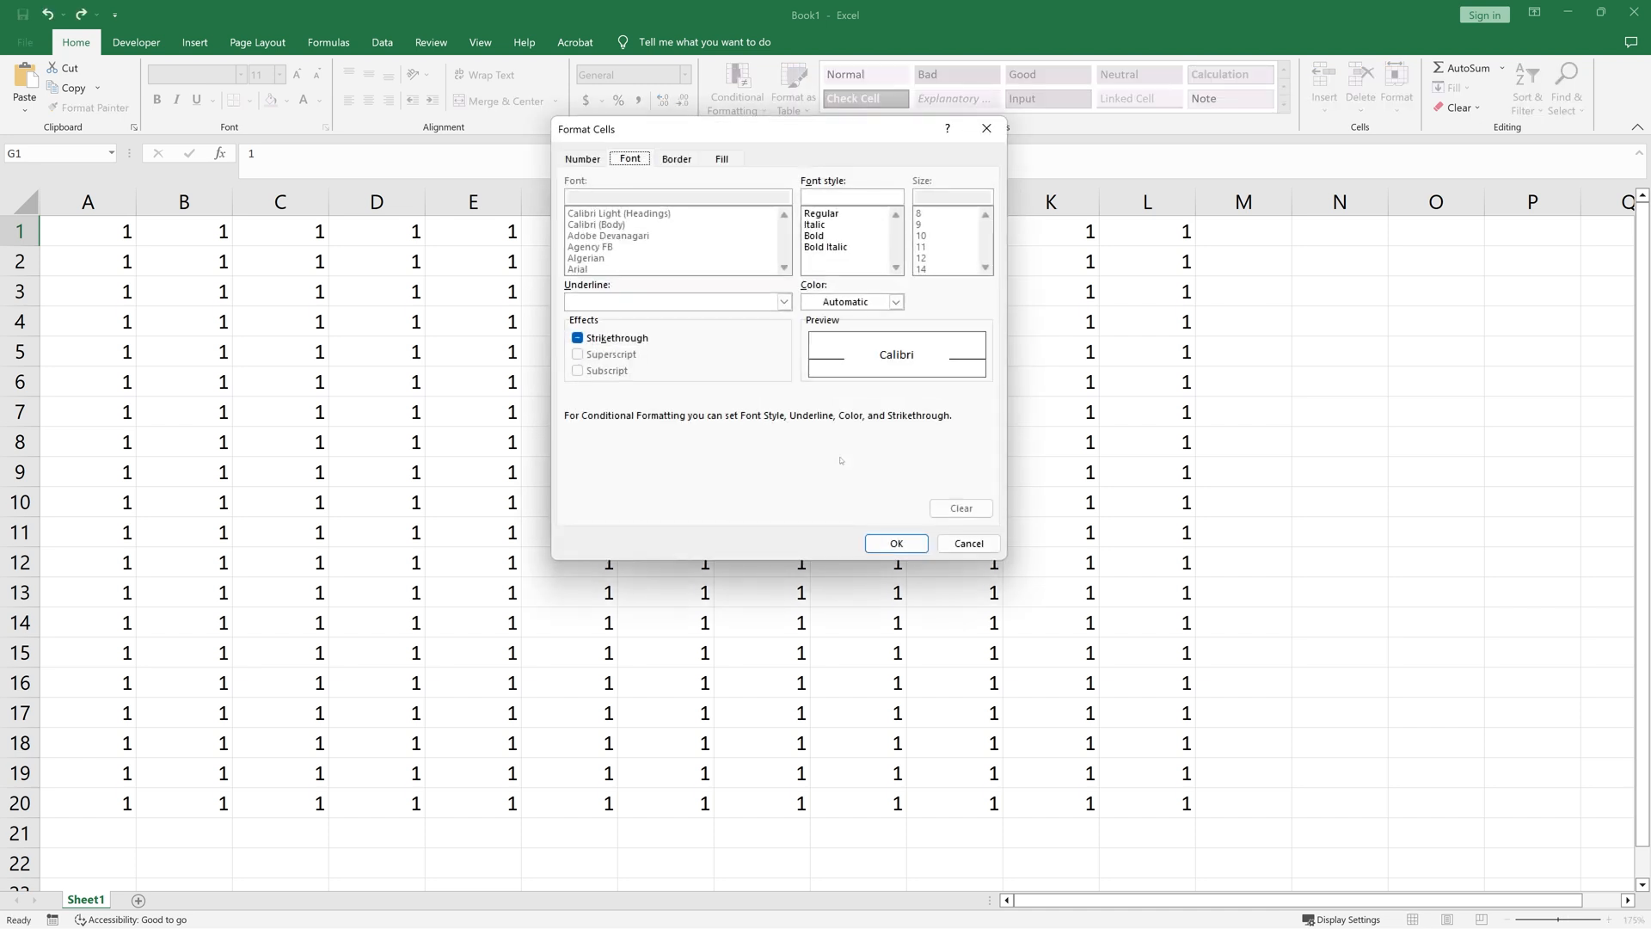
click(895, 302)
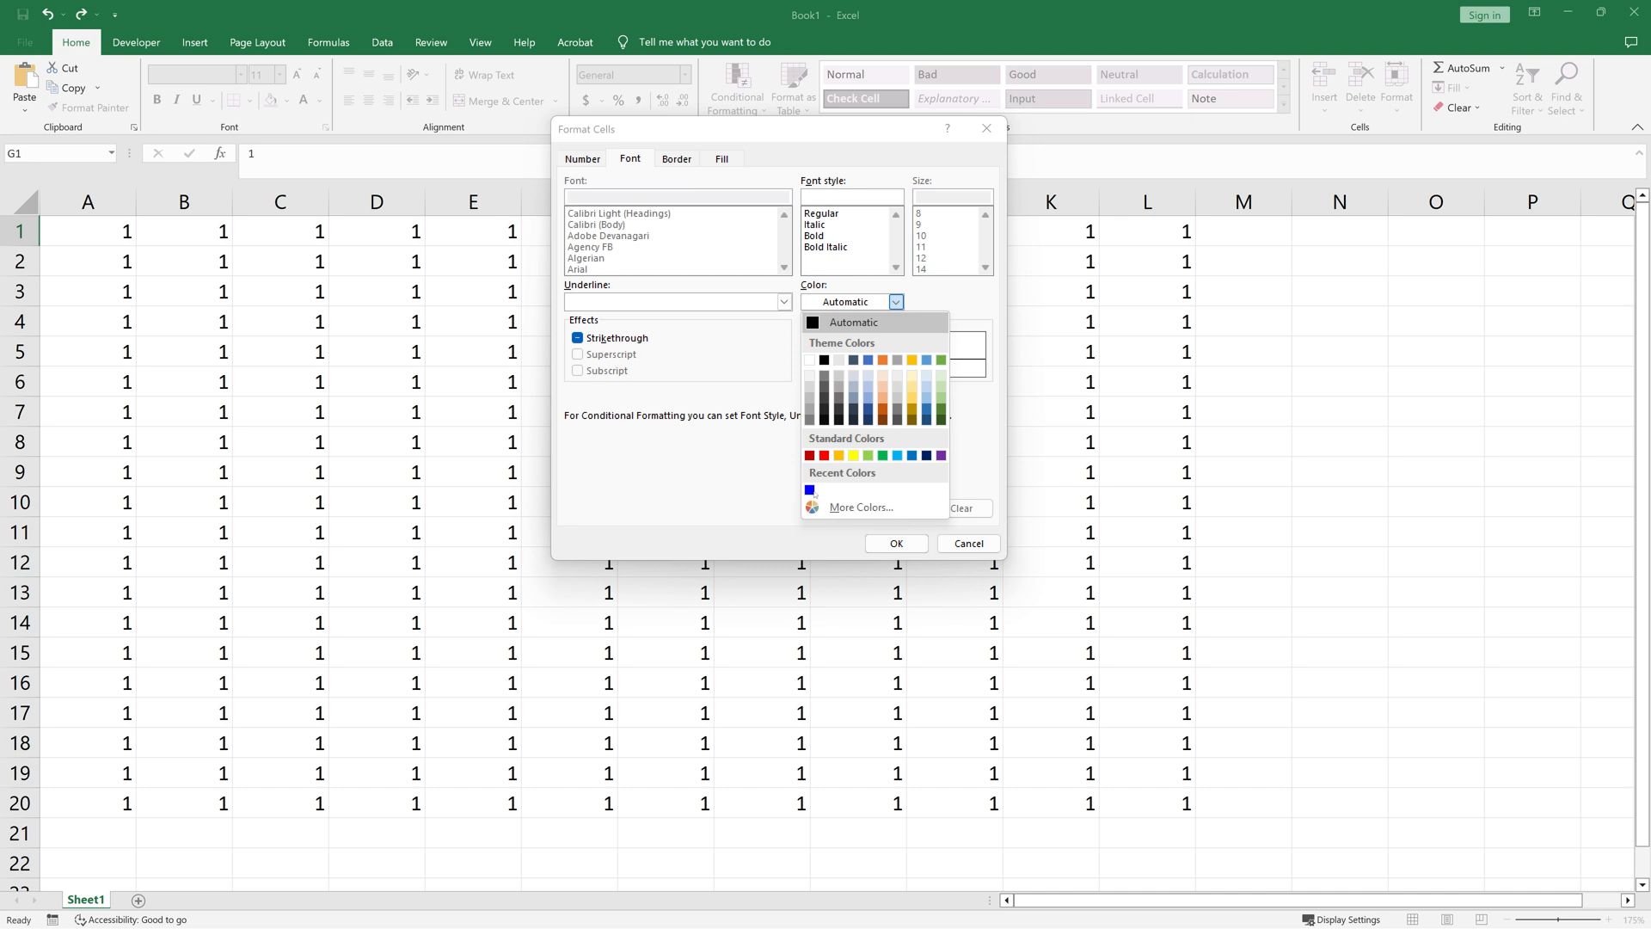
click(894, 543)
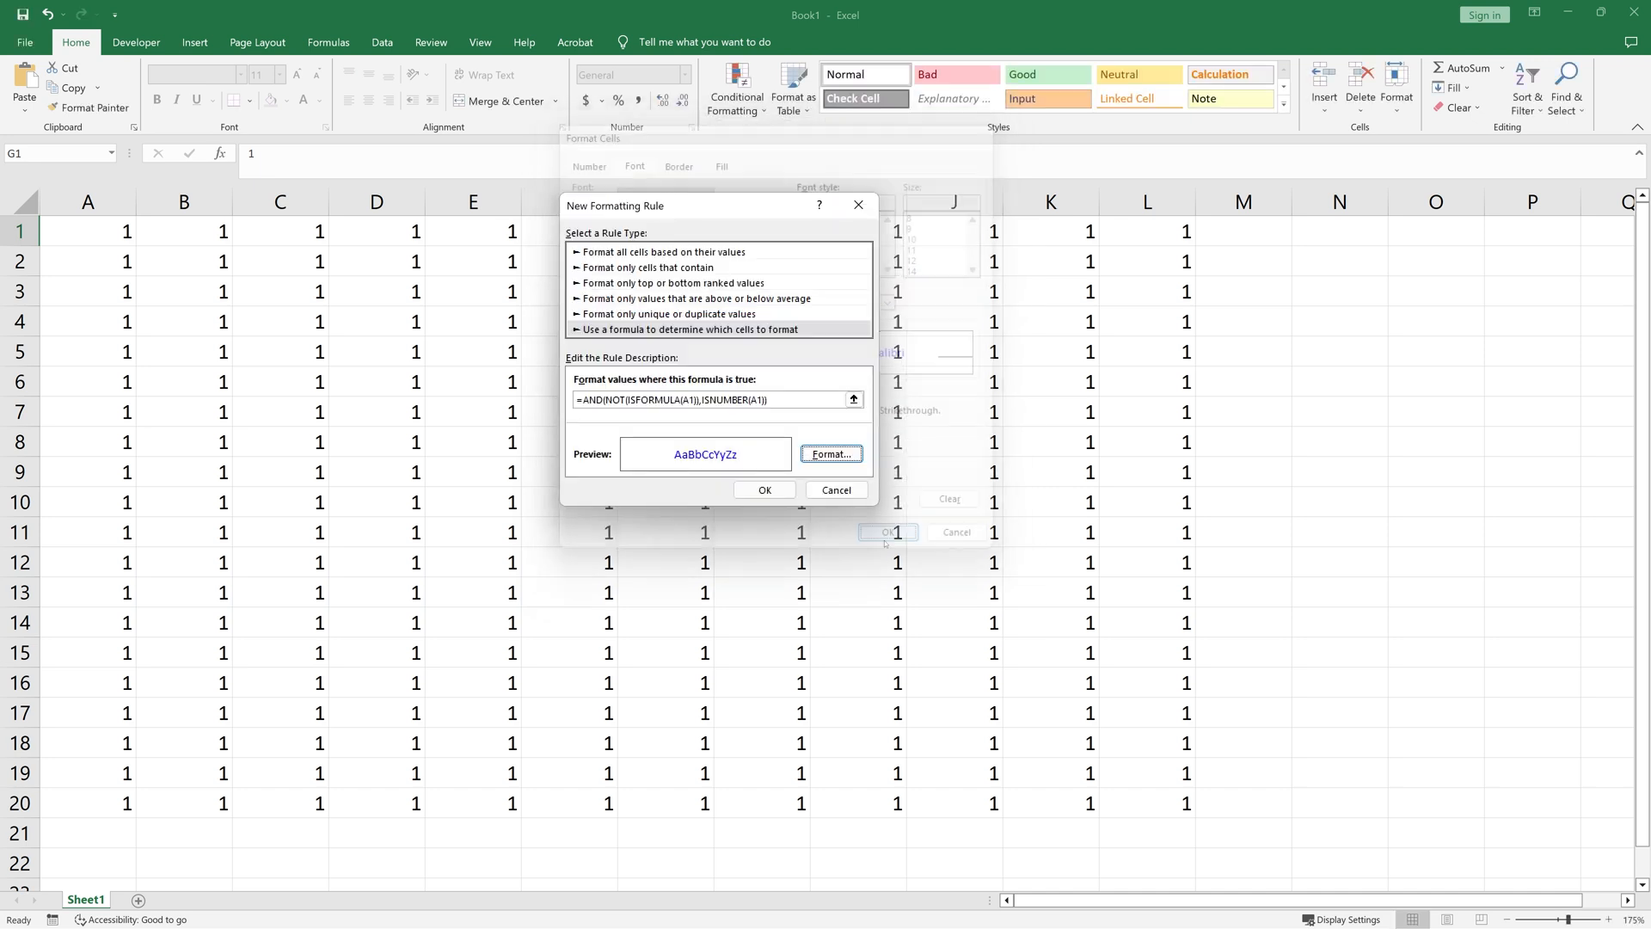
click(763, 489)
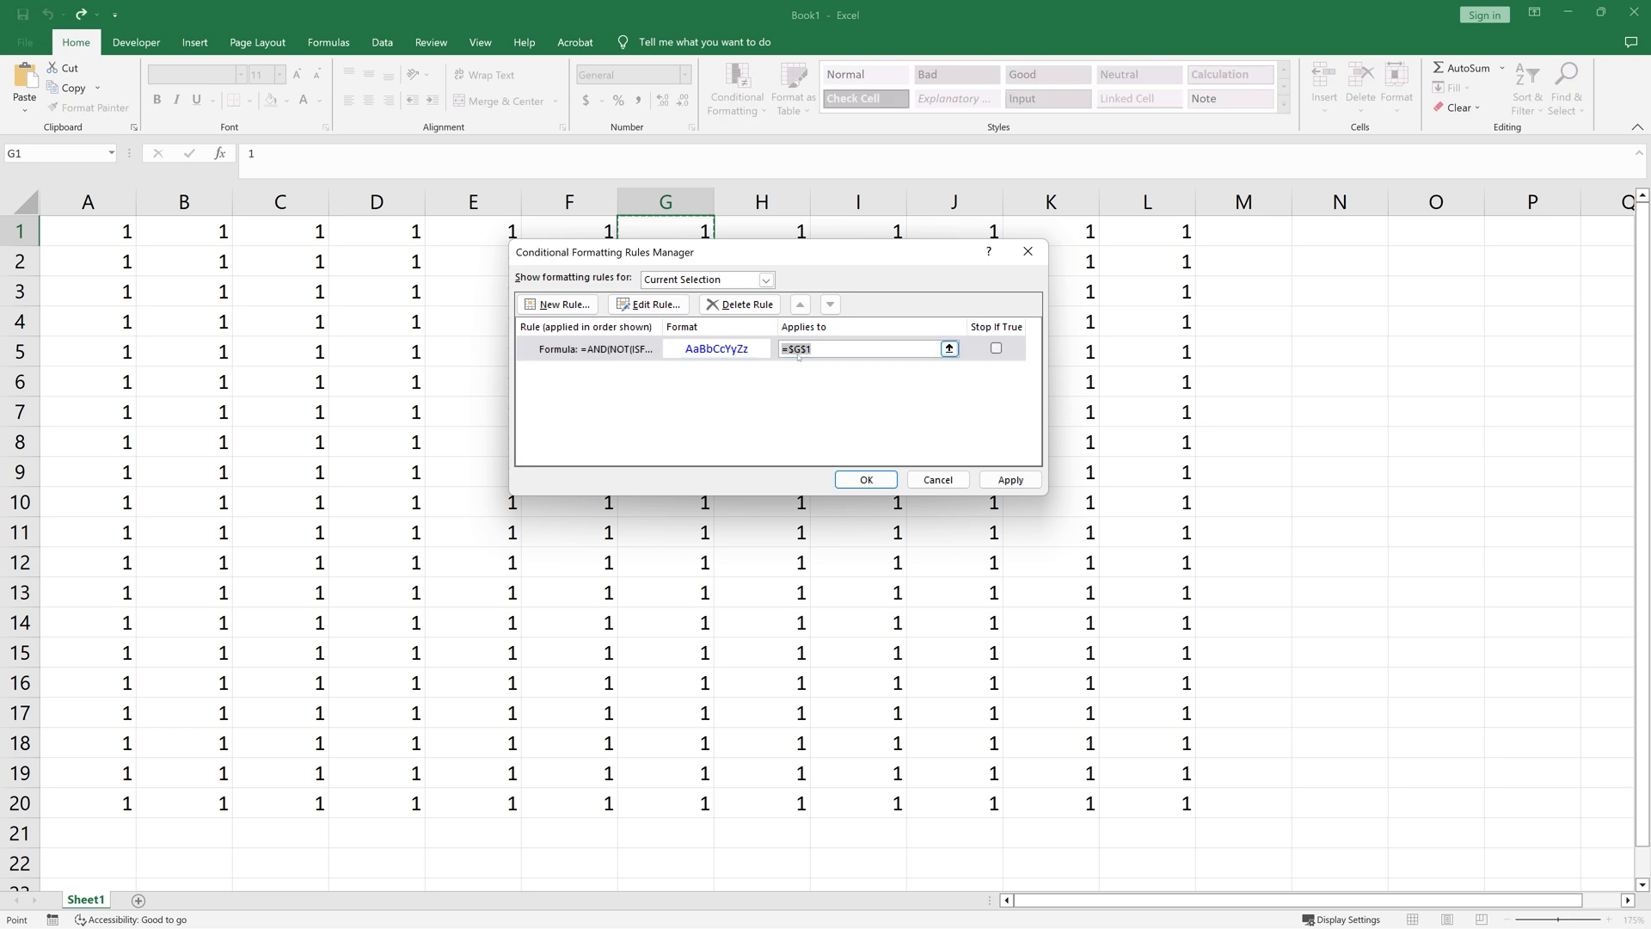
- Set the rule's range to a:z, then select G1:O20 to check the blue numbers
text(a:)
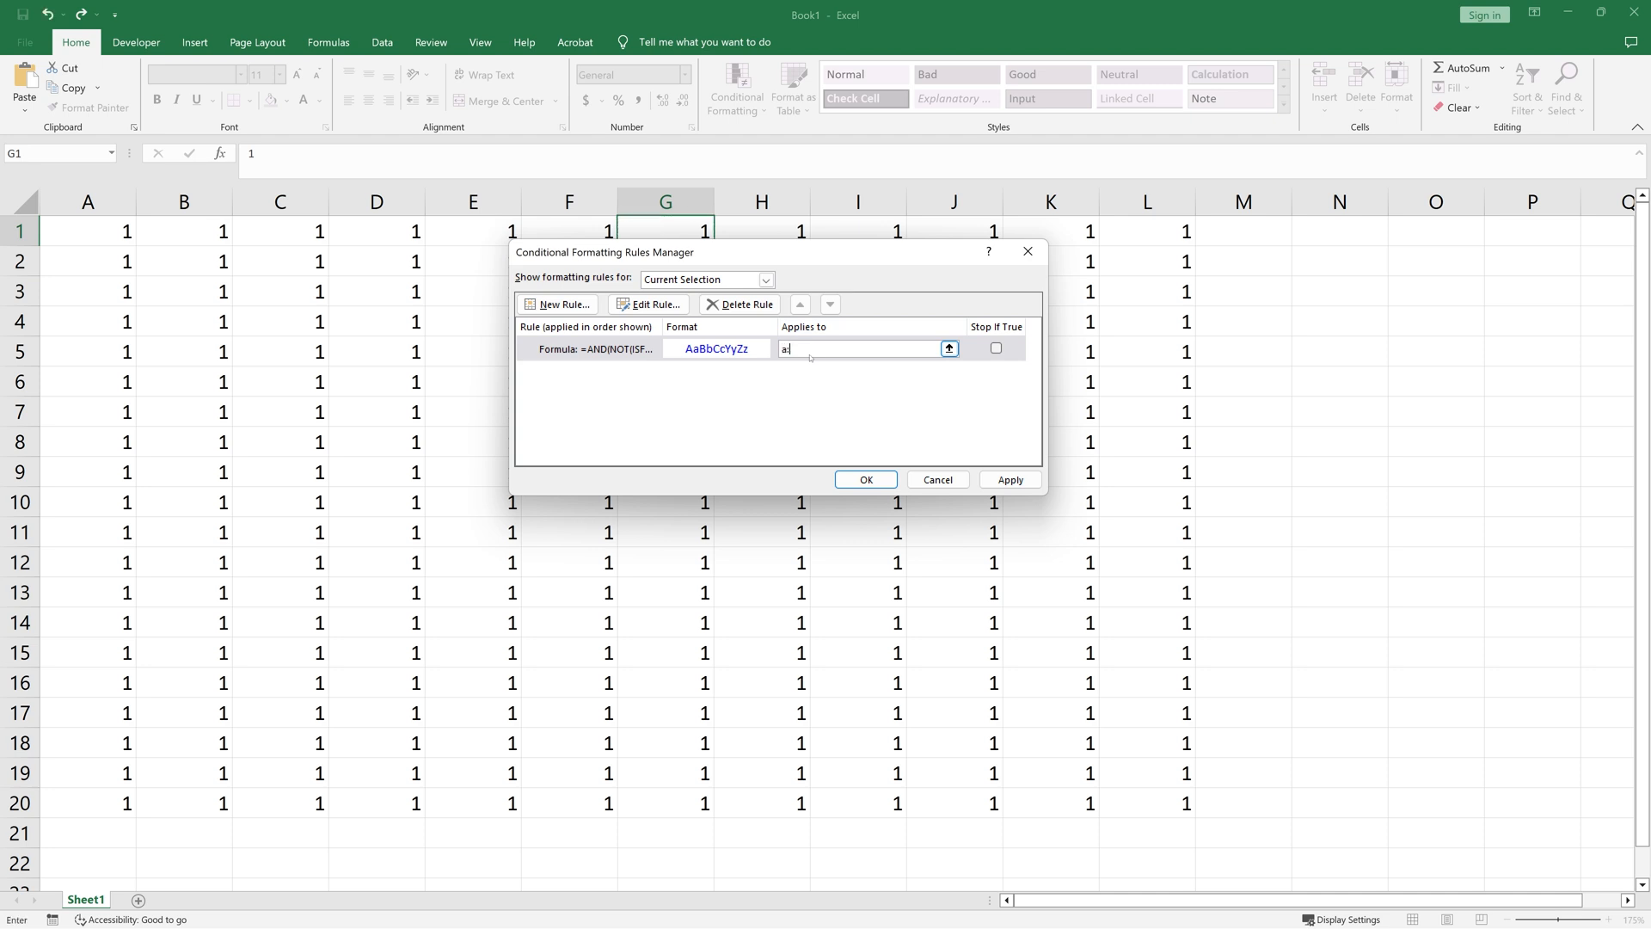
text(z)
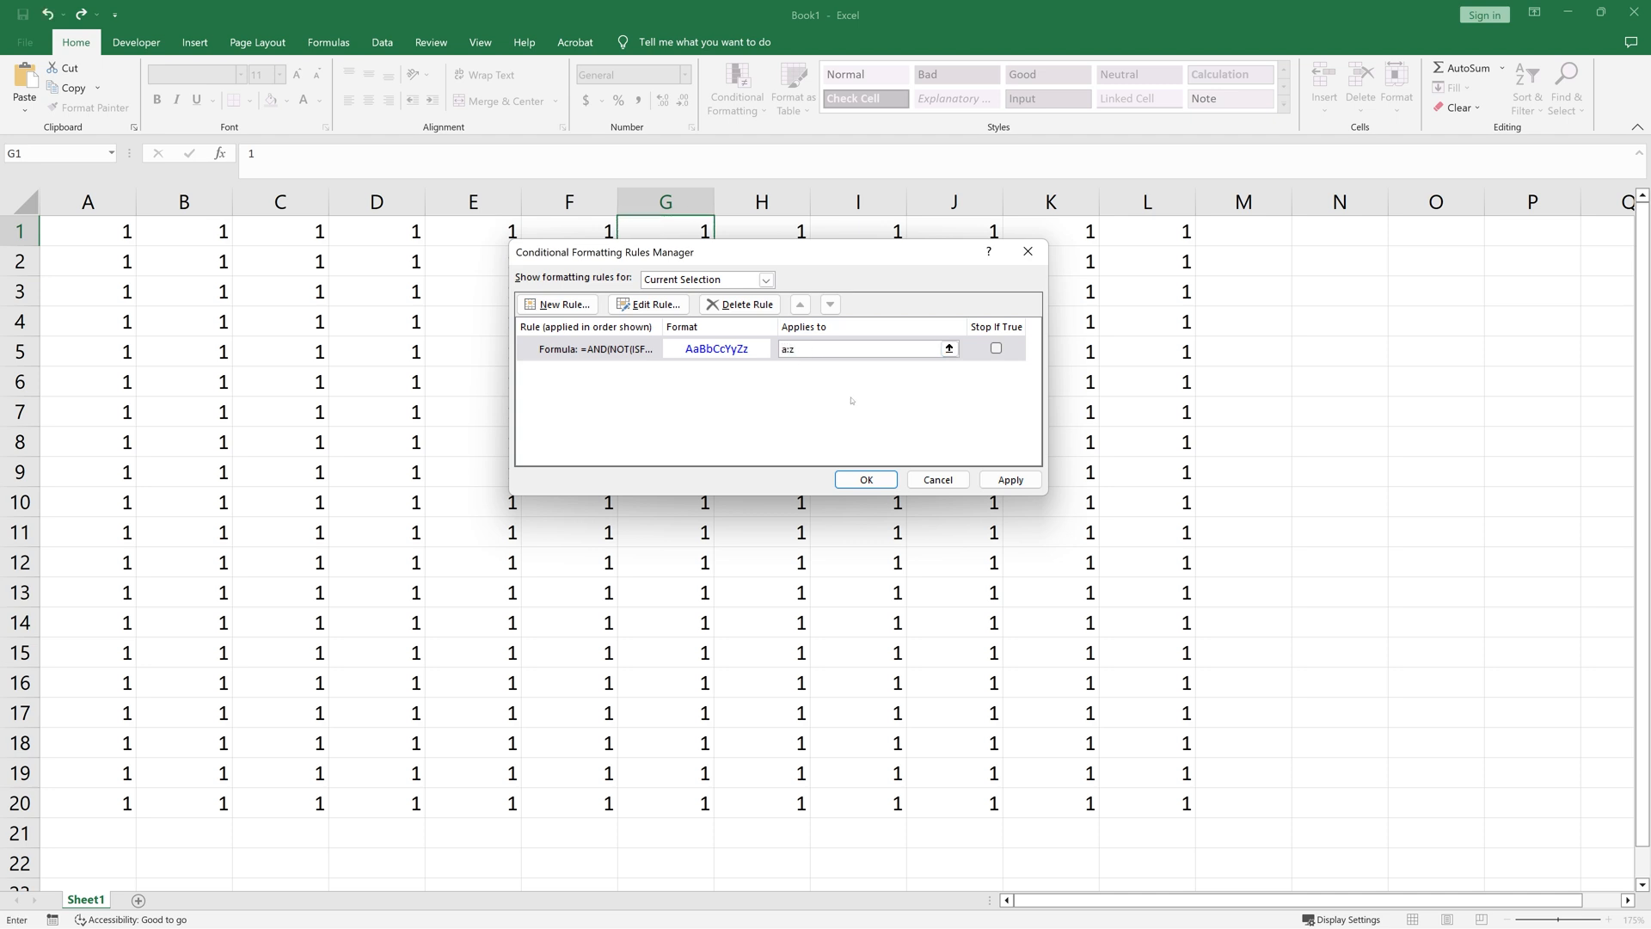
click(864, 479)
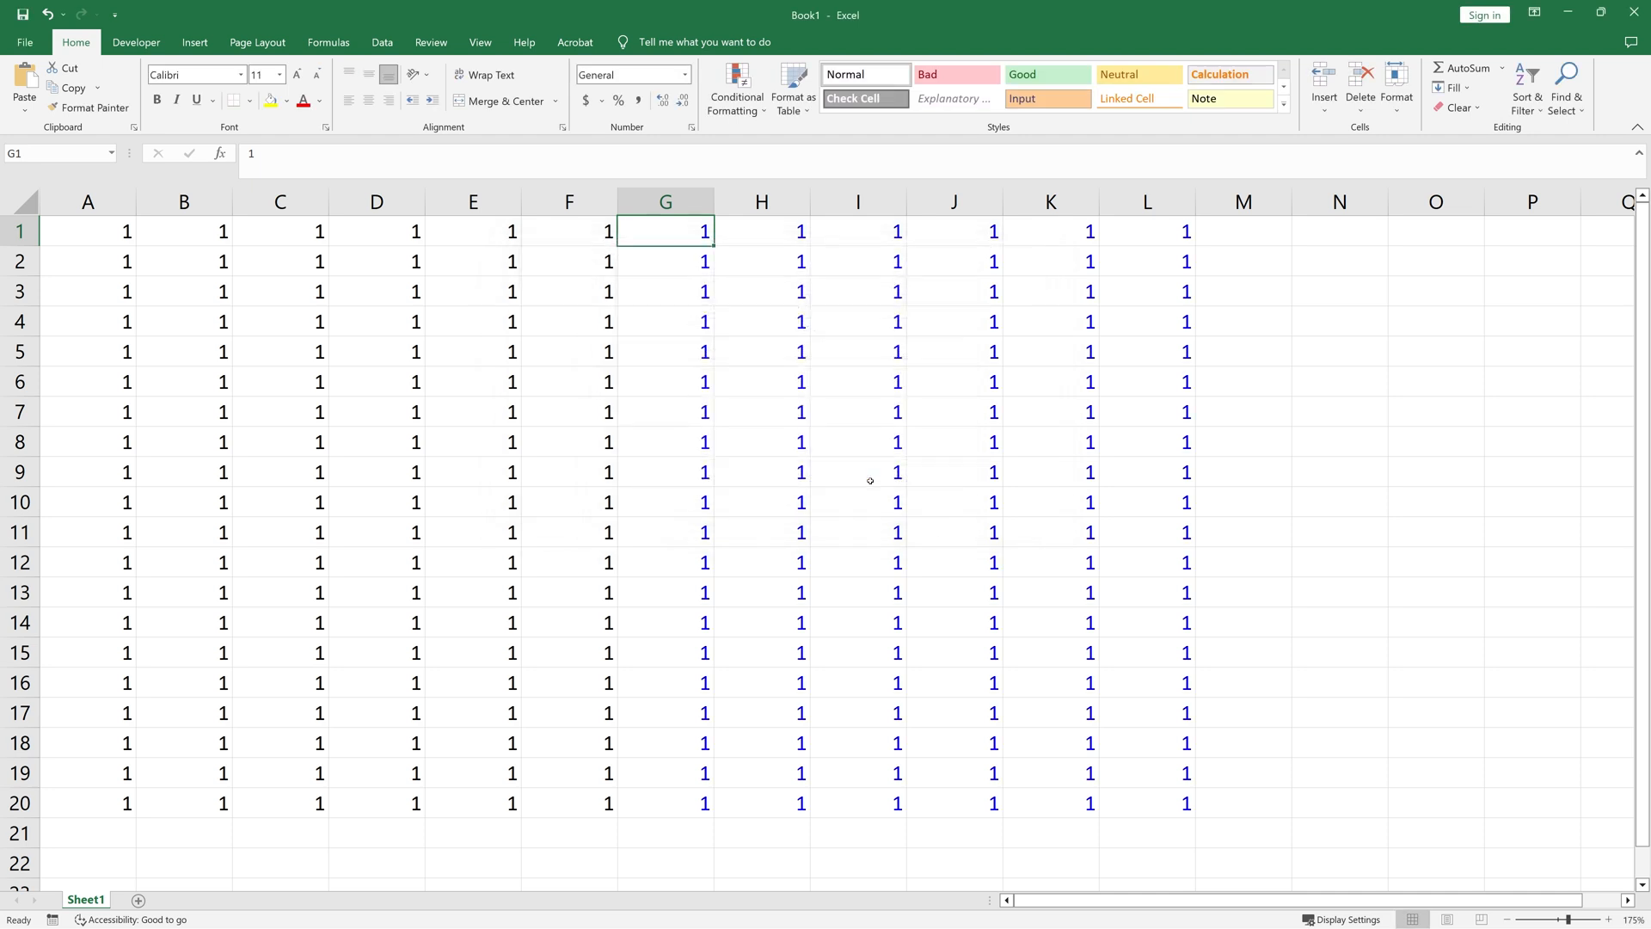
mouse_move(988, 520)
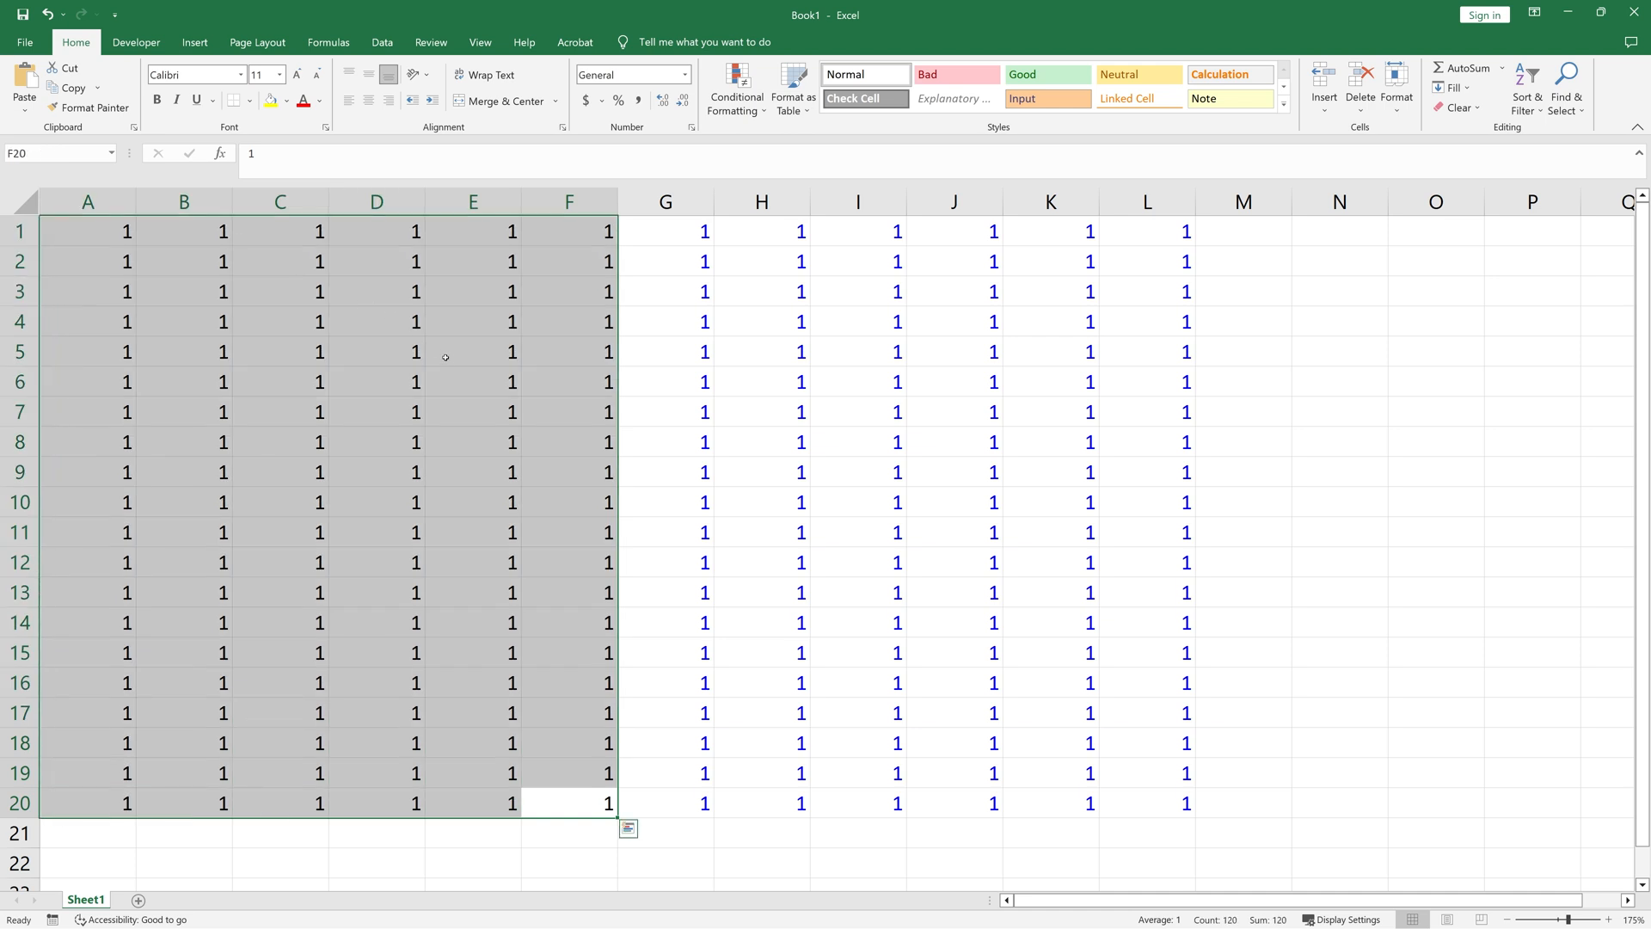
click(376, 230)
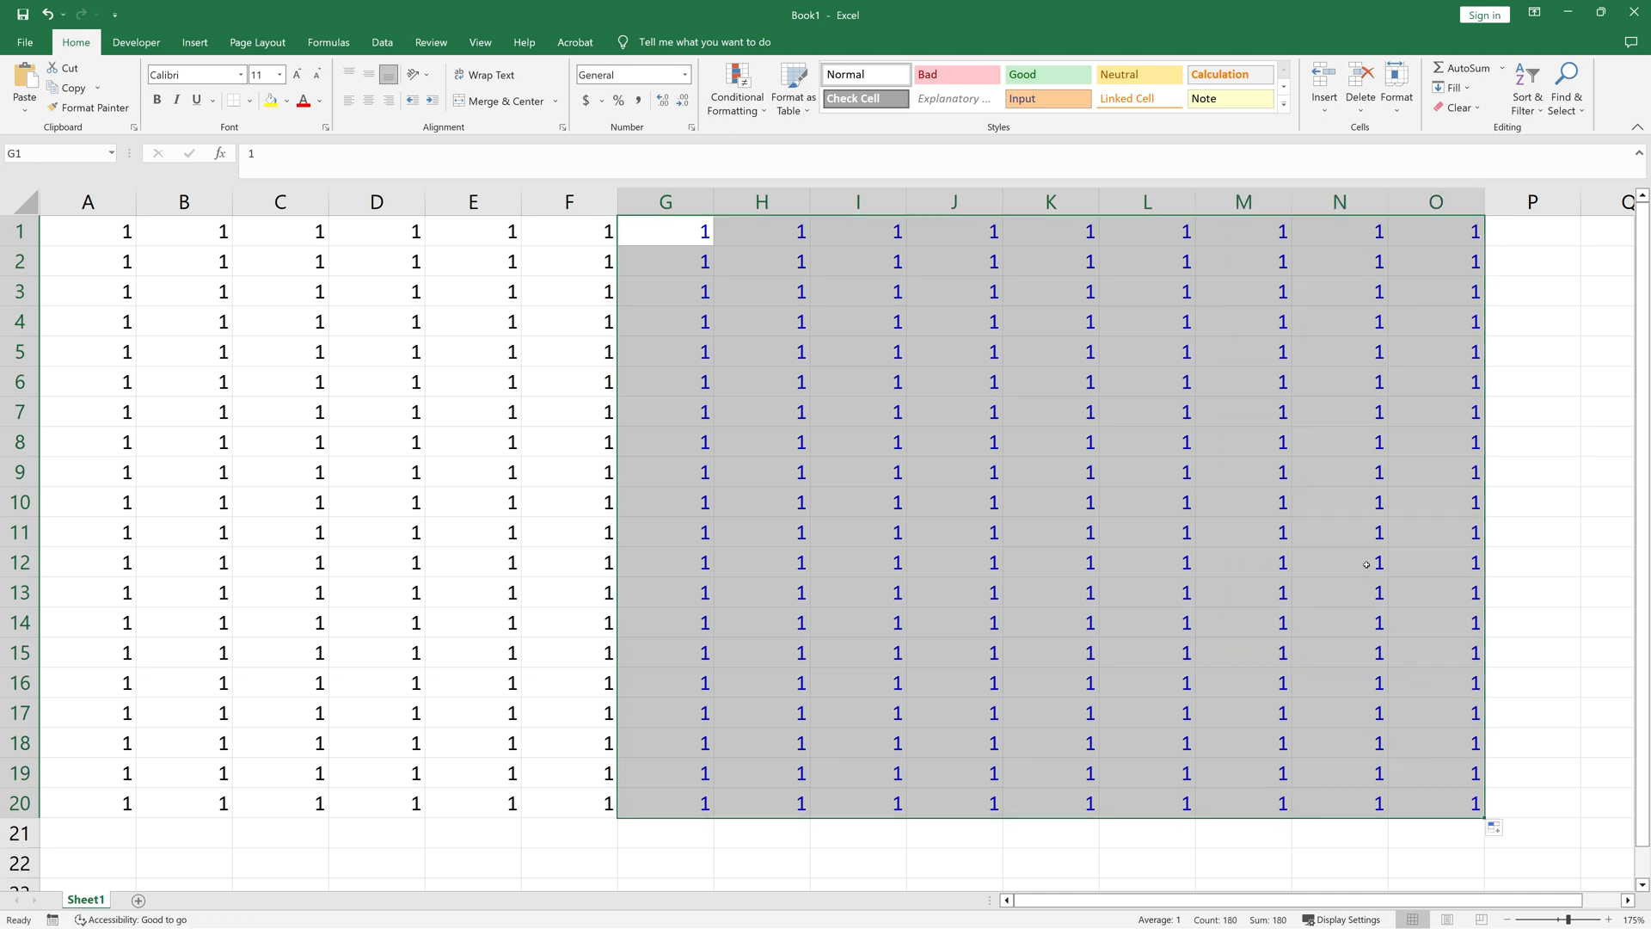
mouse_move(1349, 533)
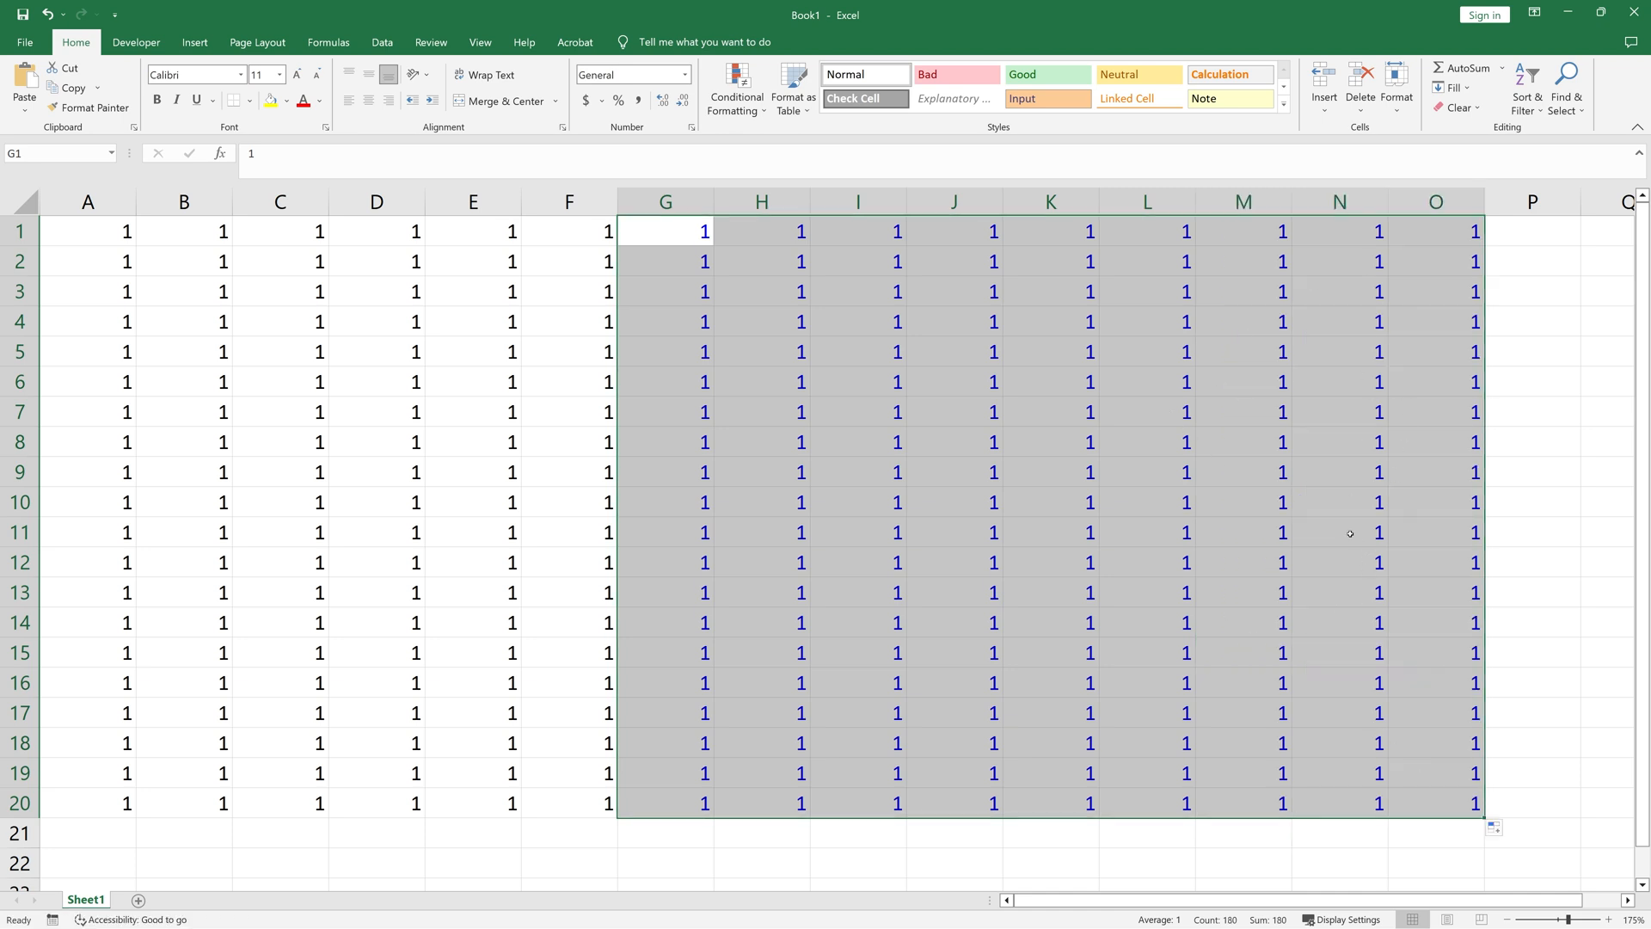
mouse_move(1286, 538)
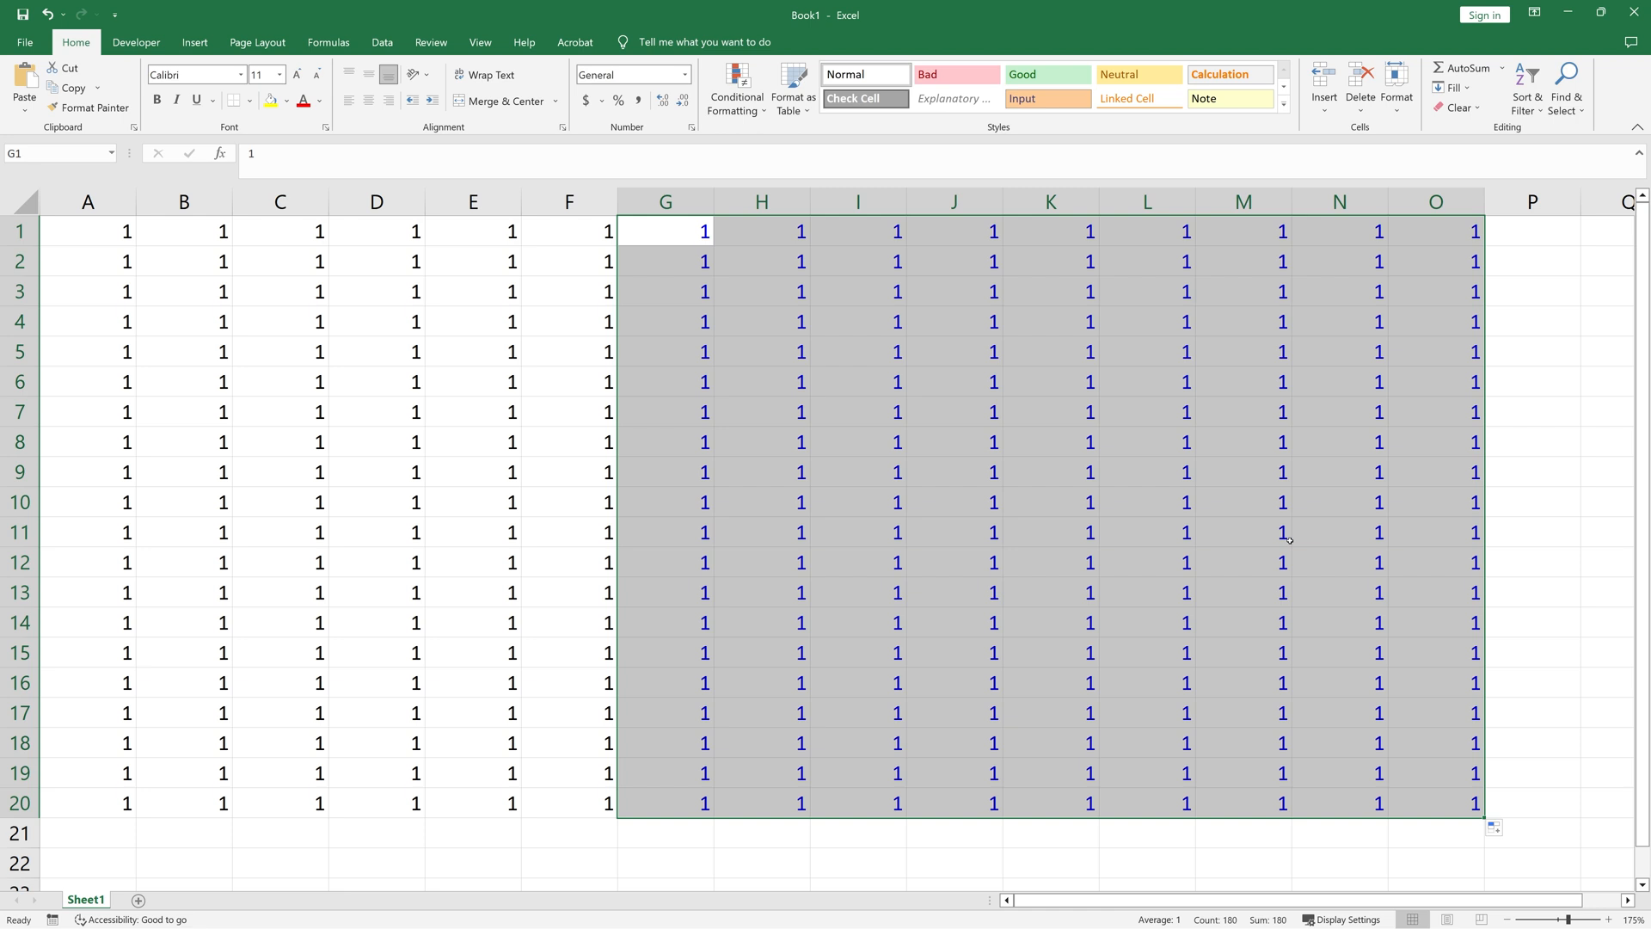
mouse_move(1353, 574)
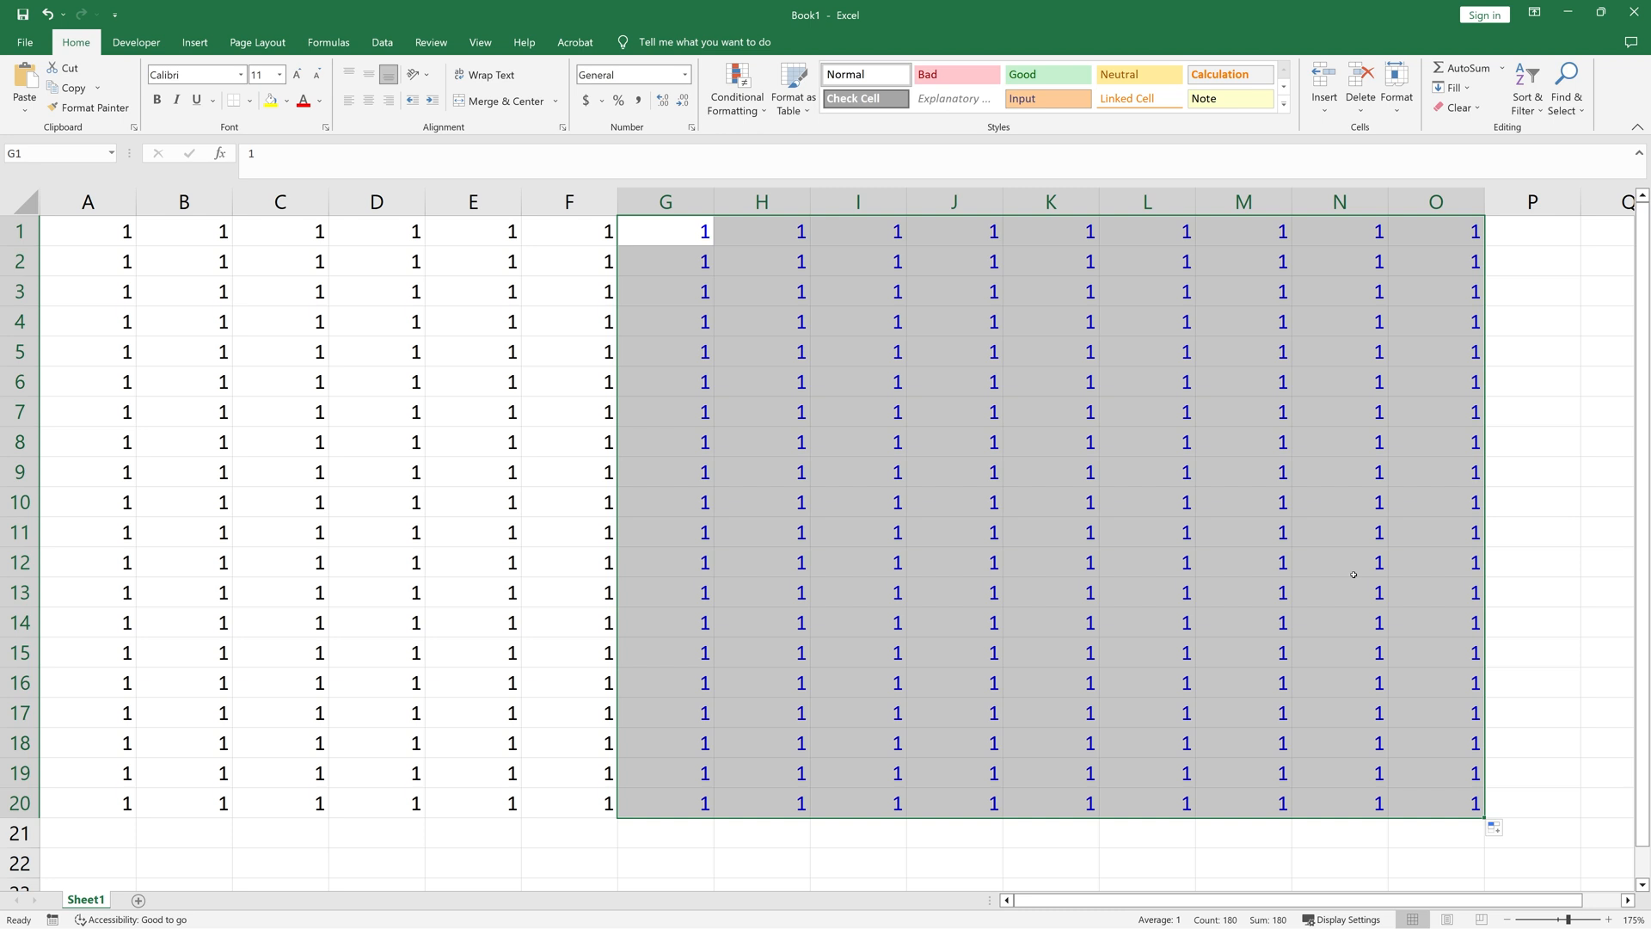
mouse_move(136, 273)
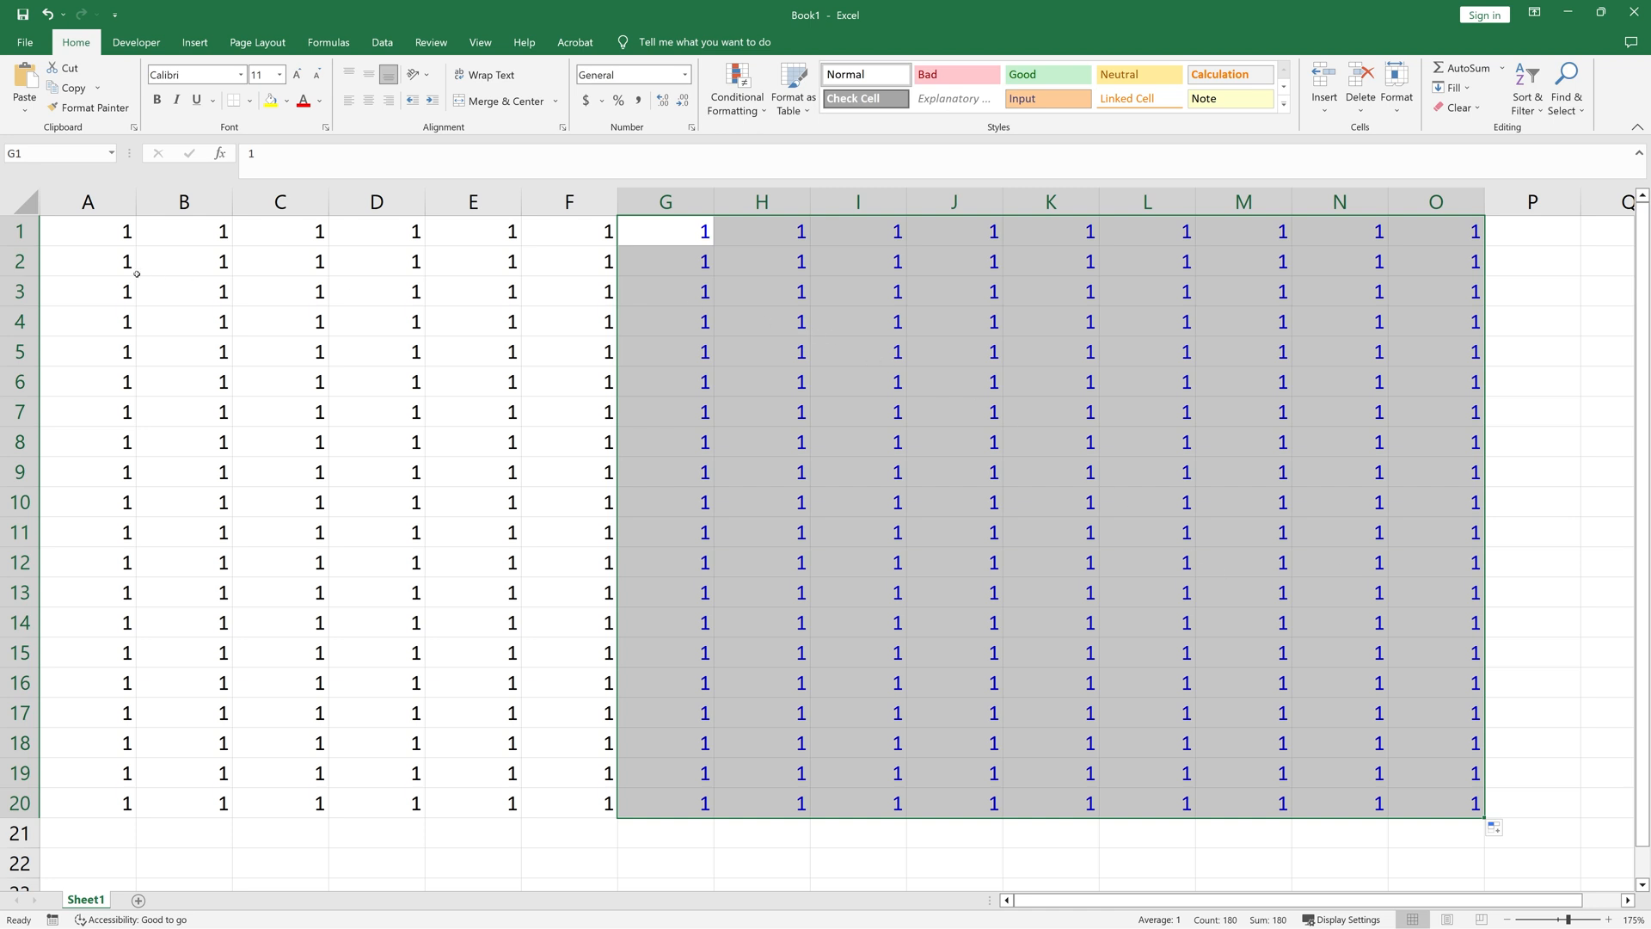
mouse_move(674, 286)
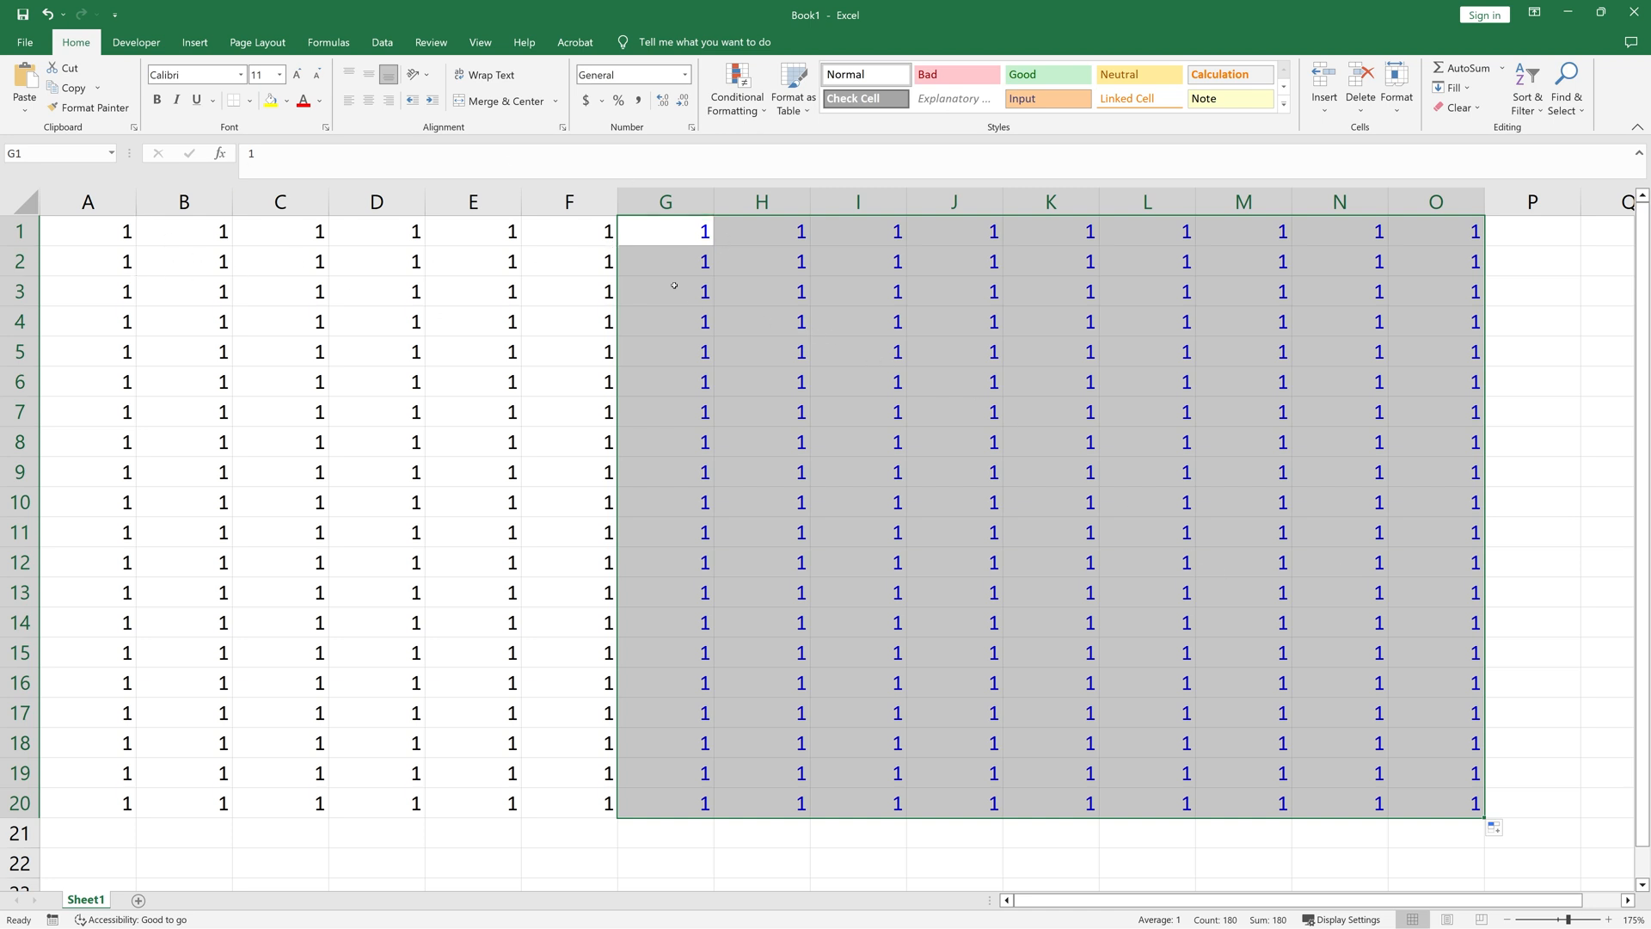
mouse_move(89, 231)
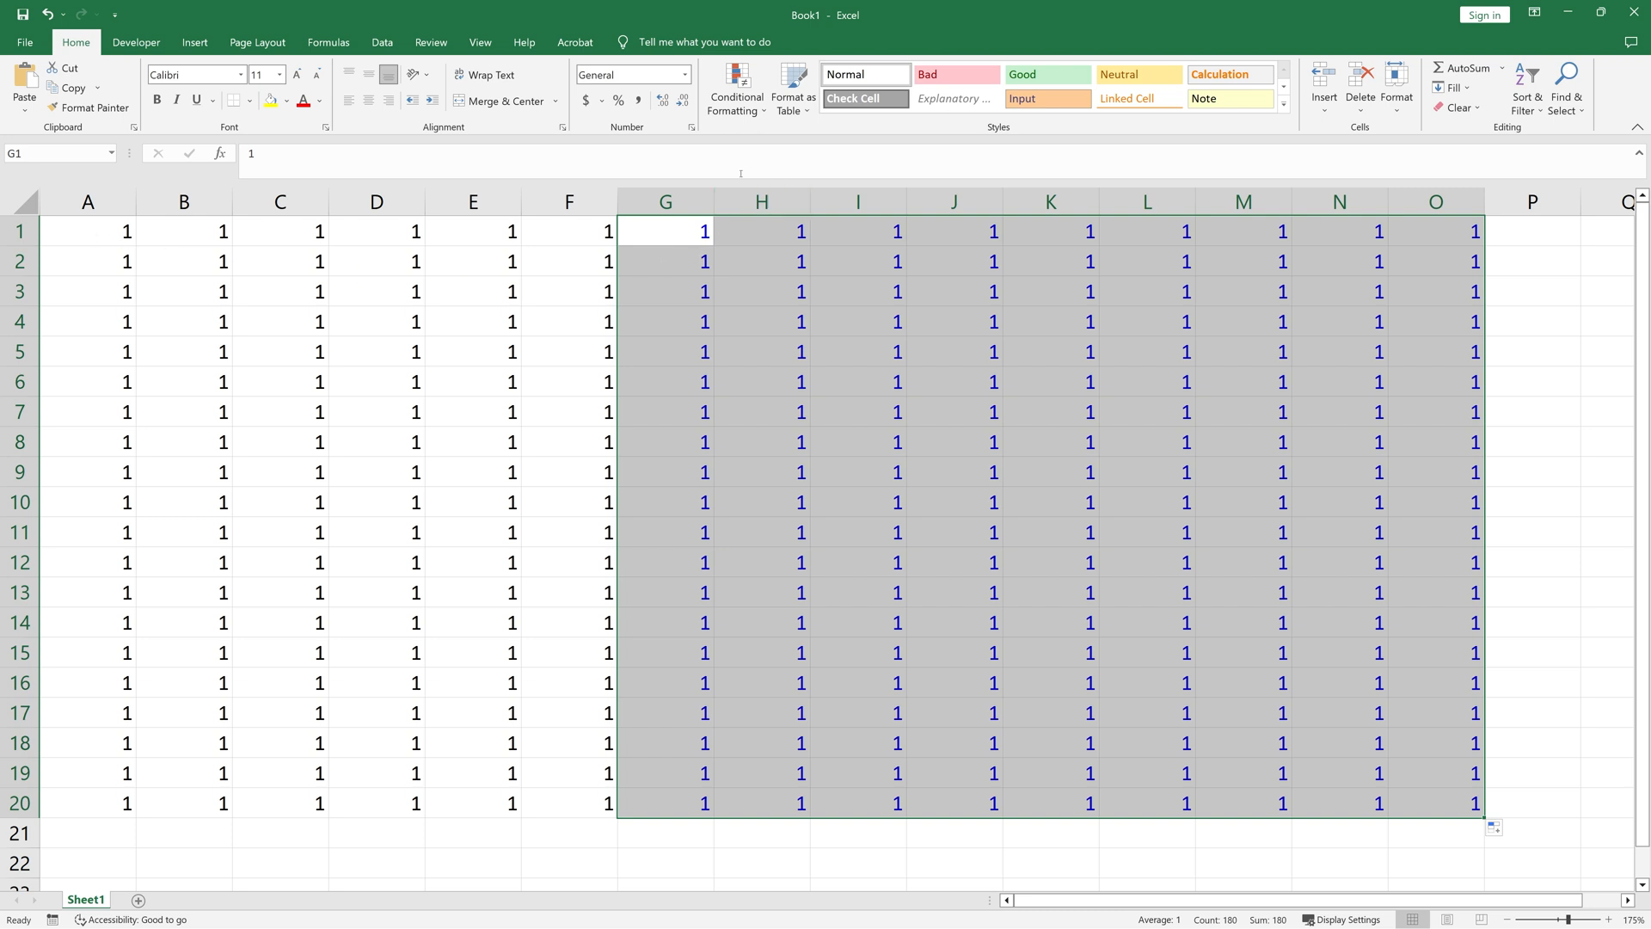
click(736, 87)
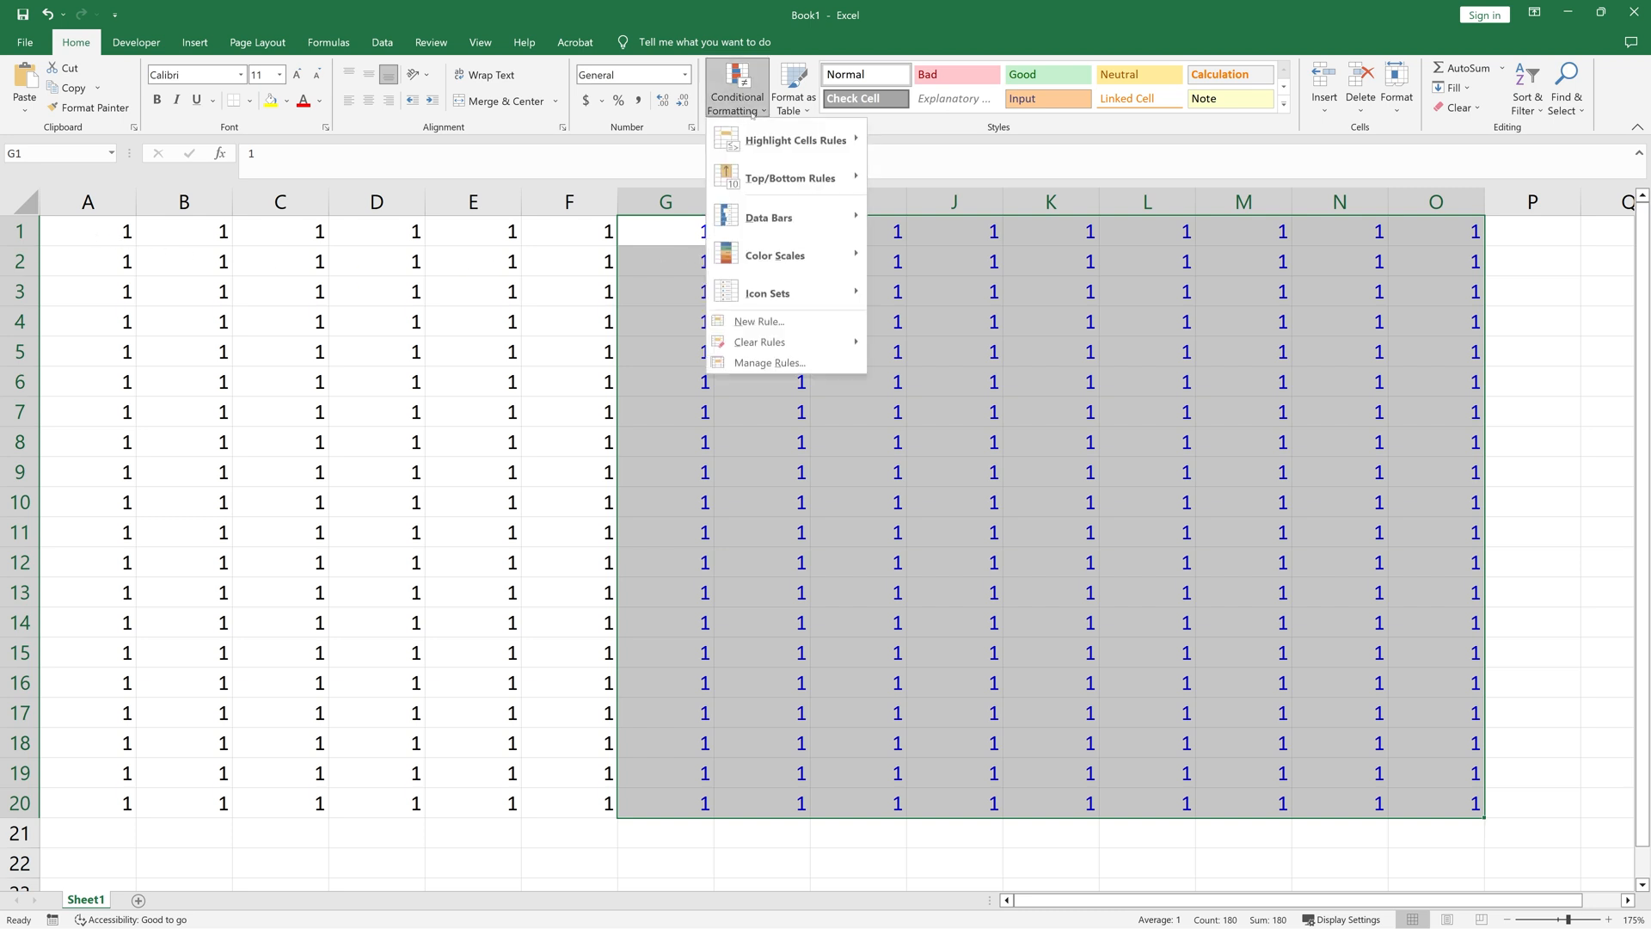
- Edit the blue rule's formula to reference a1 with closing parentheses, and confirm
click(769, 362)
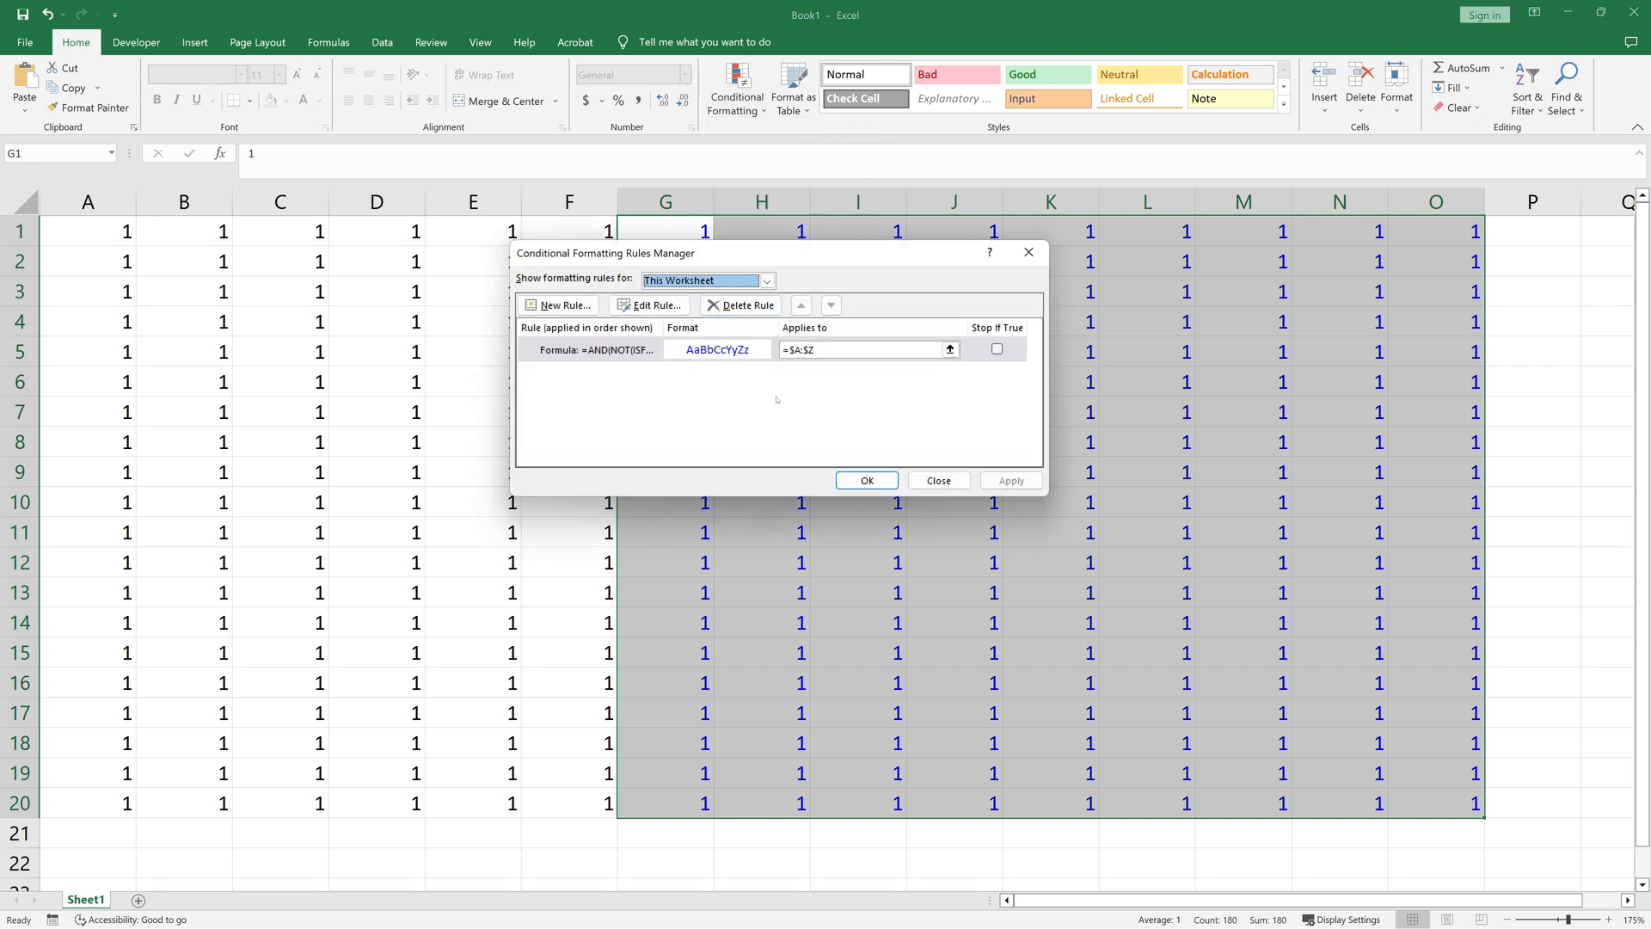
click(863, 349)
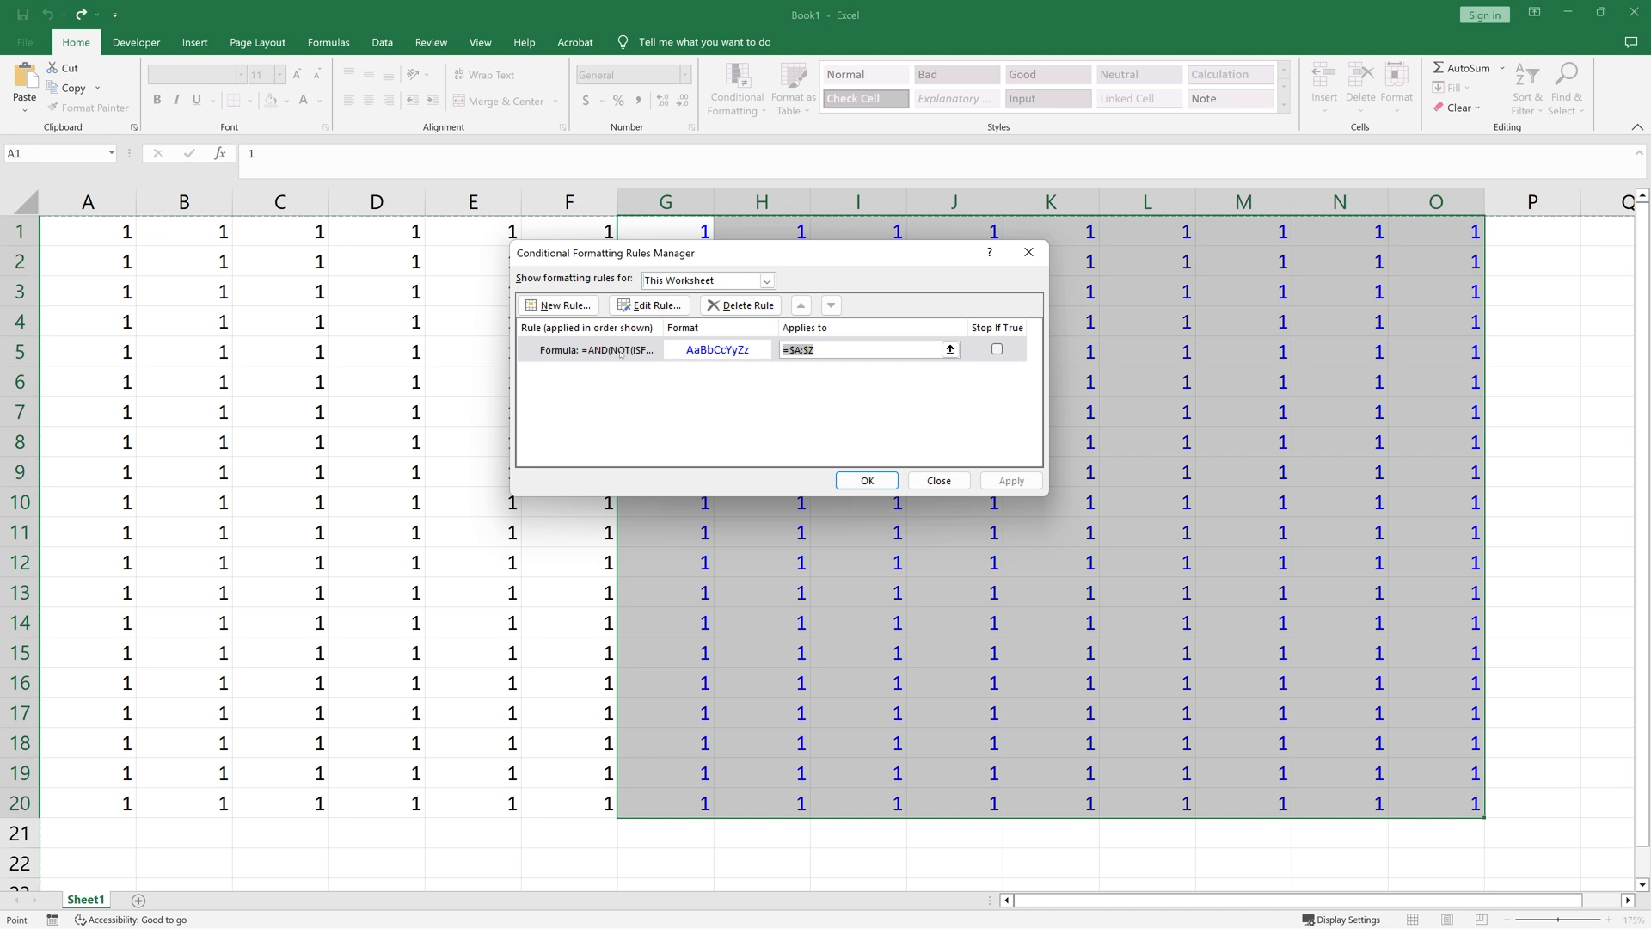
click(654, 305)
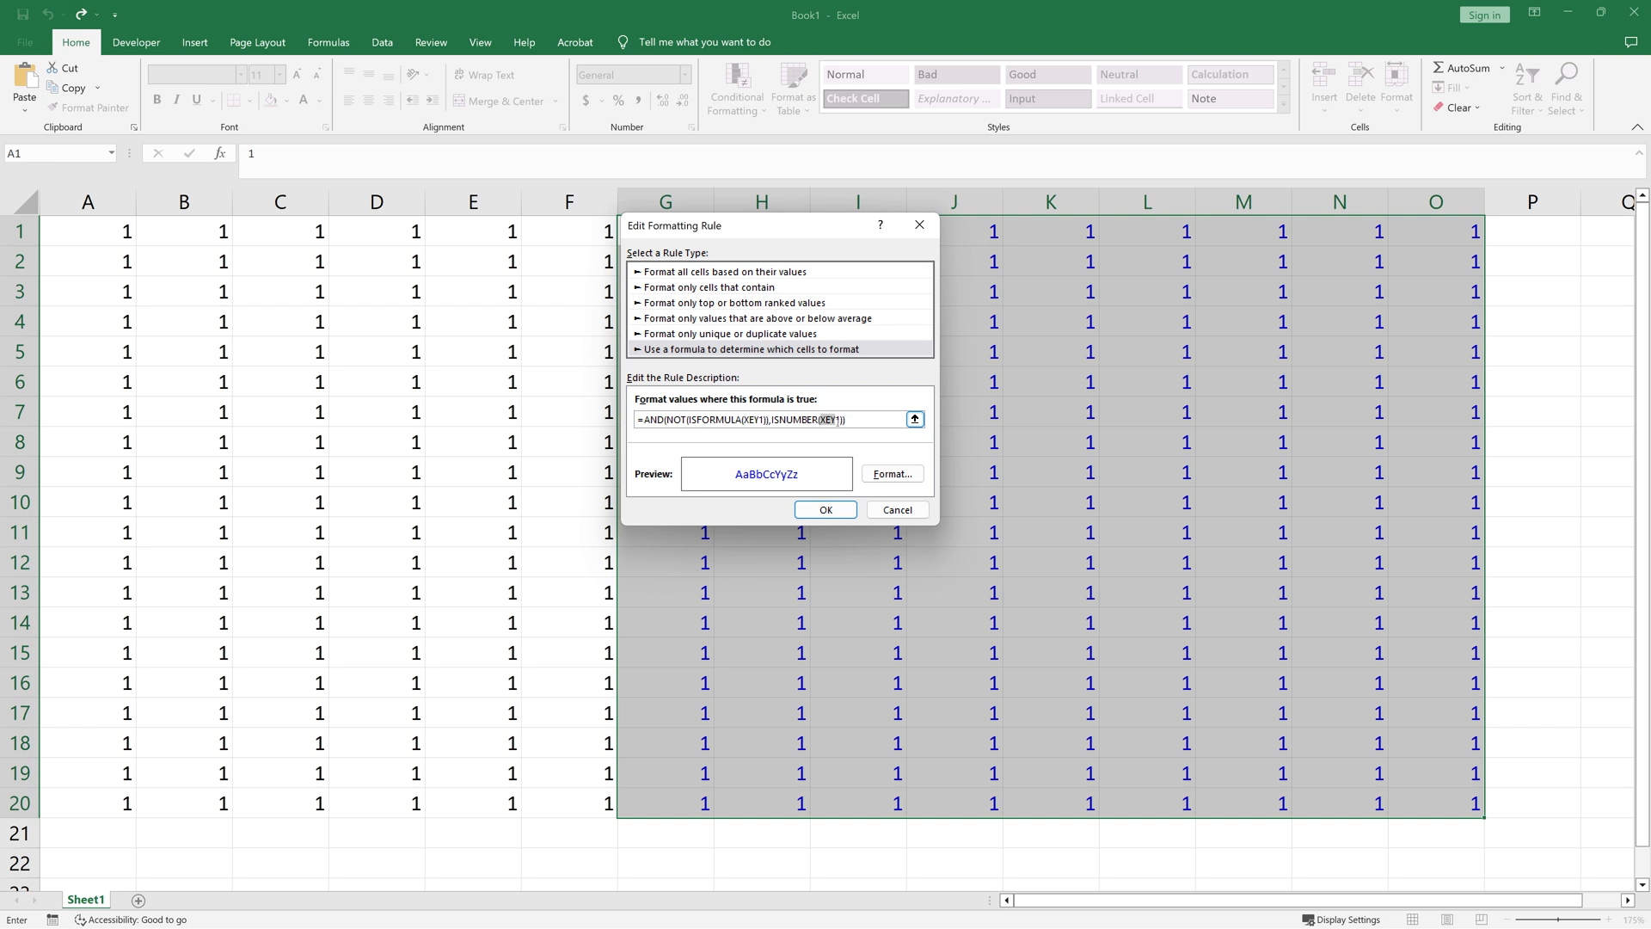
mouse_move(820, 464)
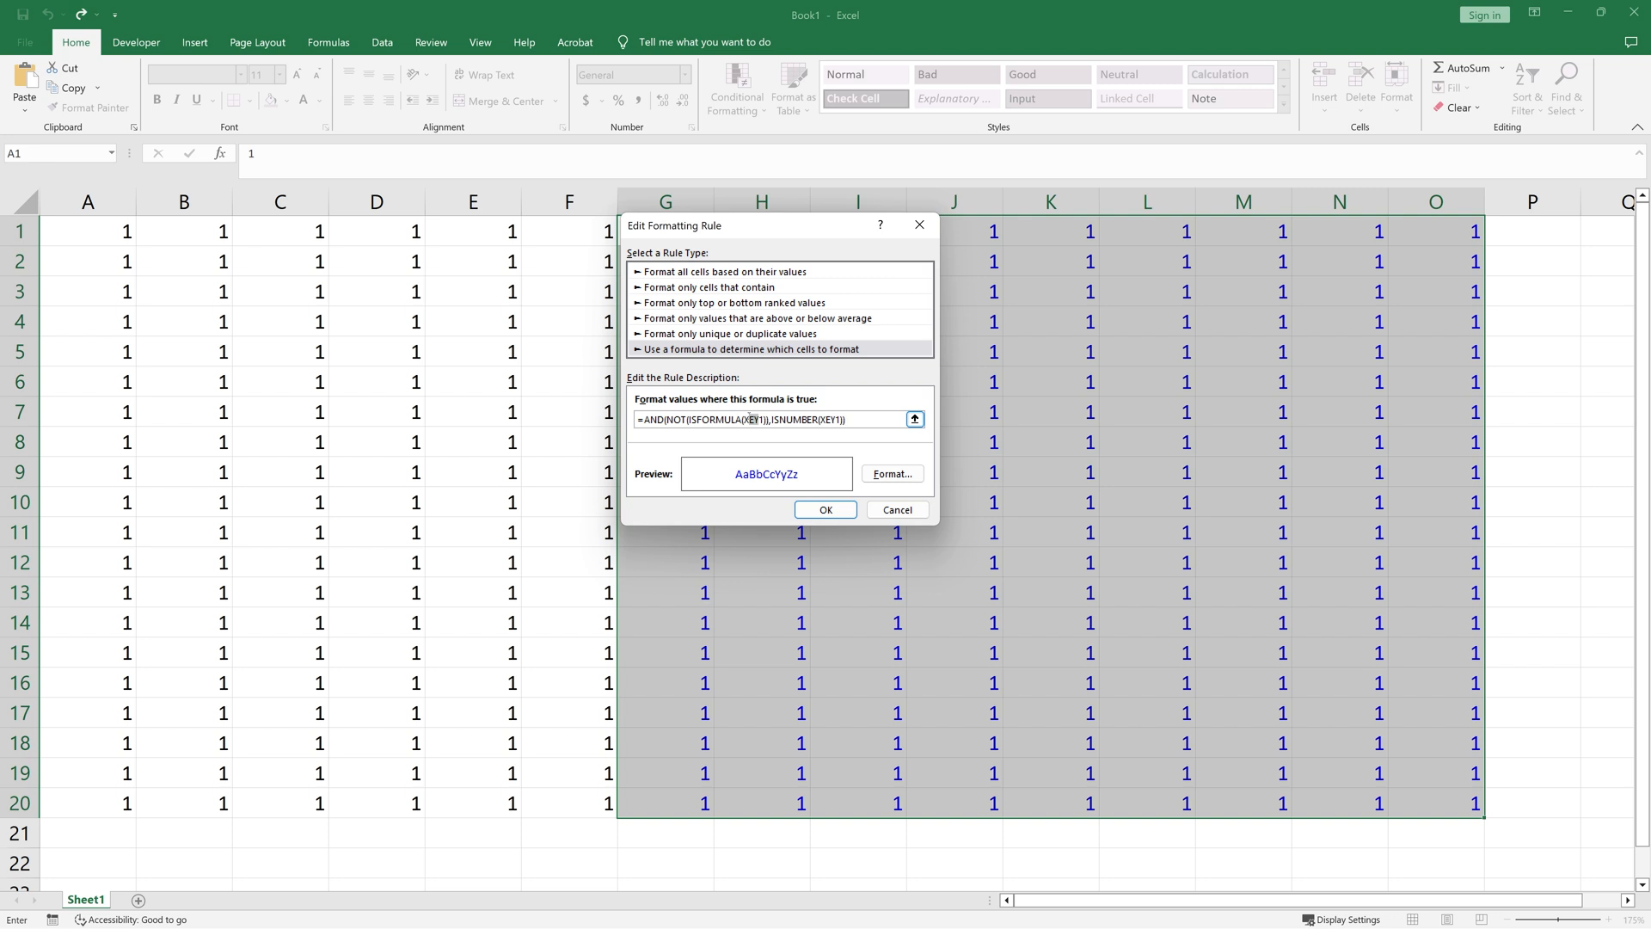
text(a1)
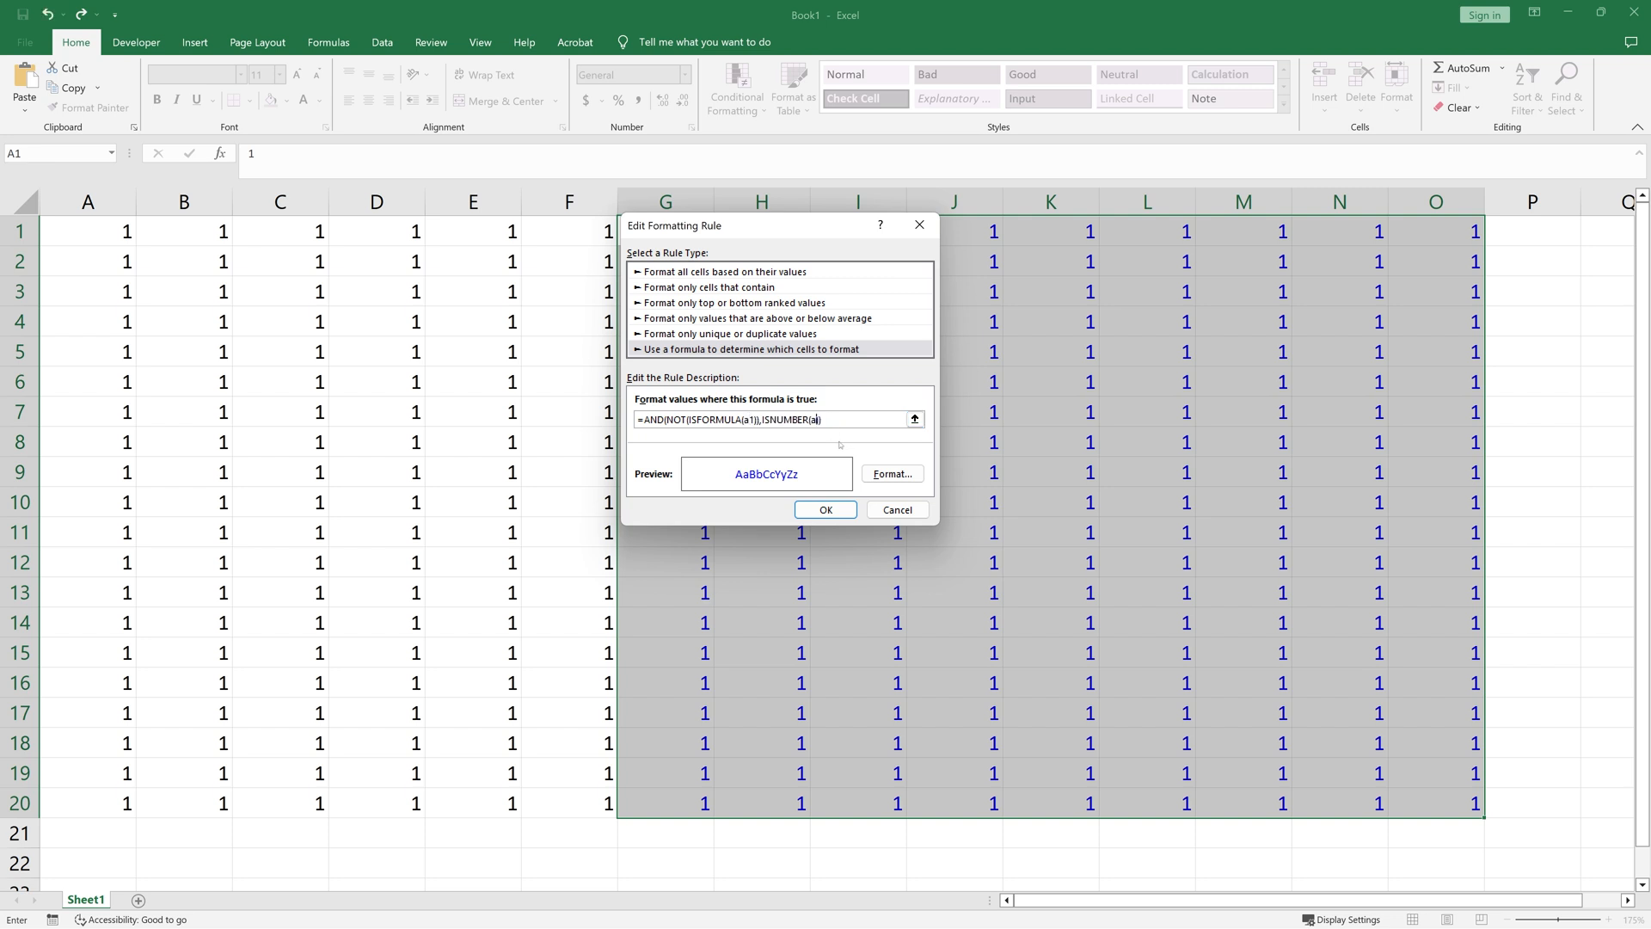
text()))
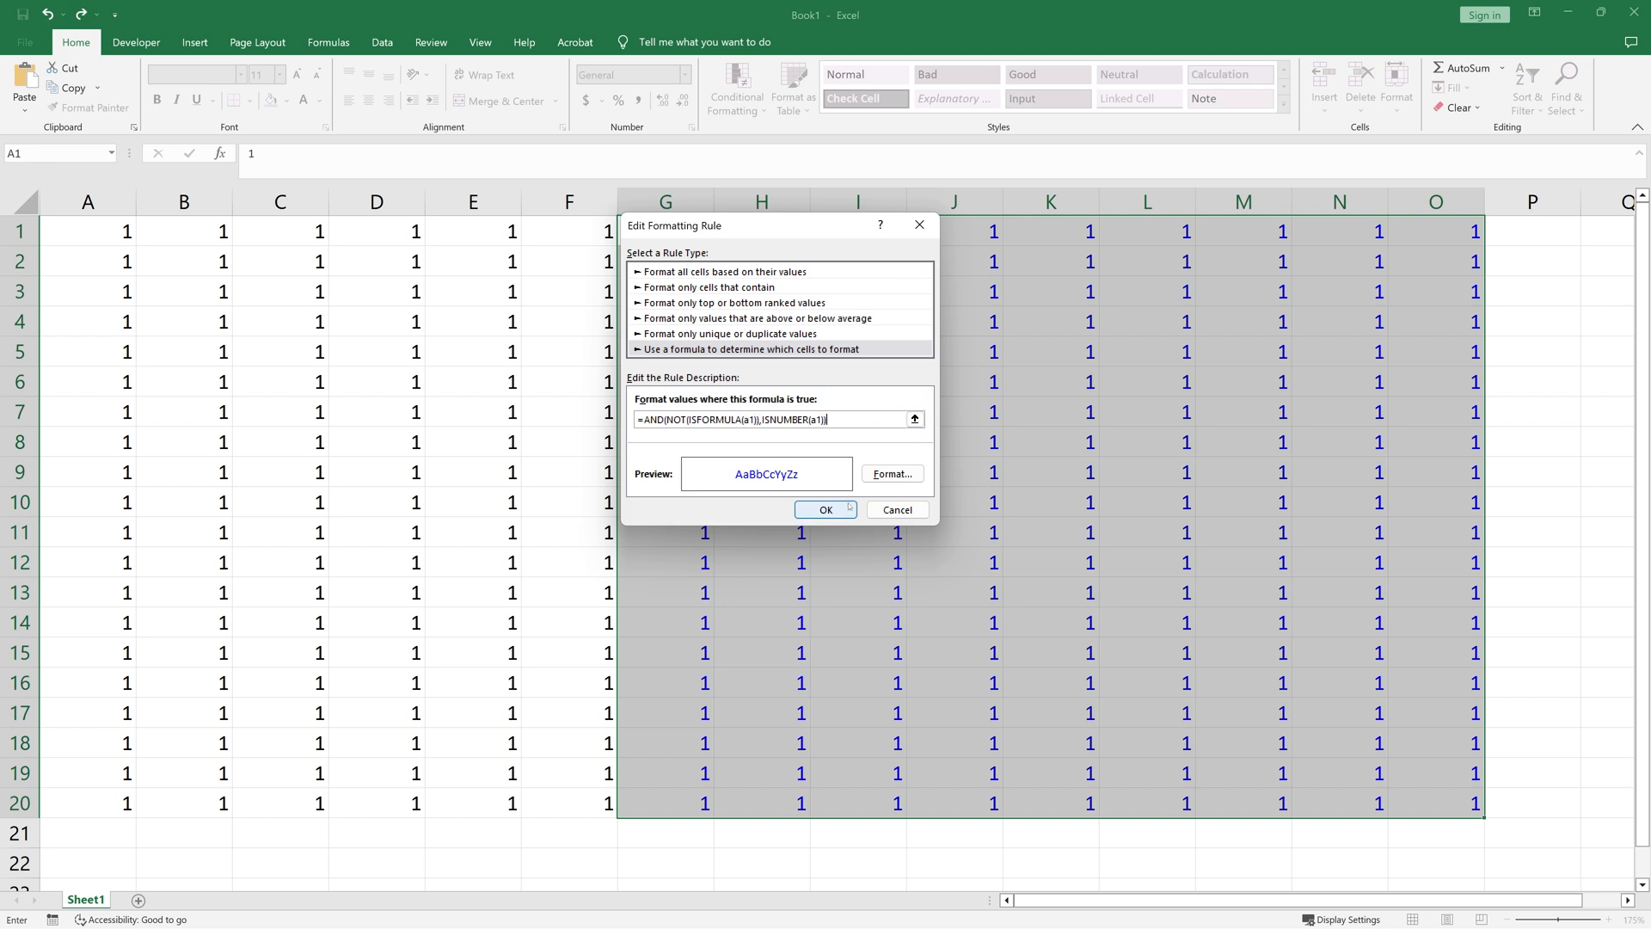
click(826, 510)
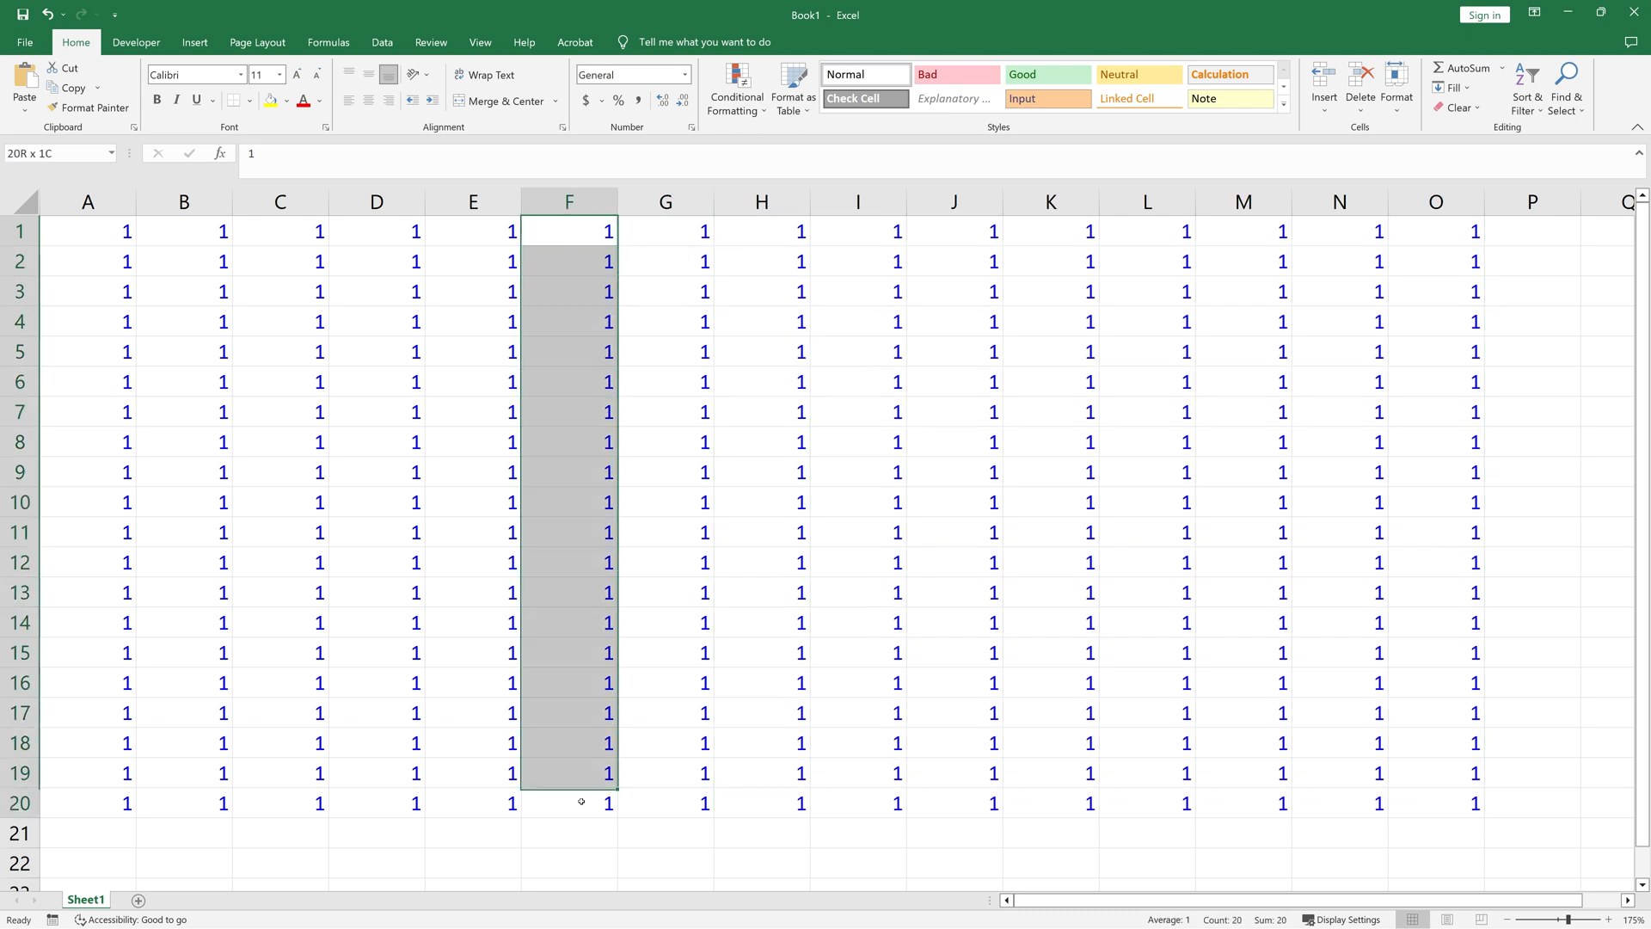
- Enter =RAND() in A1 and compare its black result with the blue typed numbers
click(280, 470)
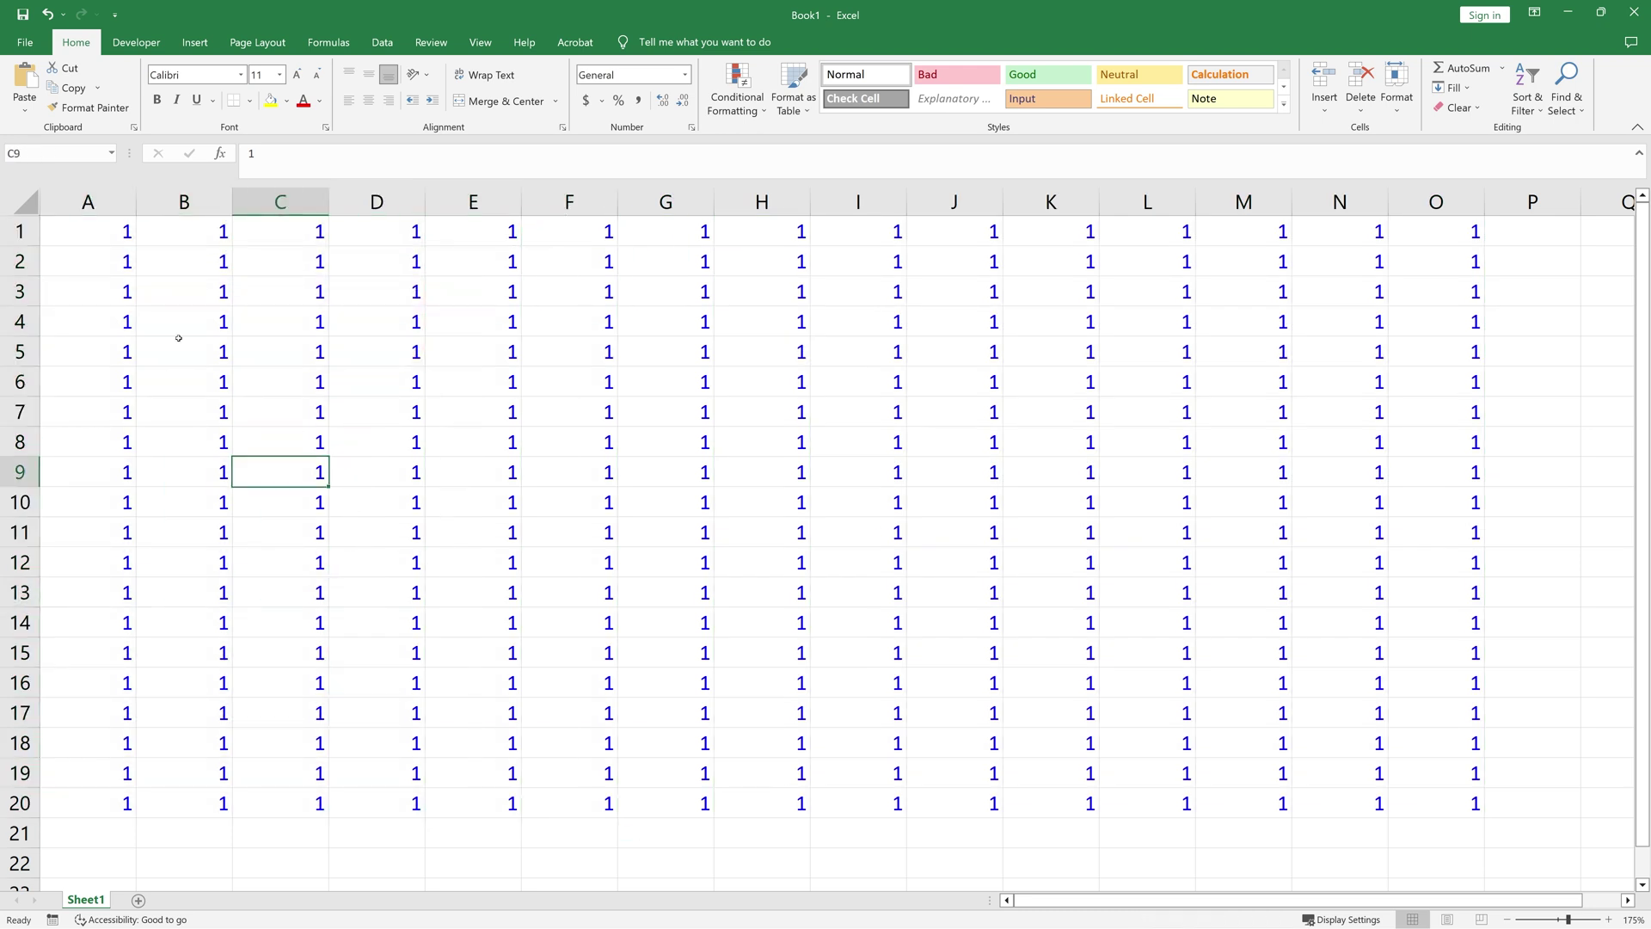
click(88, 230)
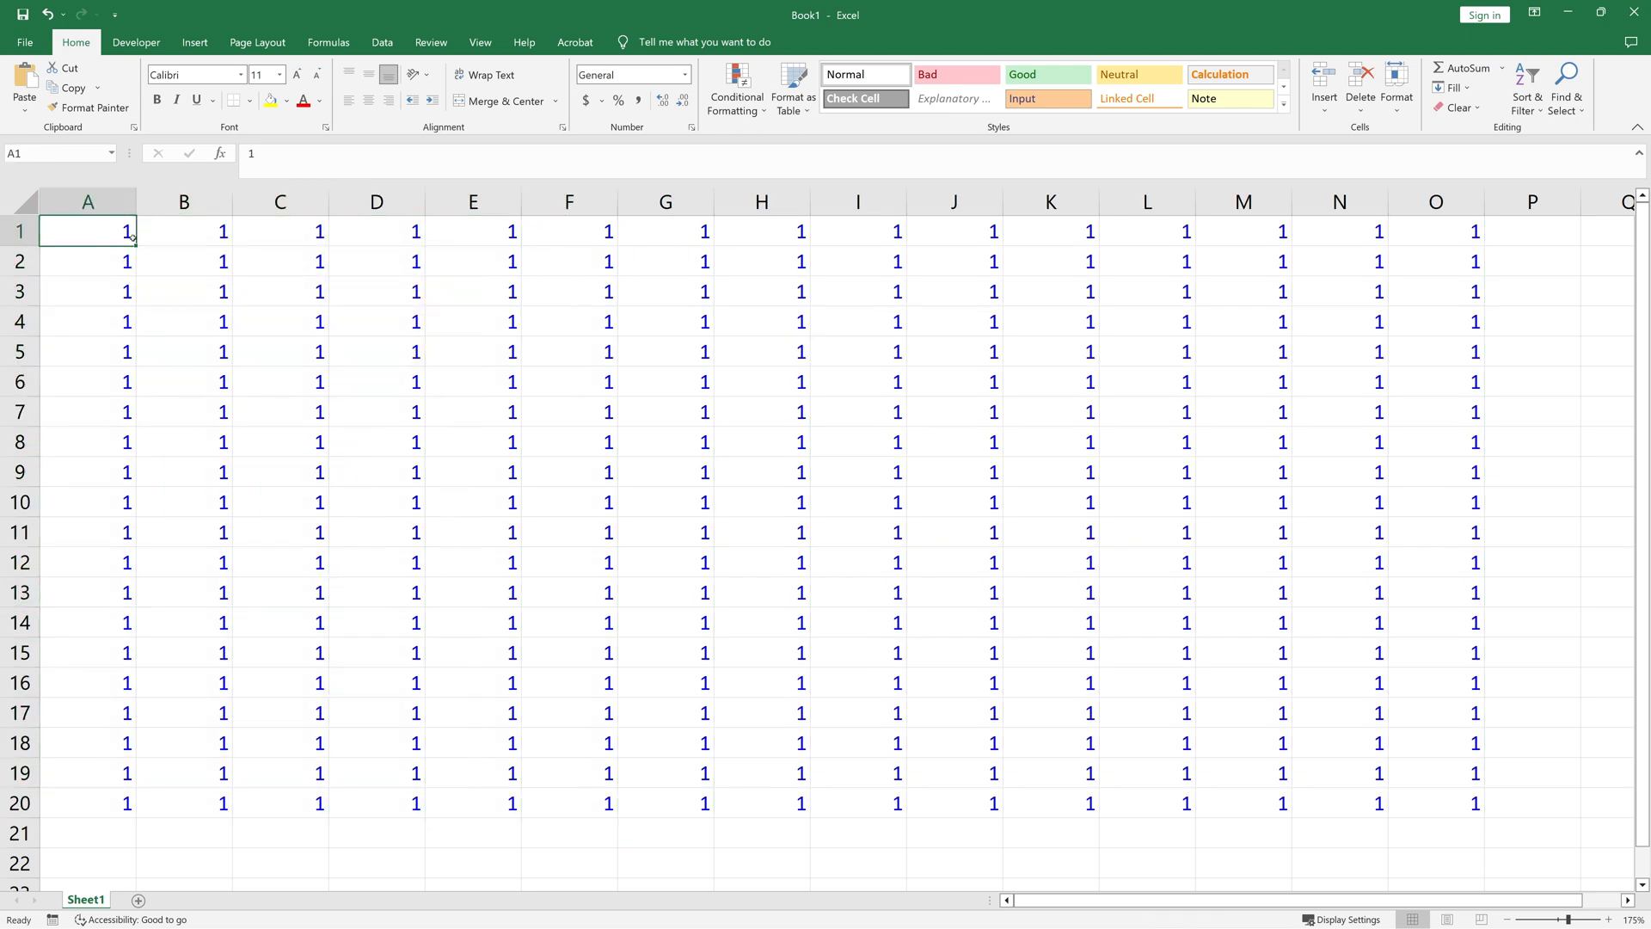
text(=)
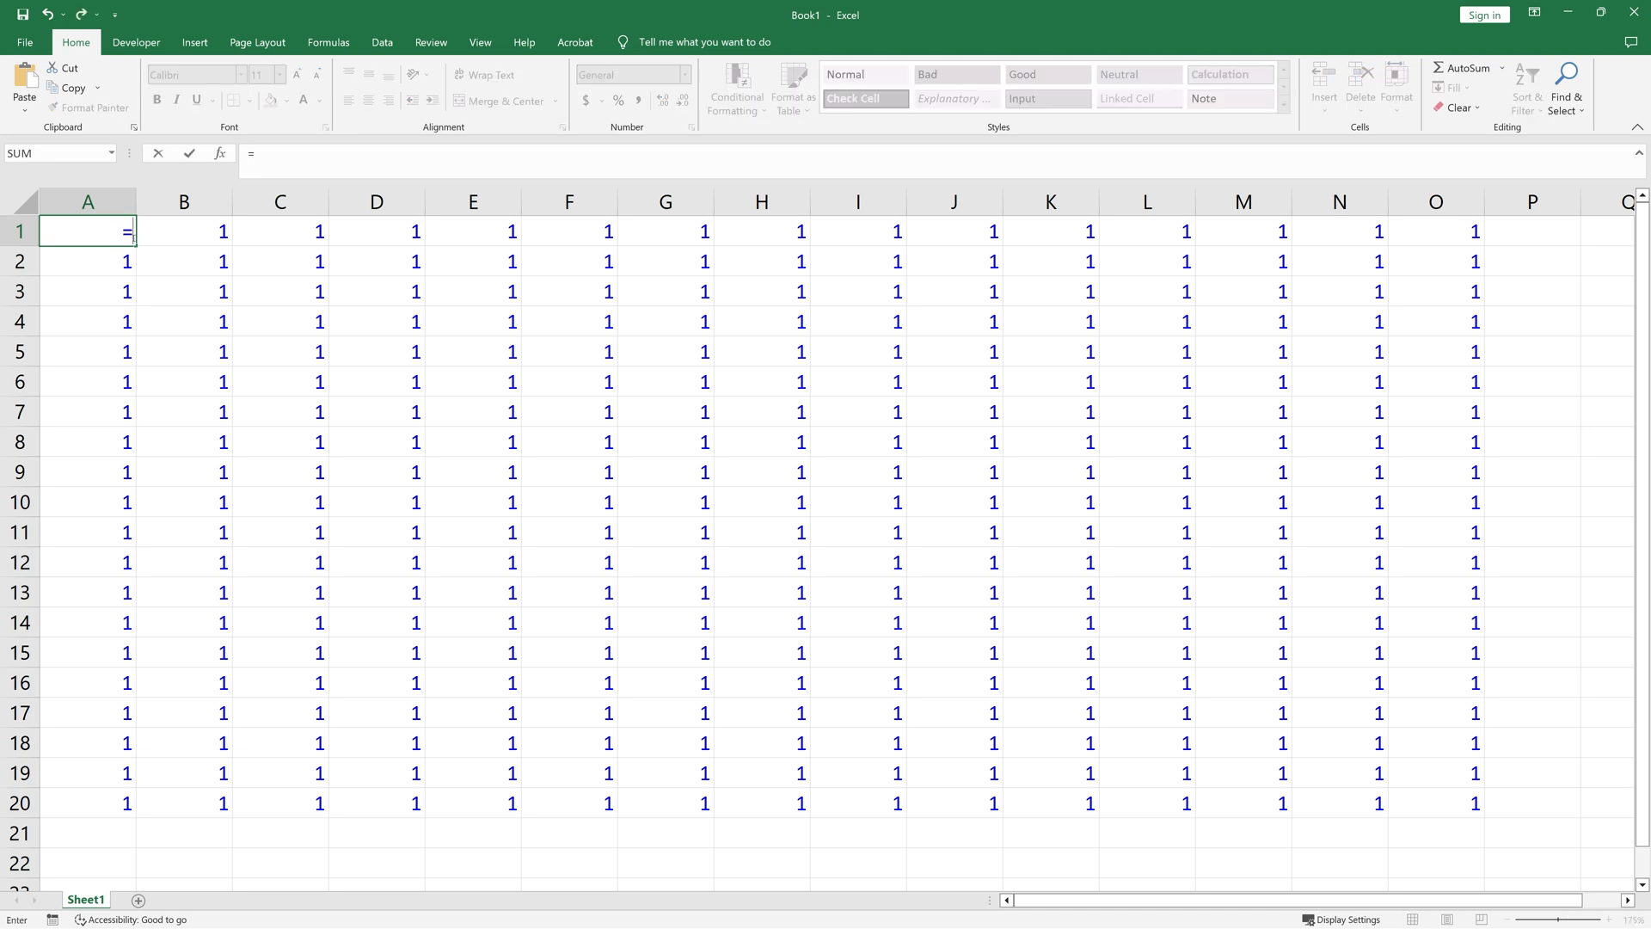
text(RAND())
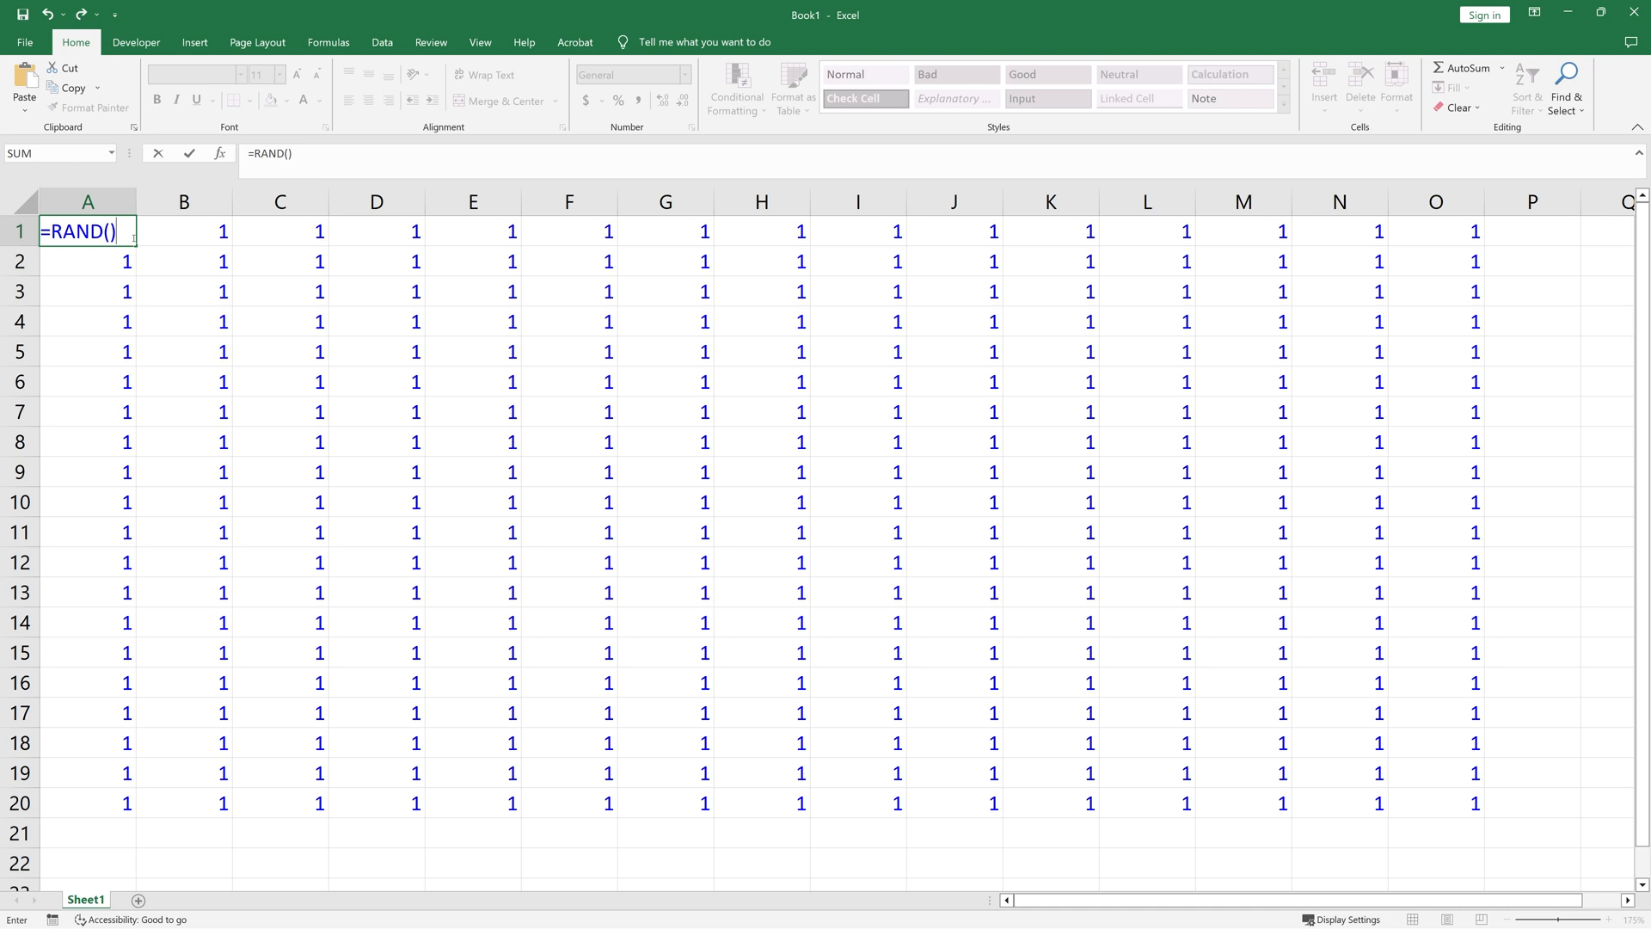
key(enter)
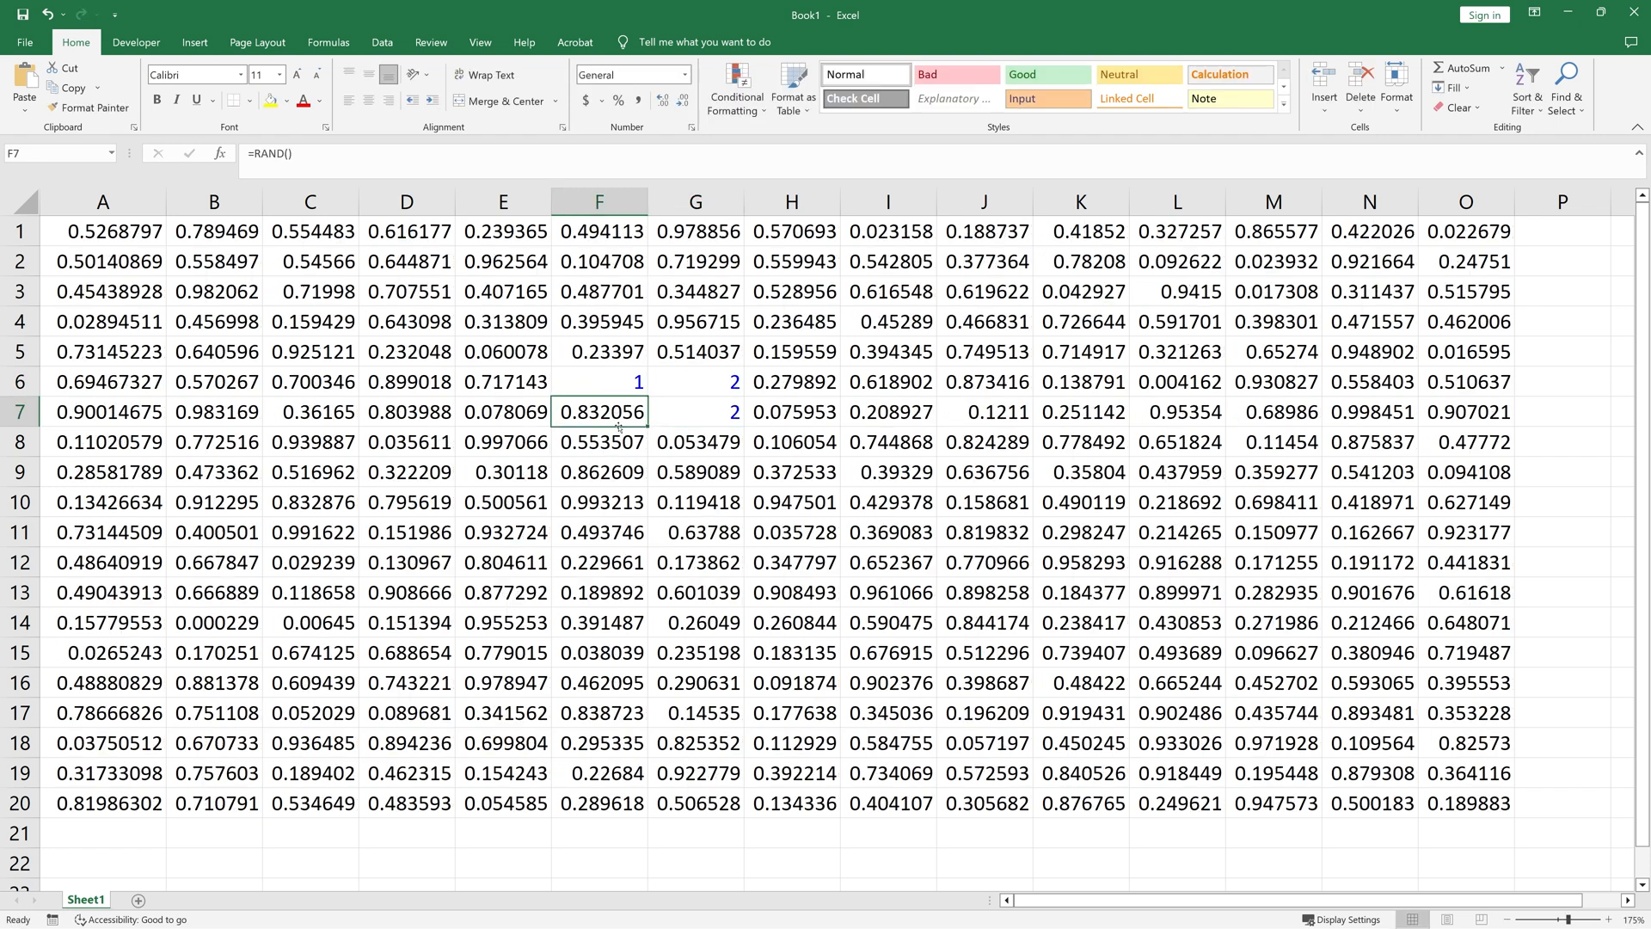
click(694, 472)
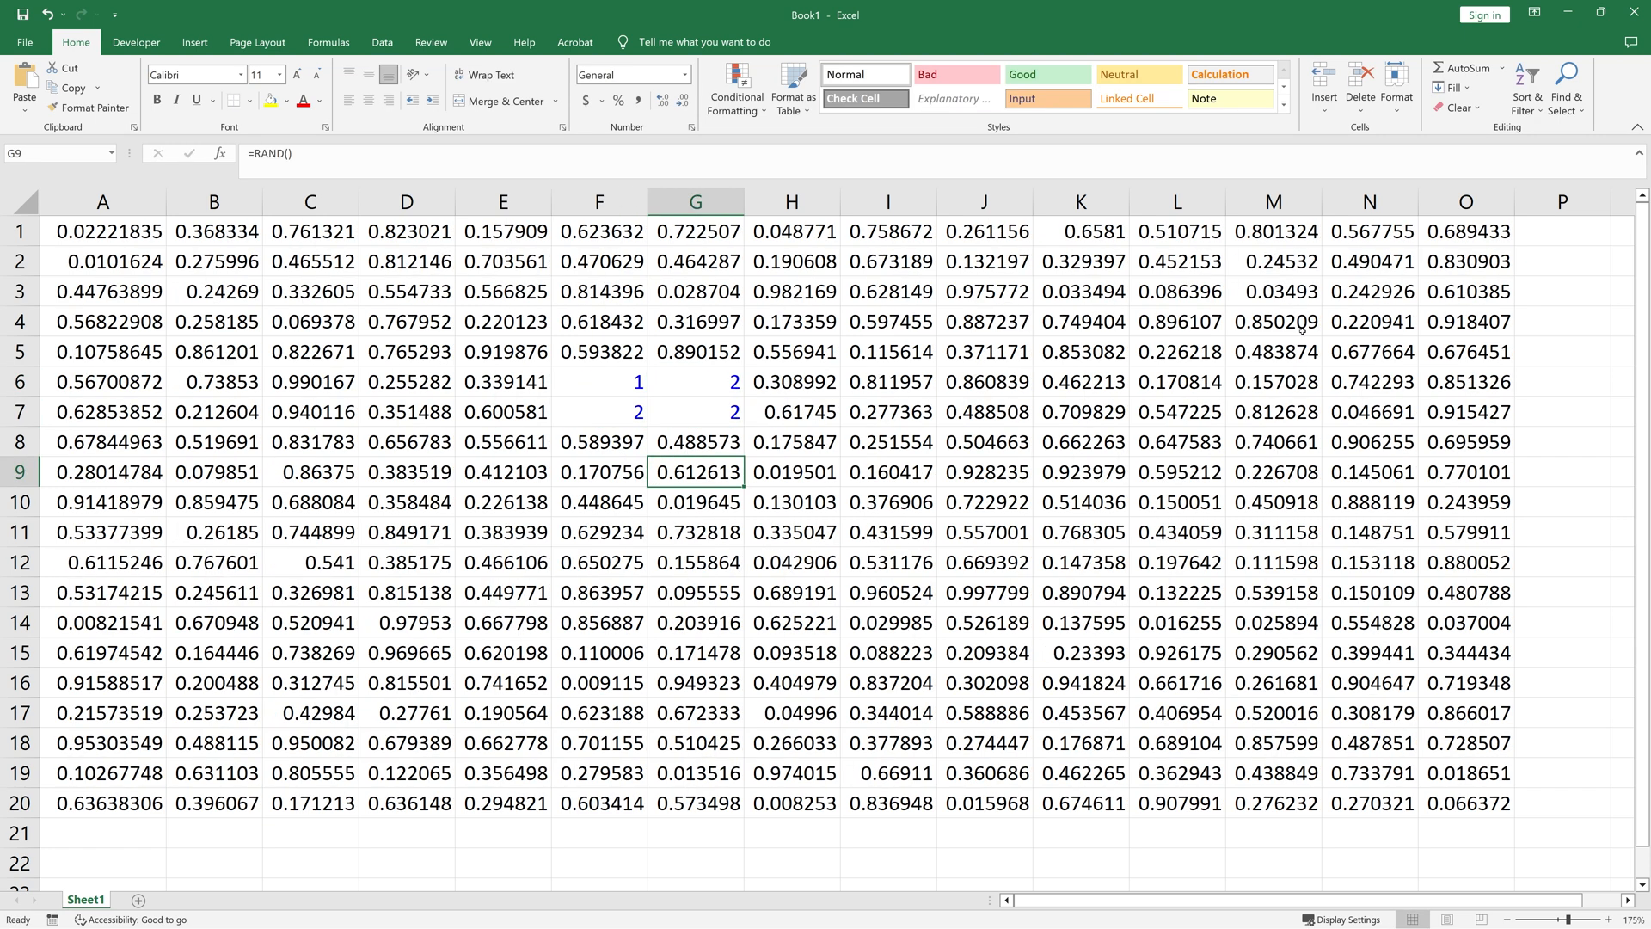
click(600, 441)
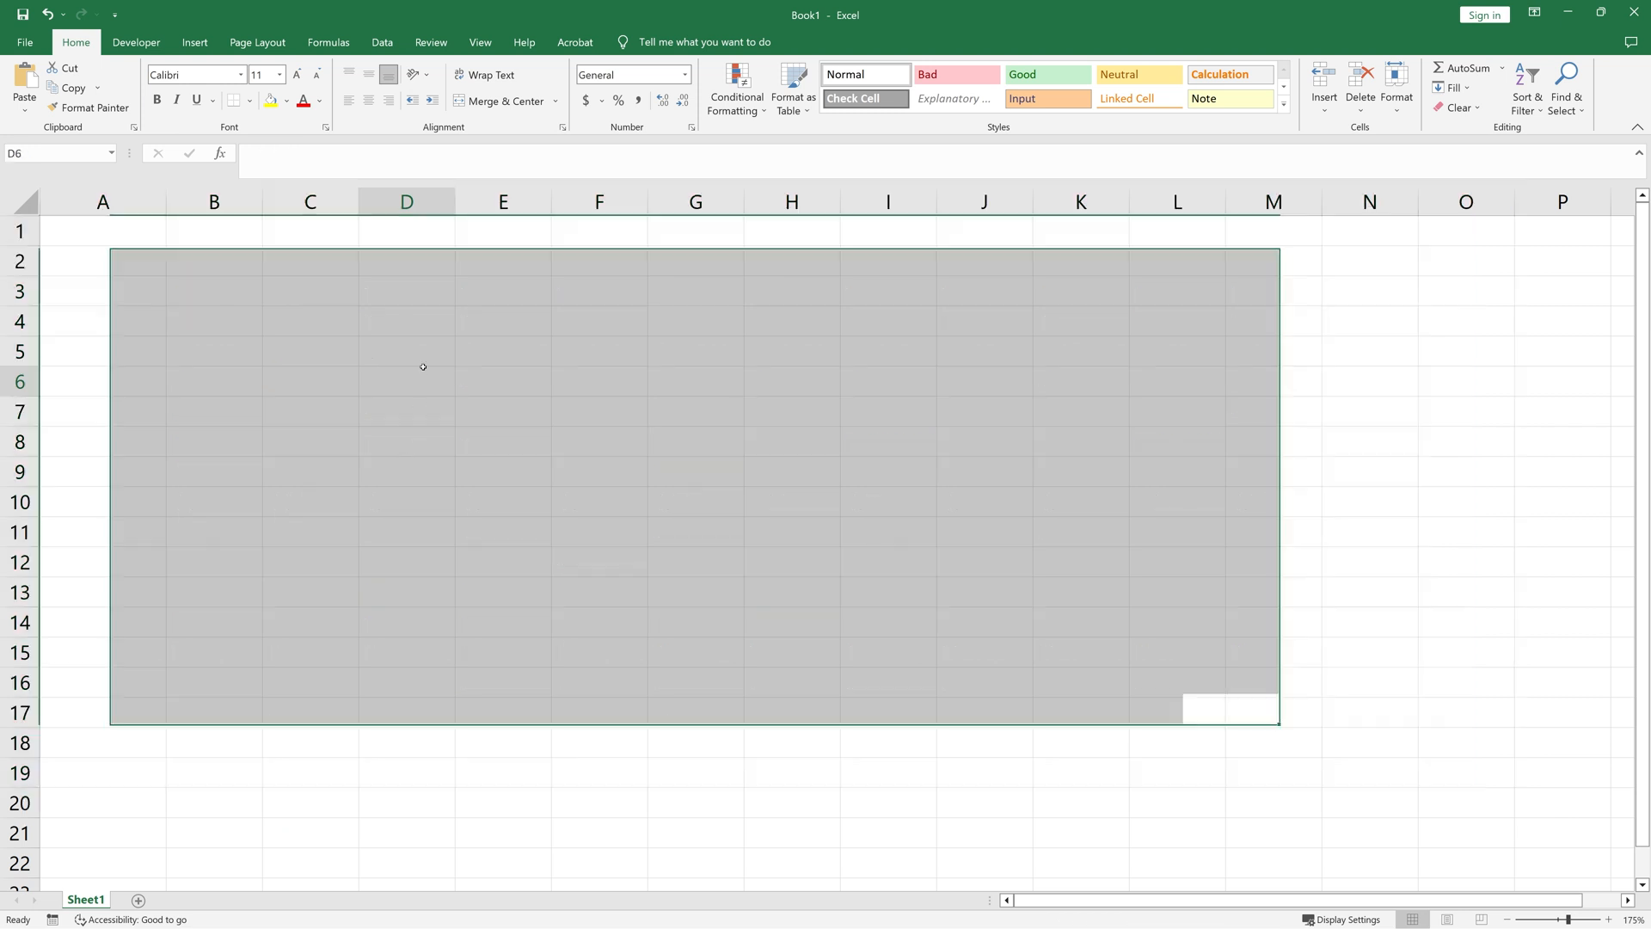
- In cell G1, type the formula =AND(NOT(ISFORMULA(a1)),ISNUMBER(a1)) without committing it
click(628, 259)
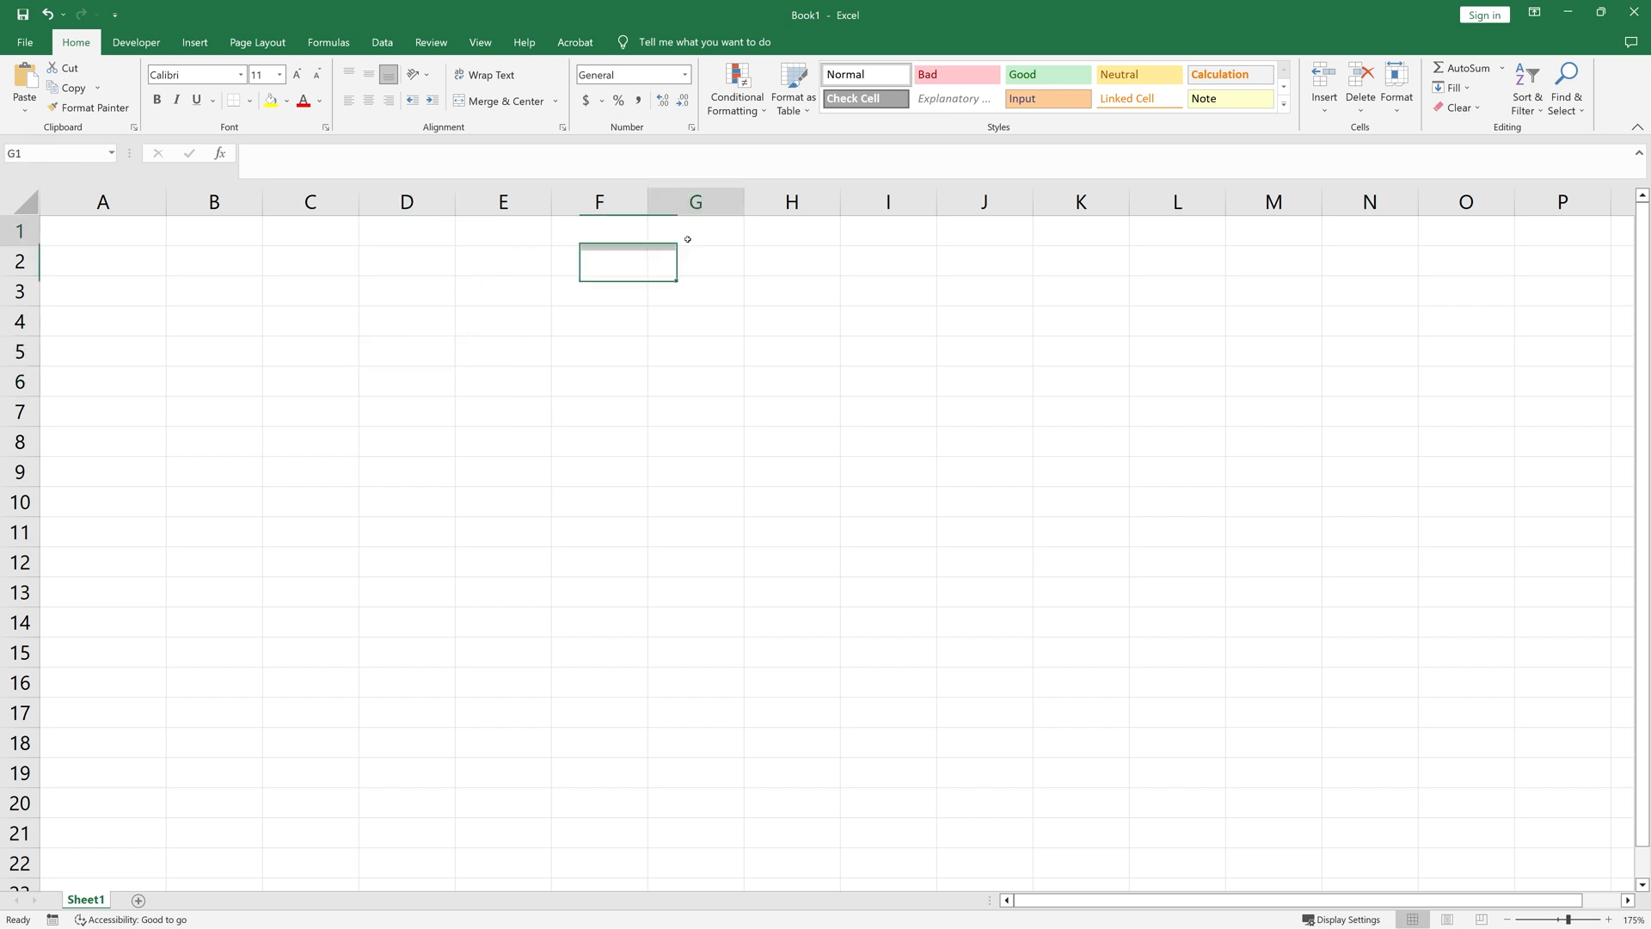
click(694, 229)
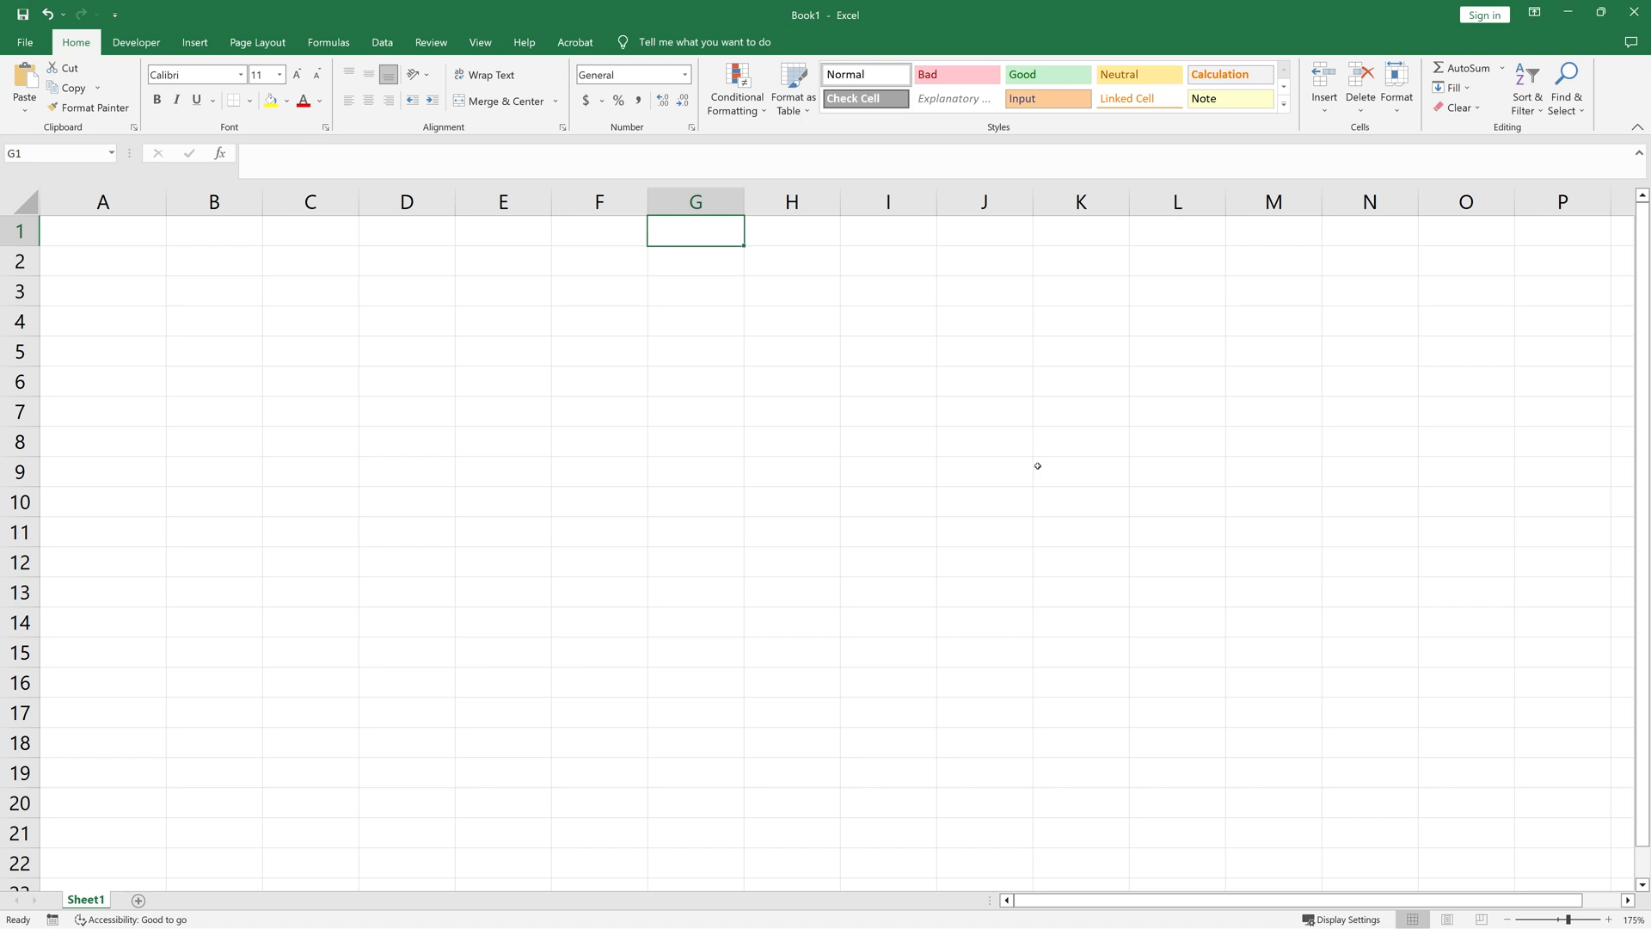
text(=a)
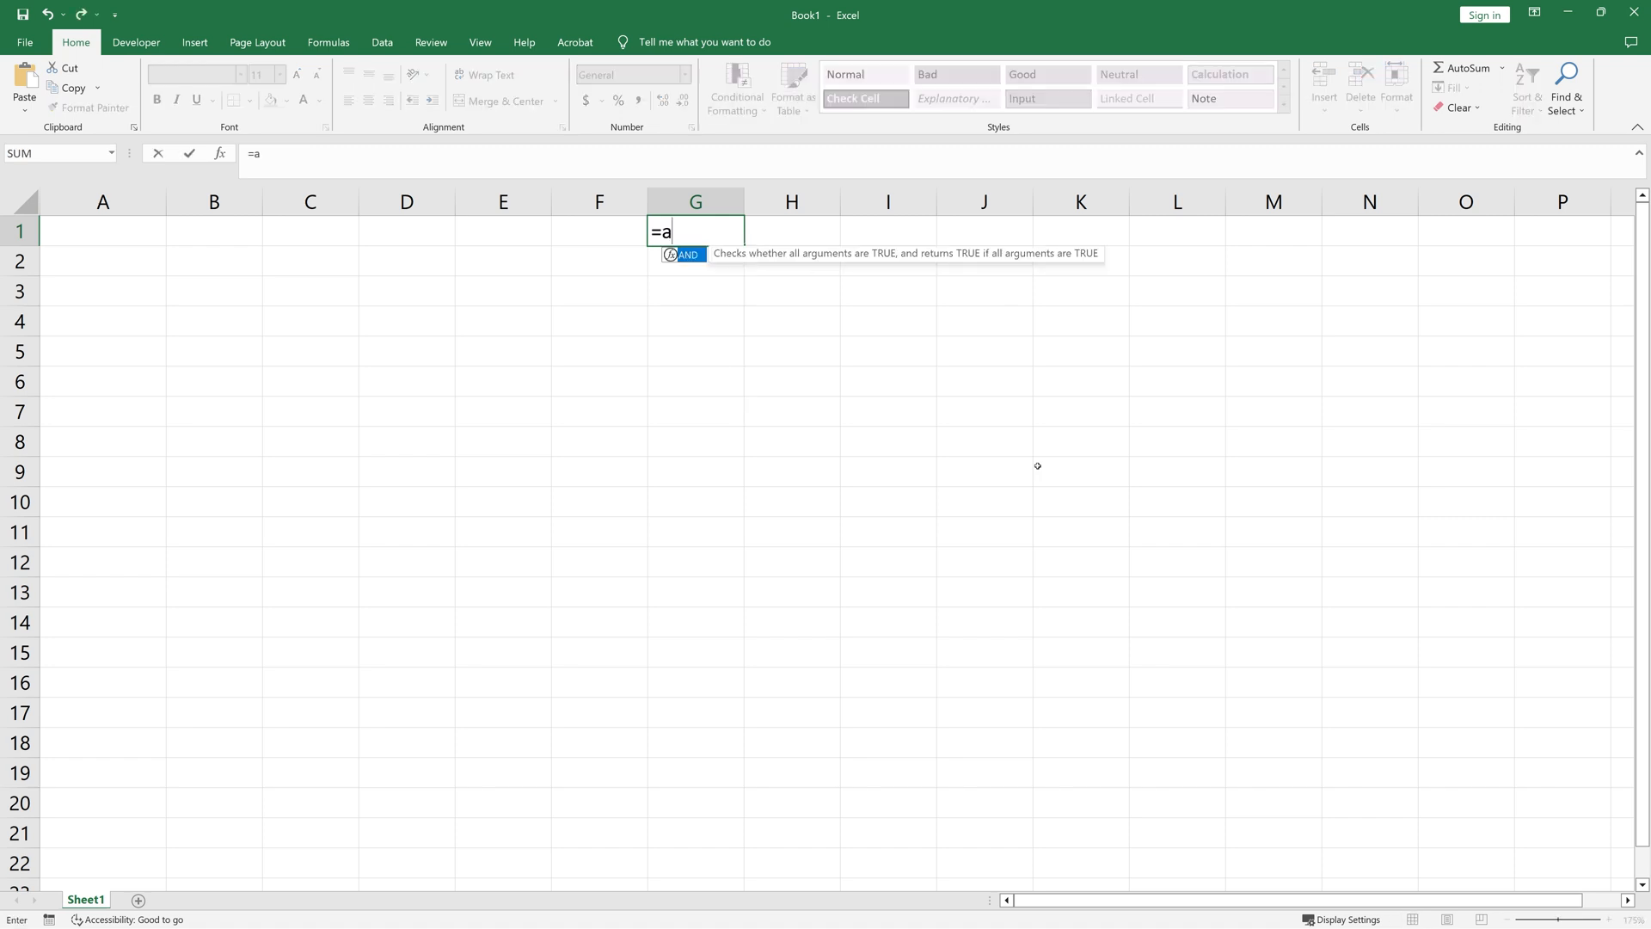
text(ND(NOT()
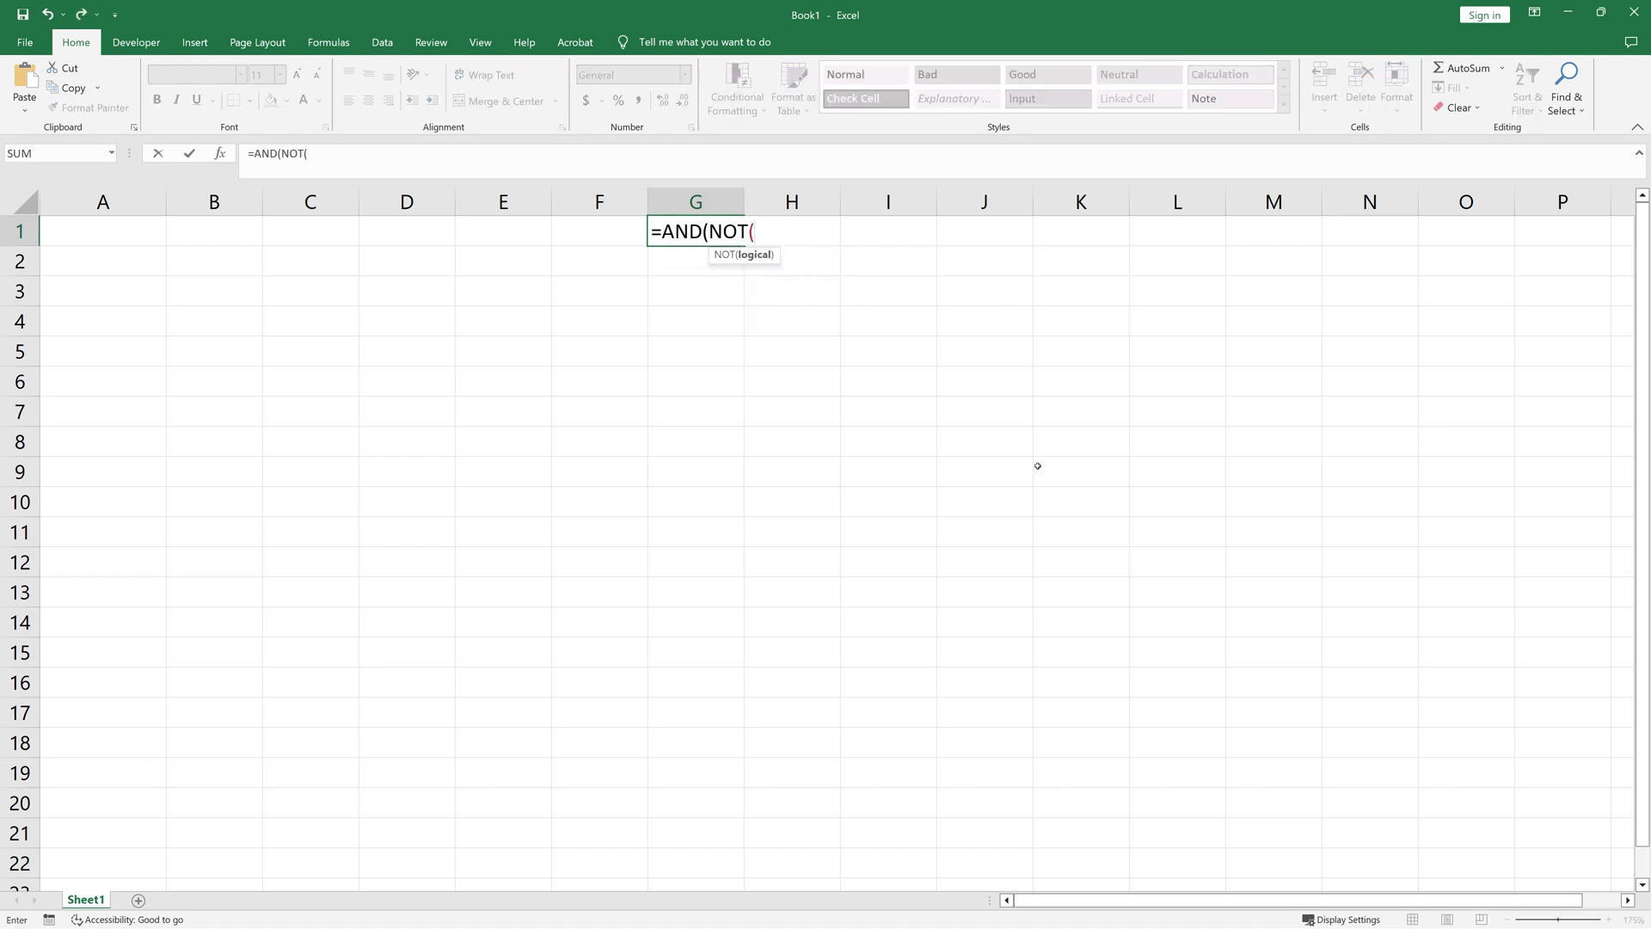
text(ISFORMULA()
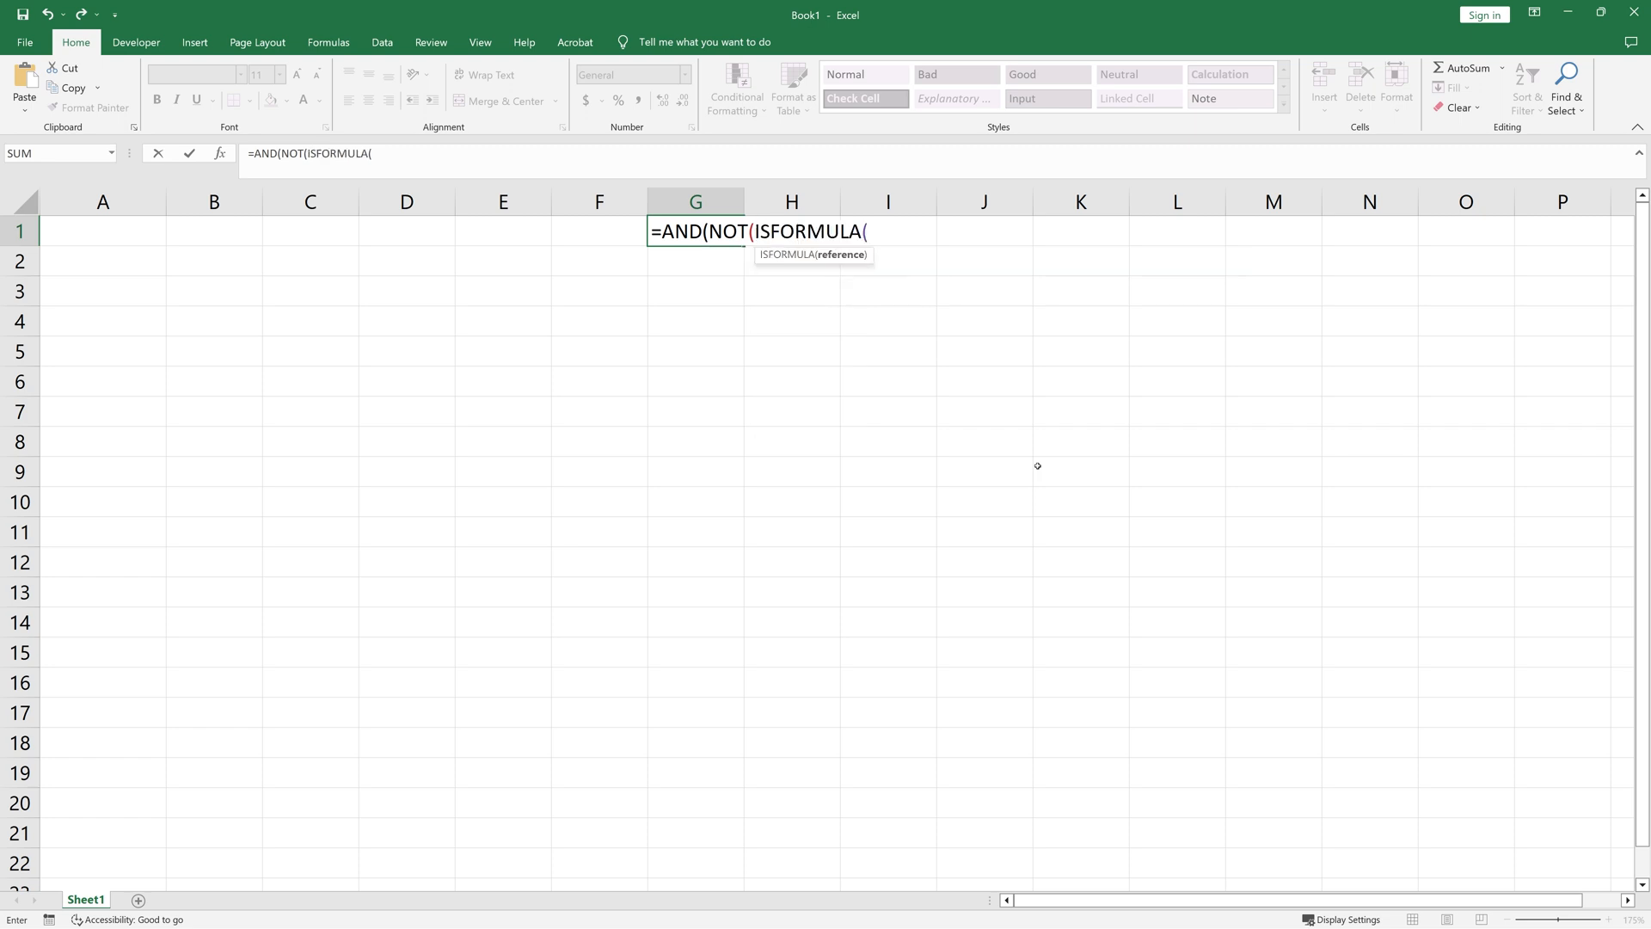
text(a1)),)
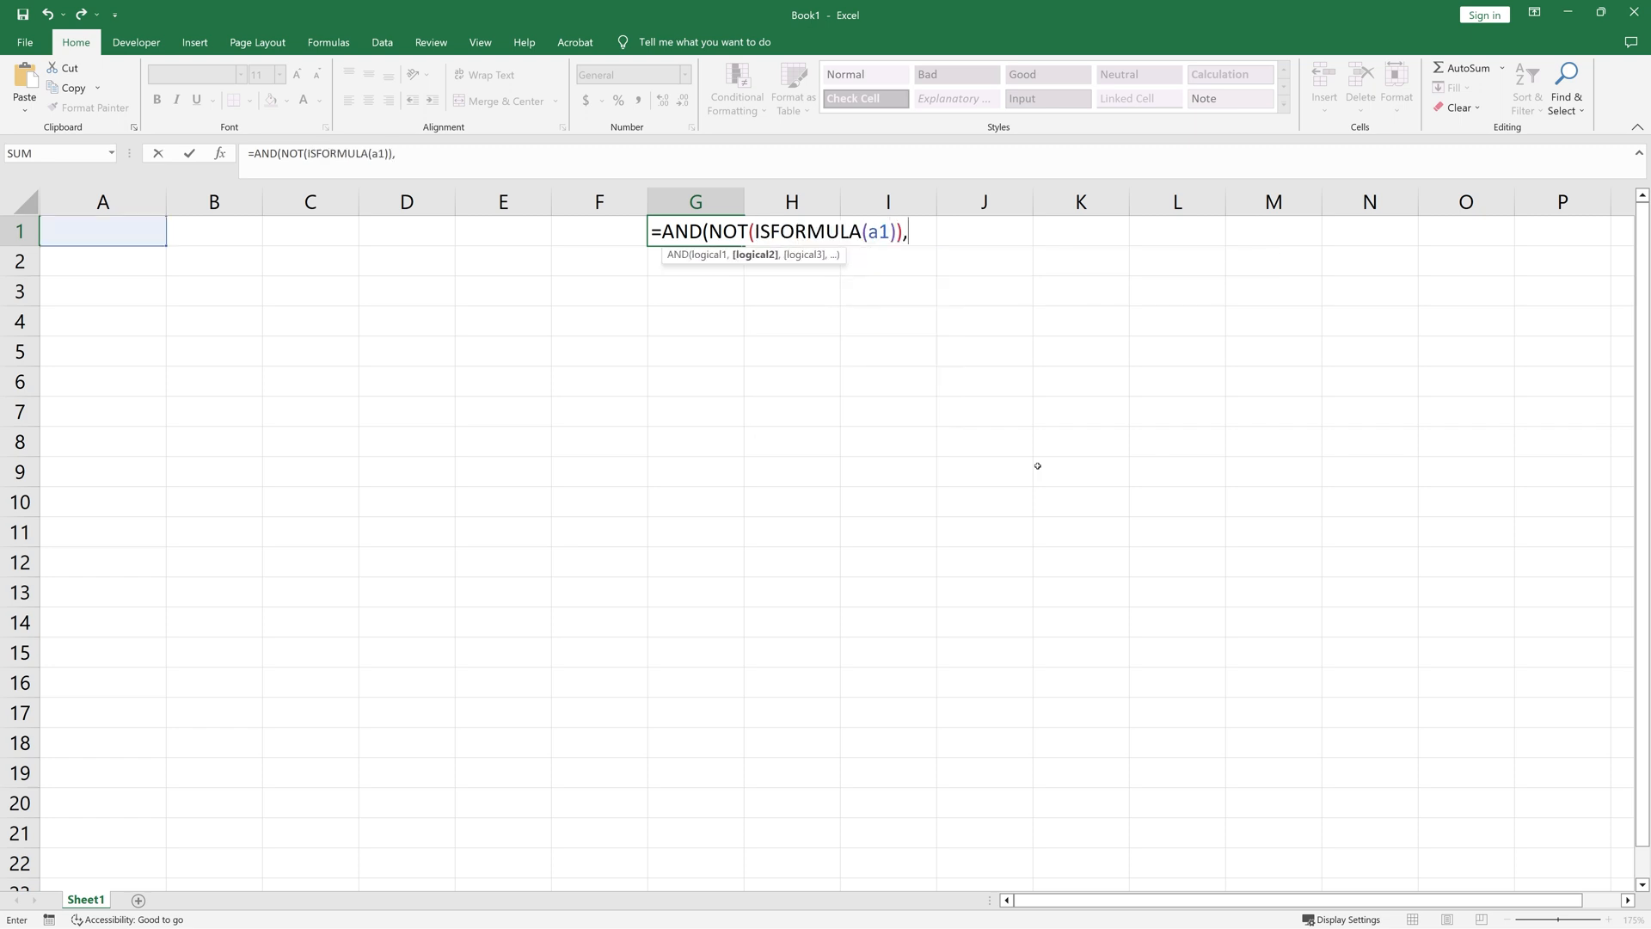
text(ISNA()
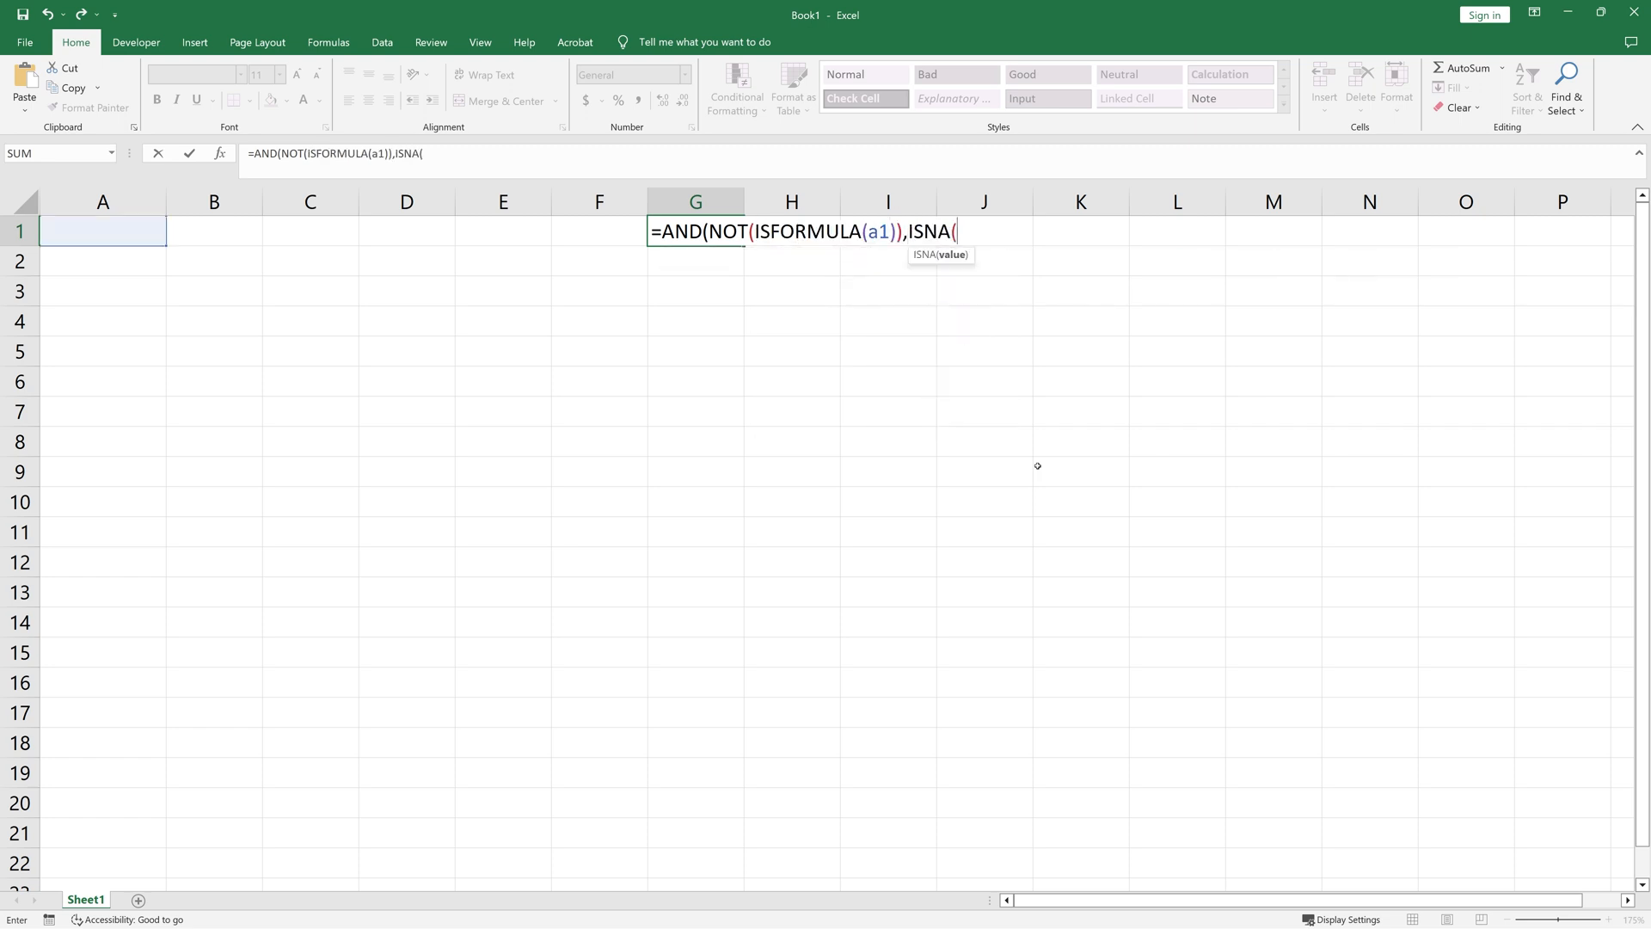
text(Isnu)
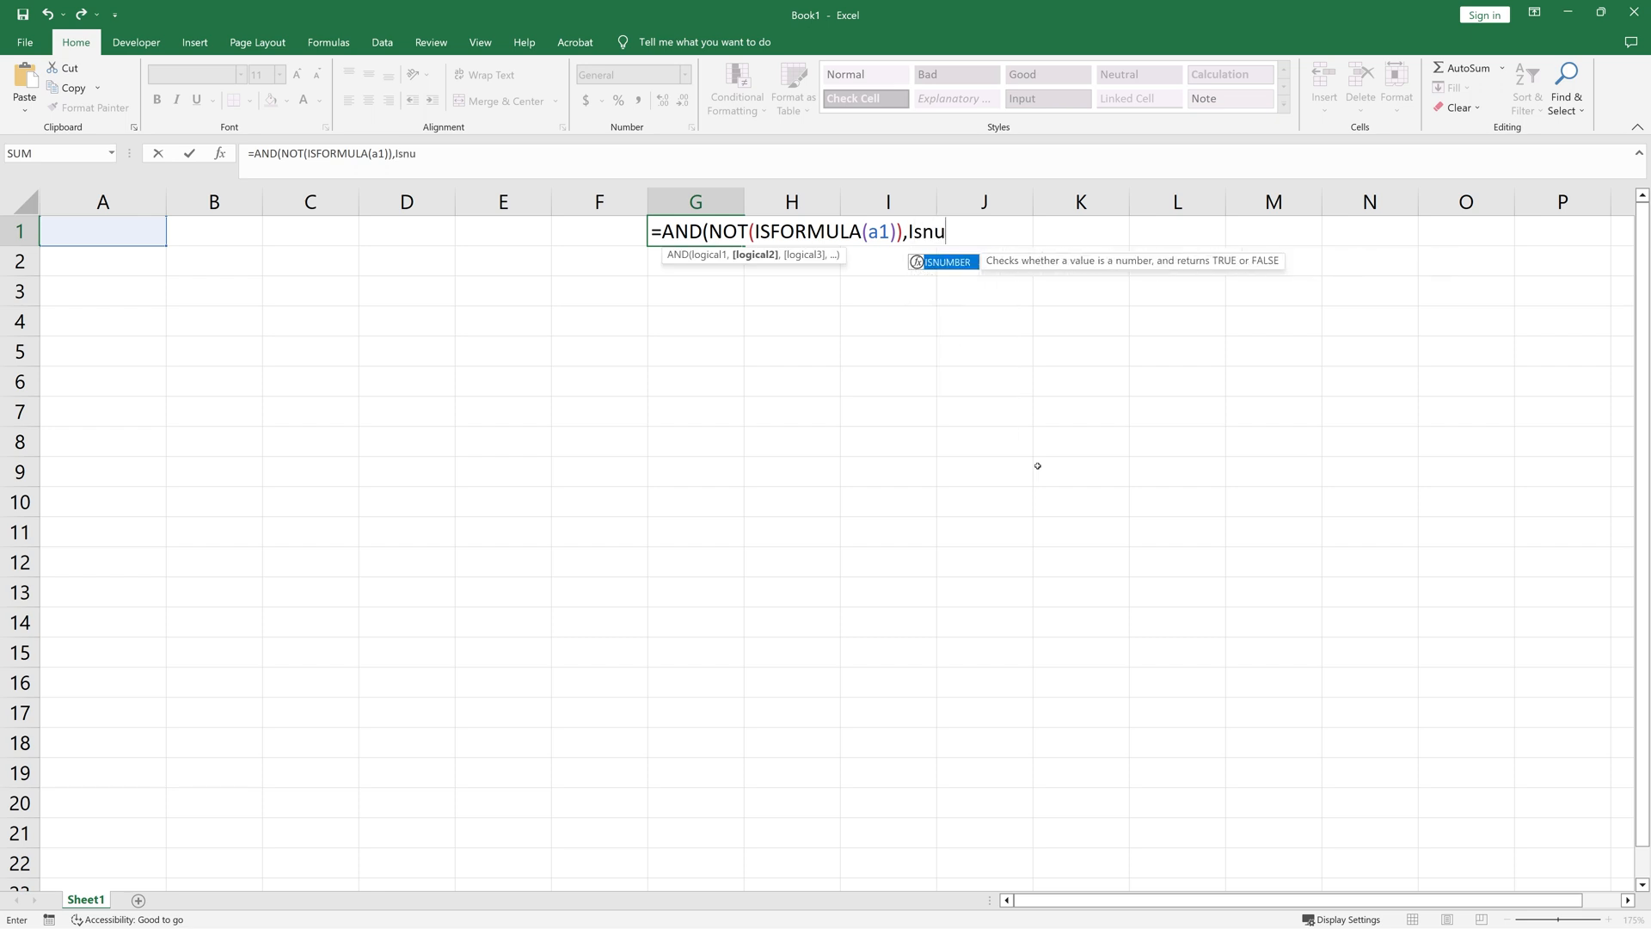
text(MBER(a1)))
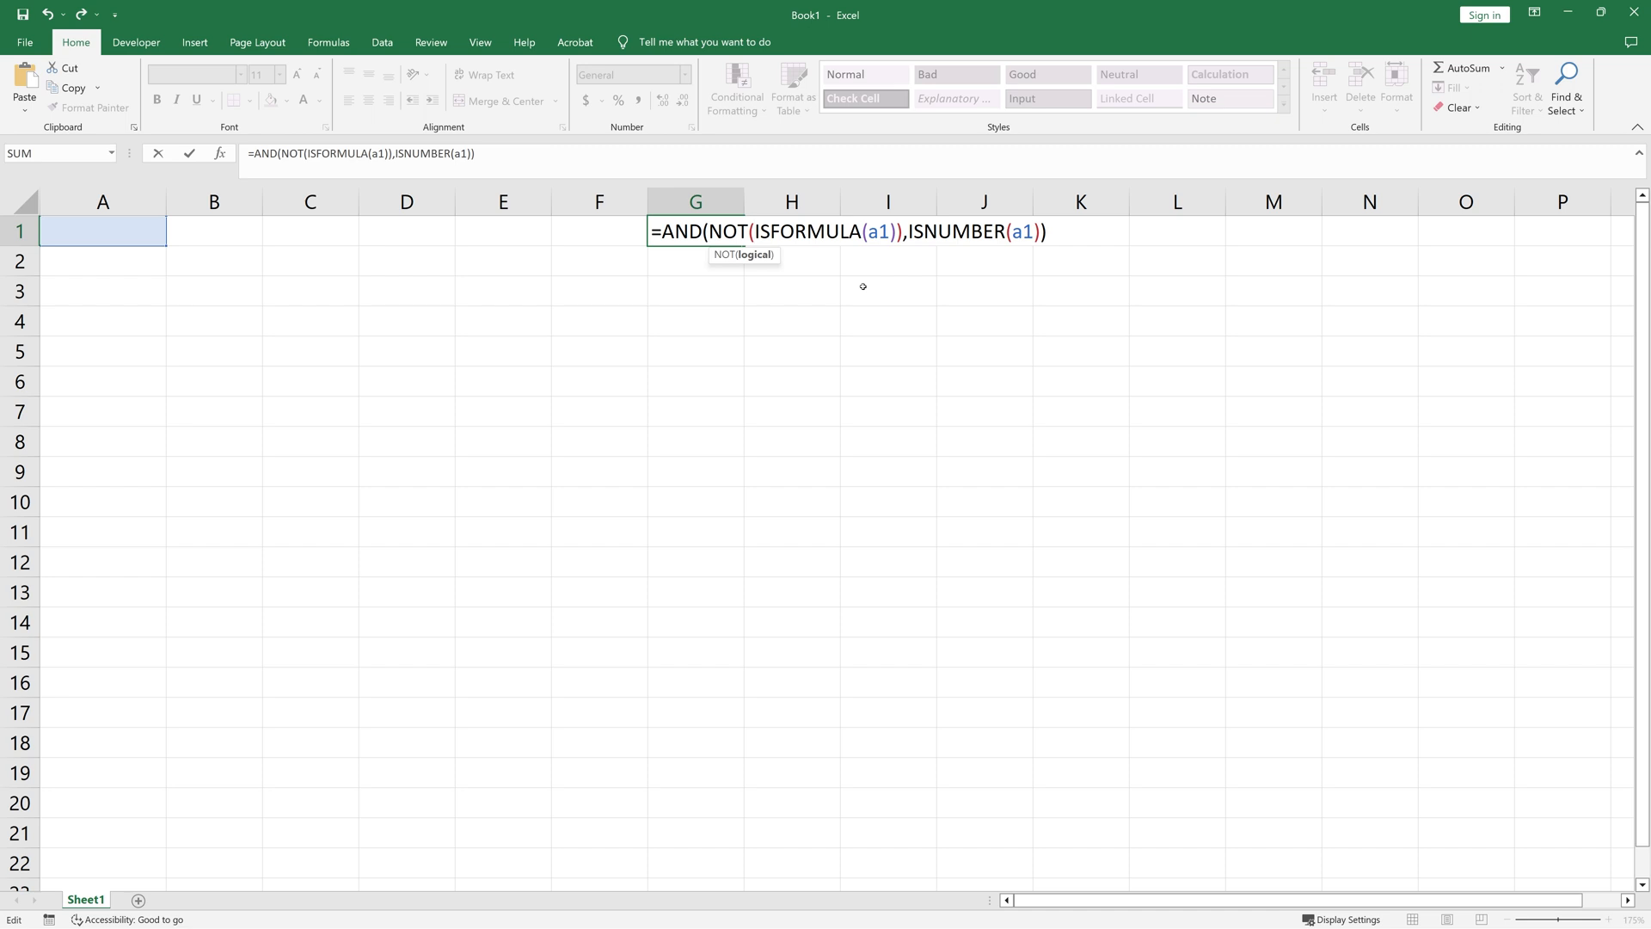
mouse_move(924, 303)
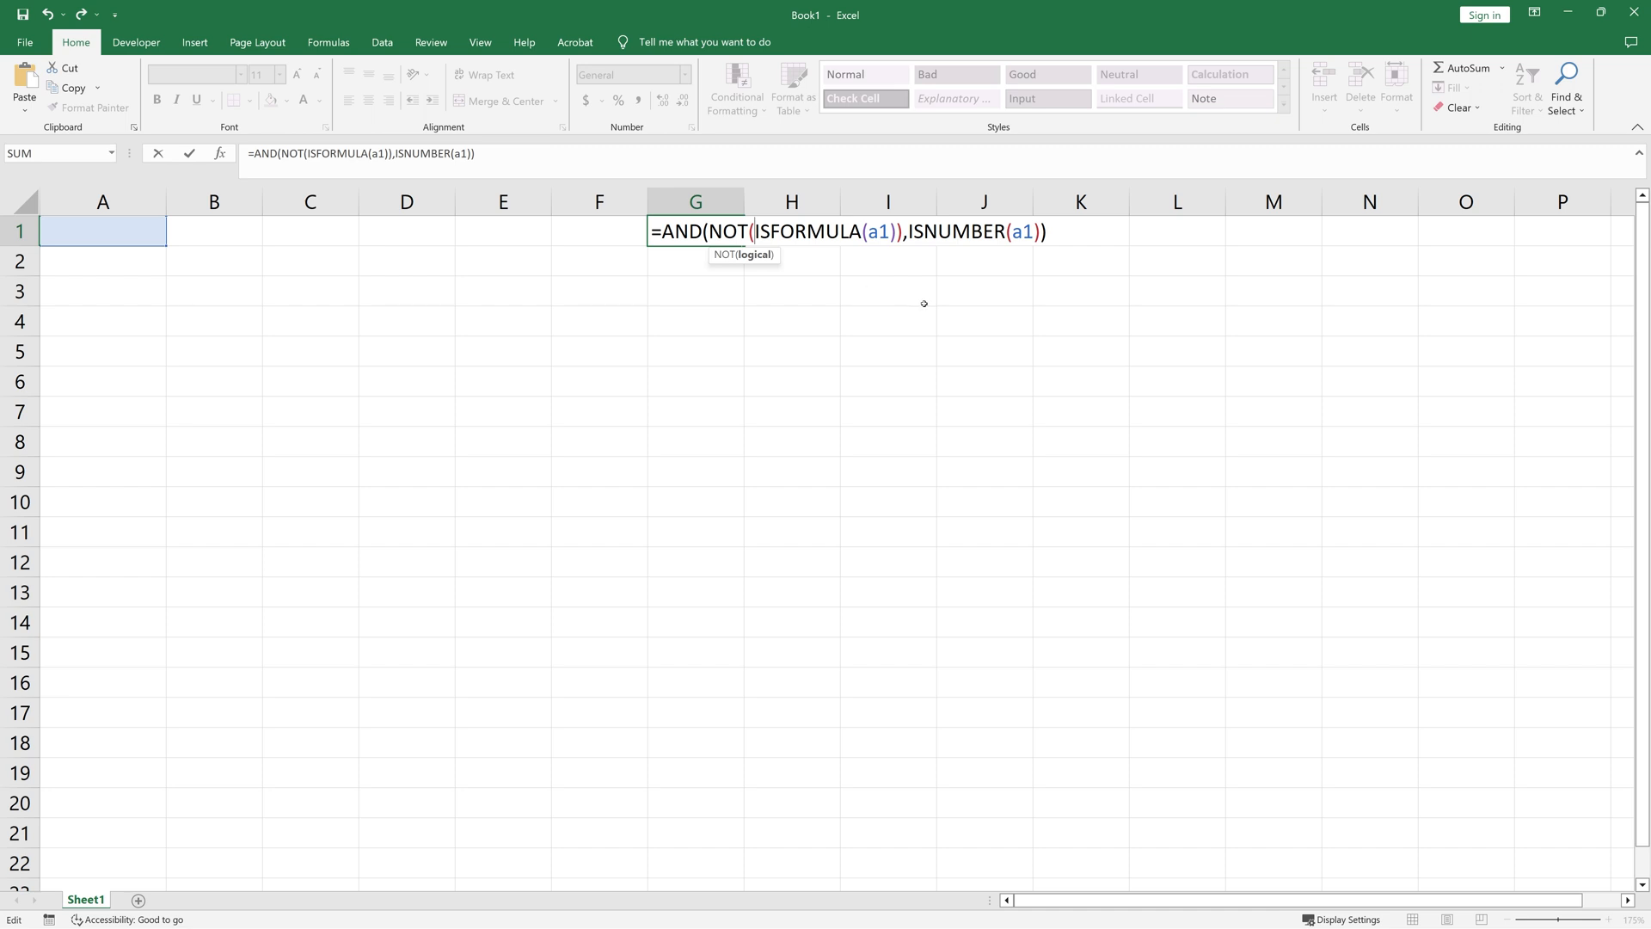